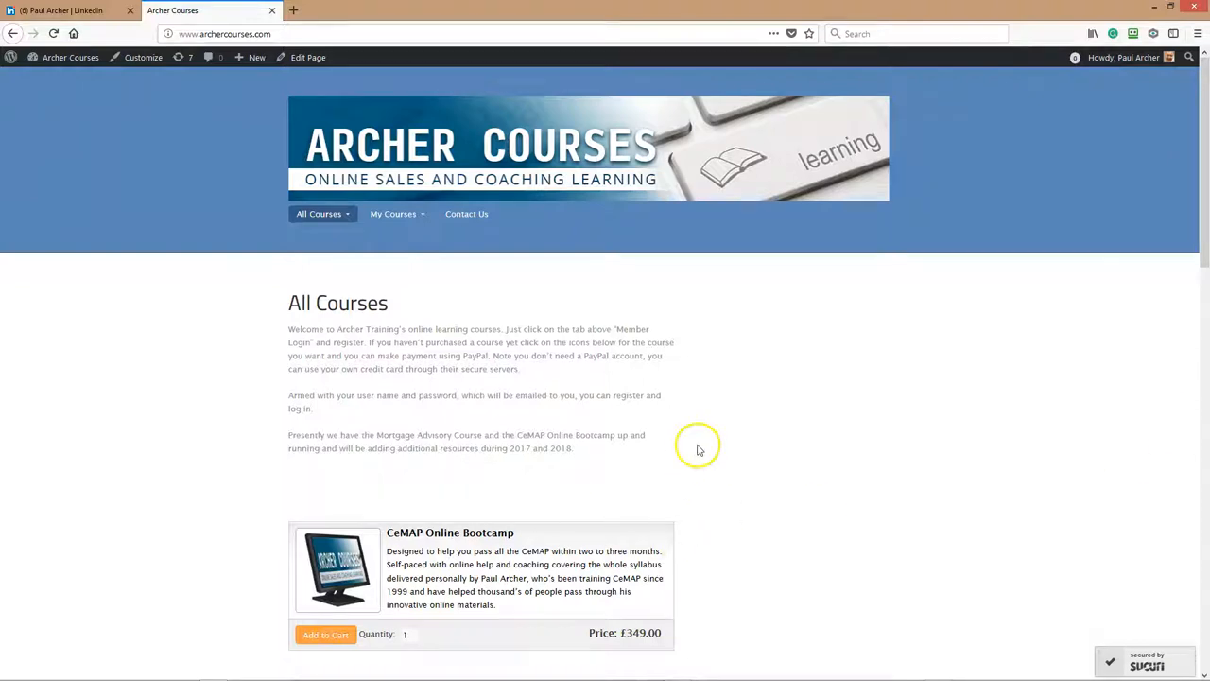
mouse_move(677, 442)
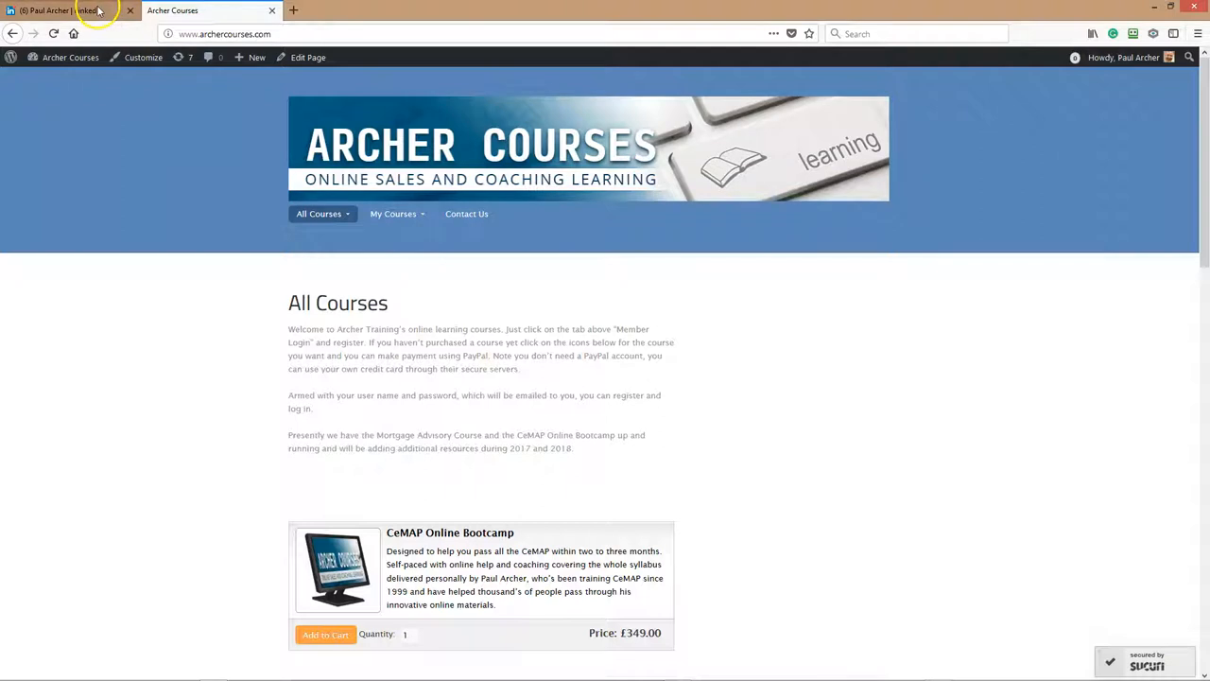
Browse the trainer's LinkedIn profile summary and page through the media clips of past talks.
click(53, 11)
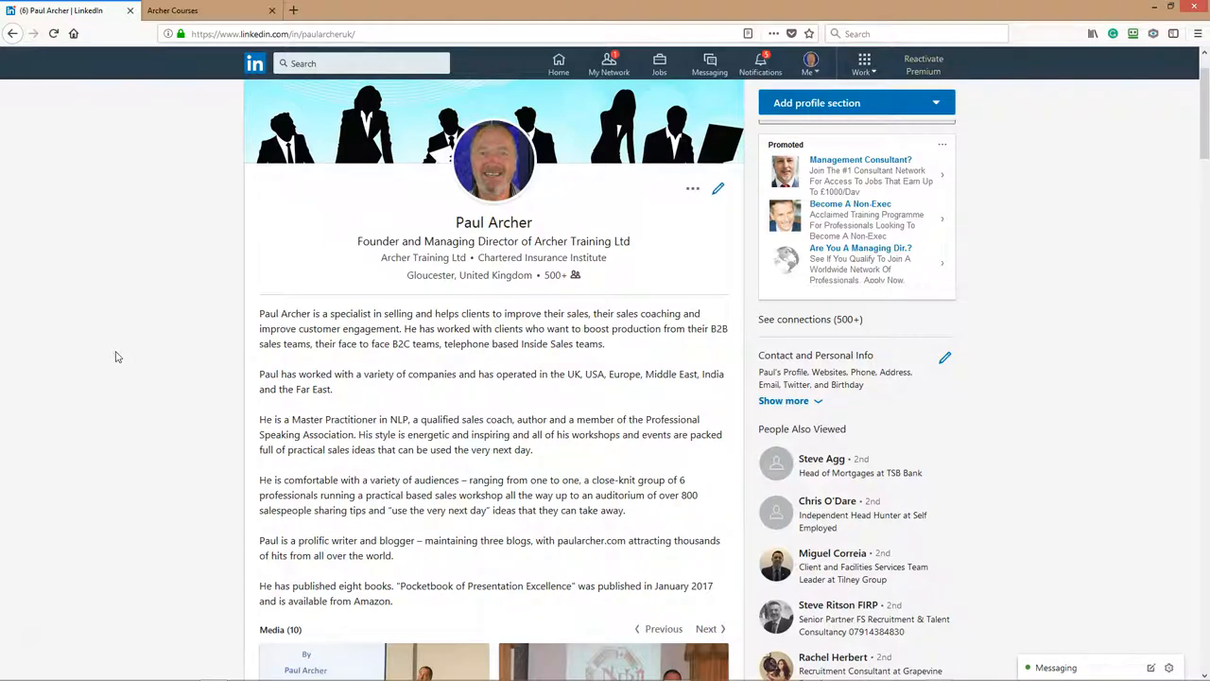
scroll(down, 3)
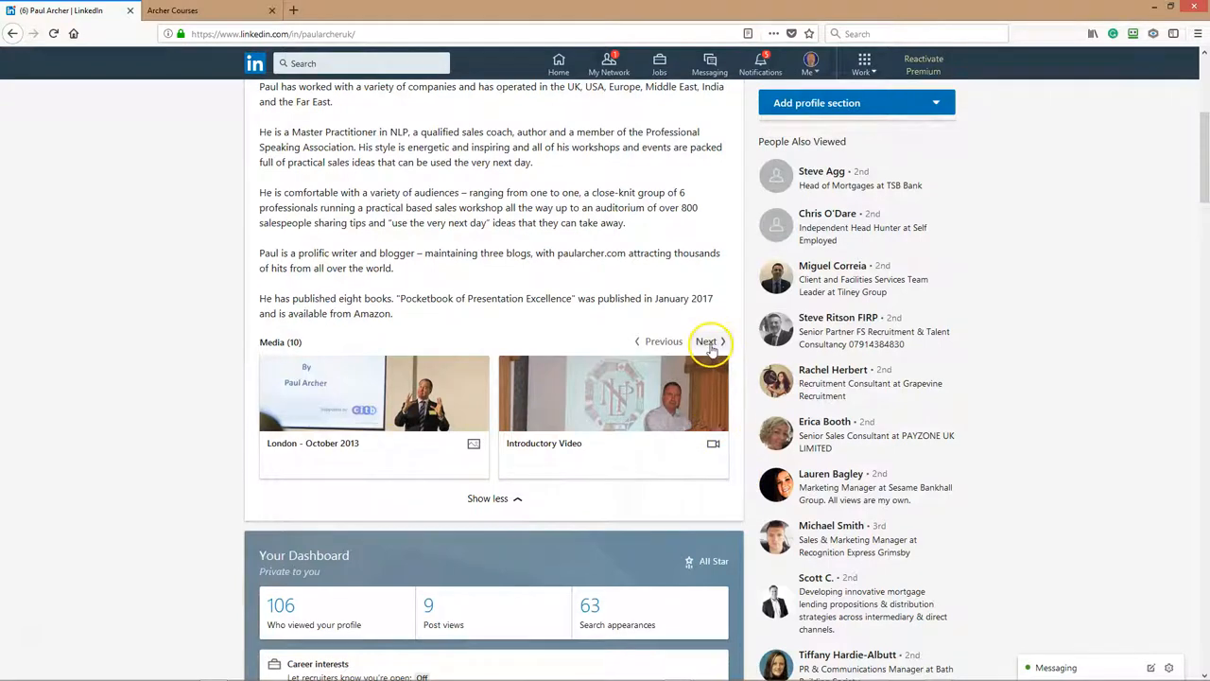
click(707, 340)
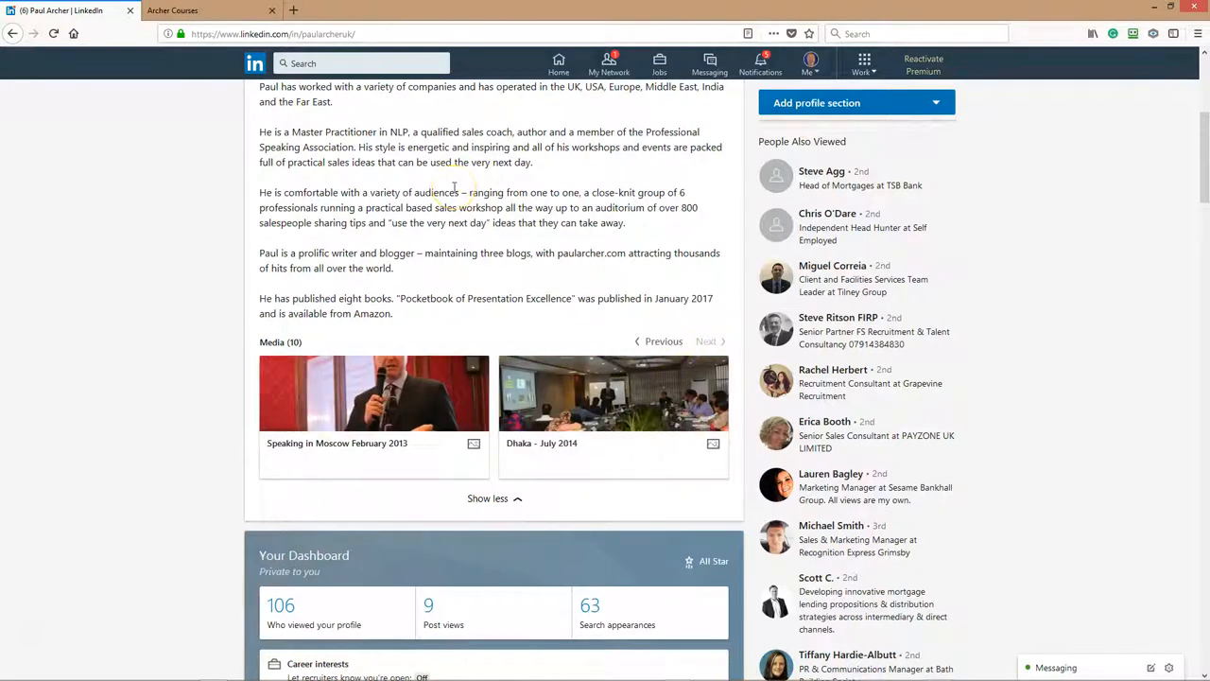
mouse_move(734, 472)
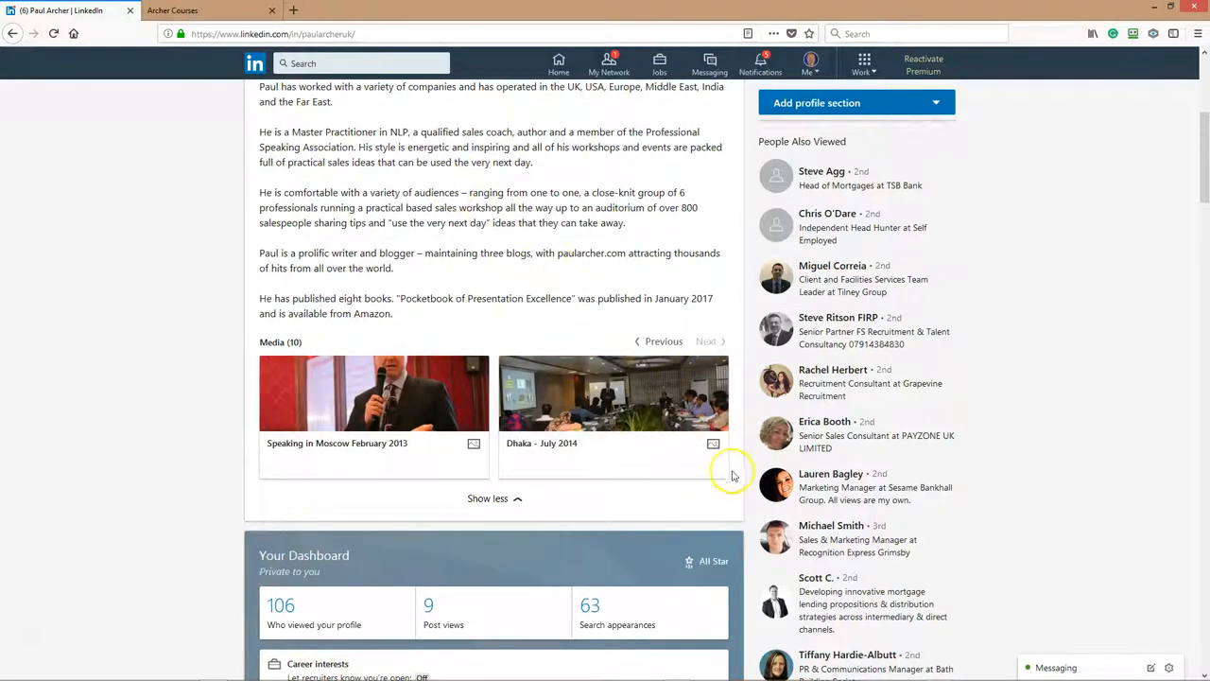
mouse_move(703, 326)
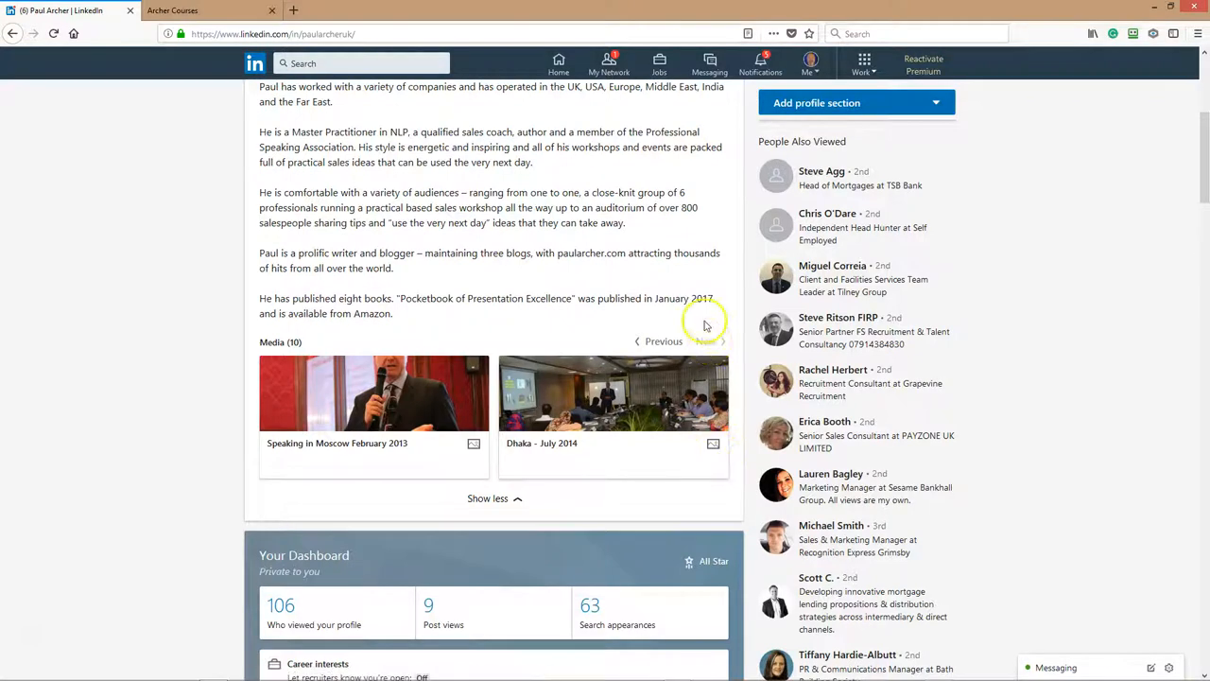
scroll(up, 3)
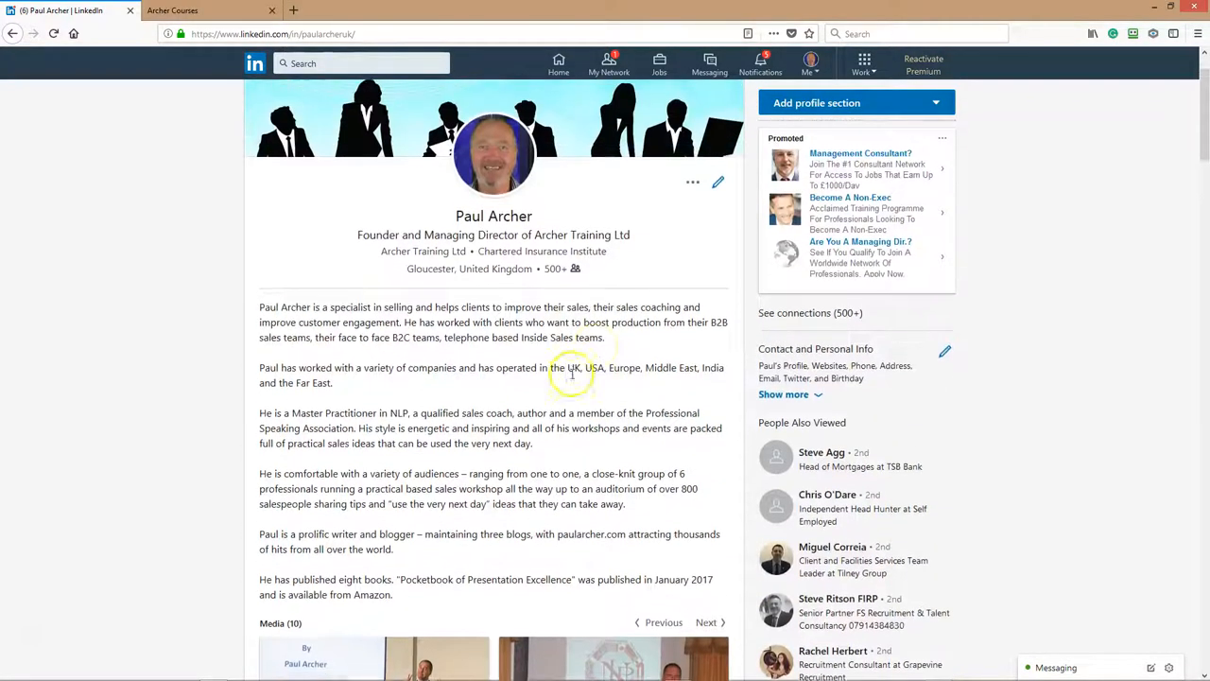
scroll(down, 3)
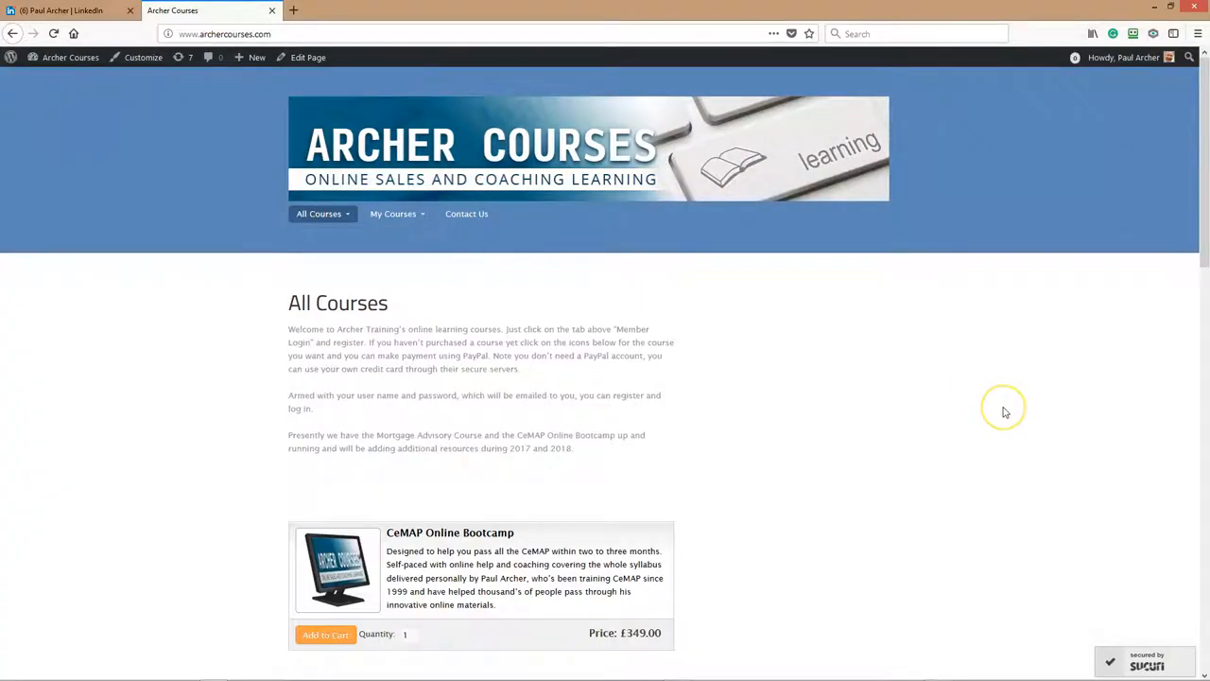
mouse_move(1006, 412)
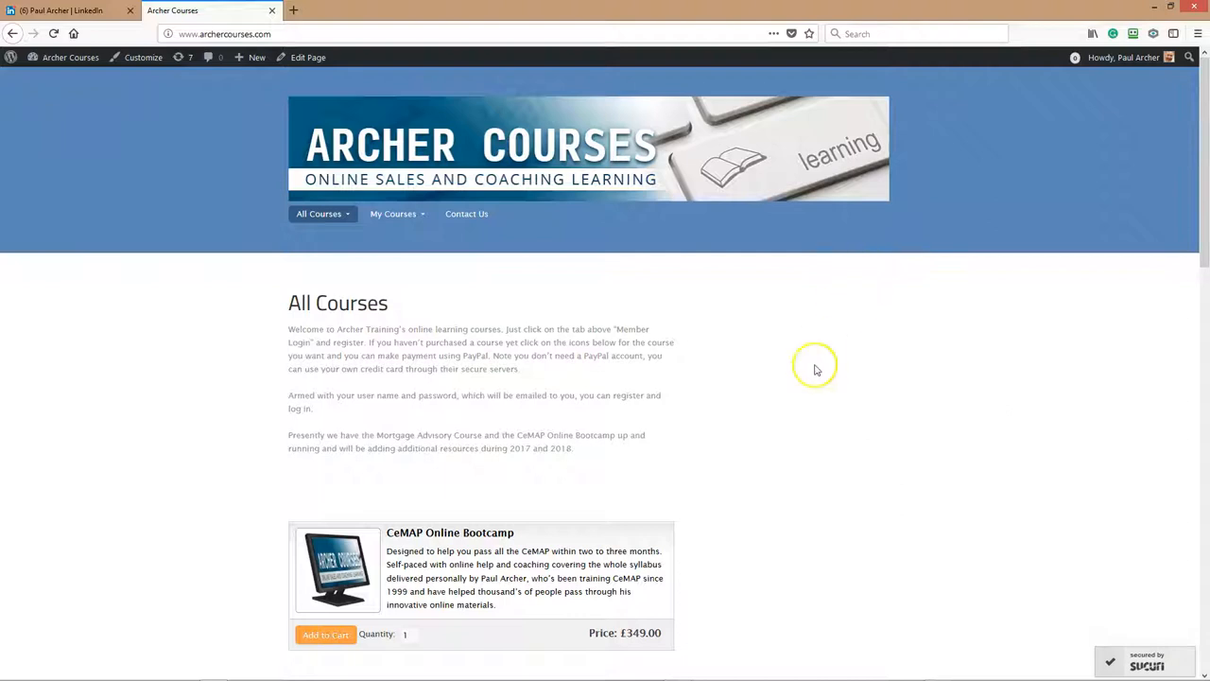
mouse_move(790, 388)
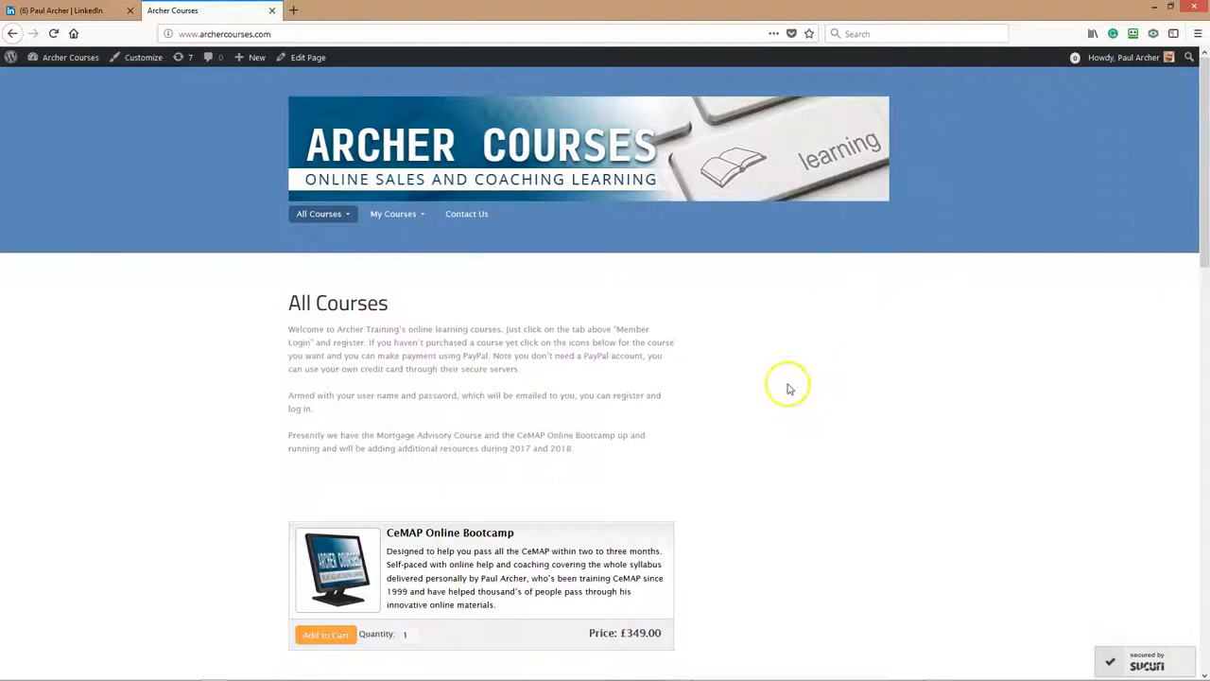
mouse_move(531, 378)
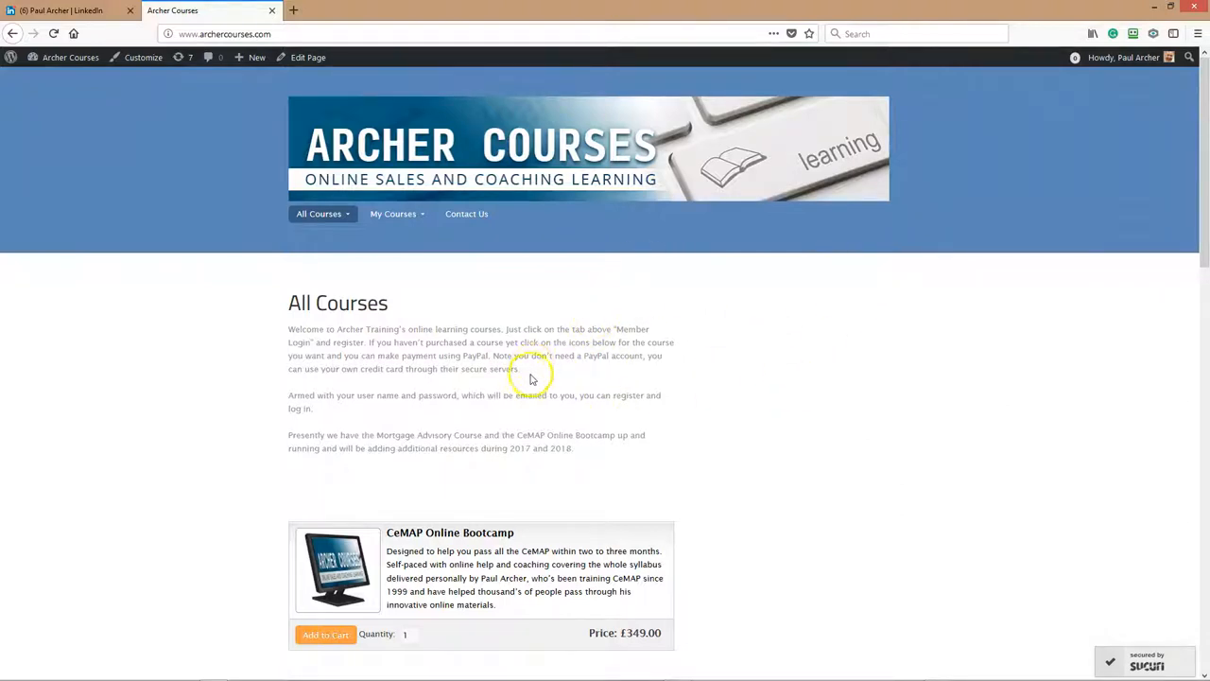
Go to the CeMAP Online Bootcamp course page from the All Courses list.
click(318, 211)
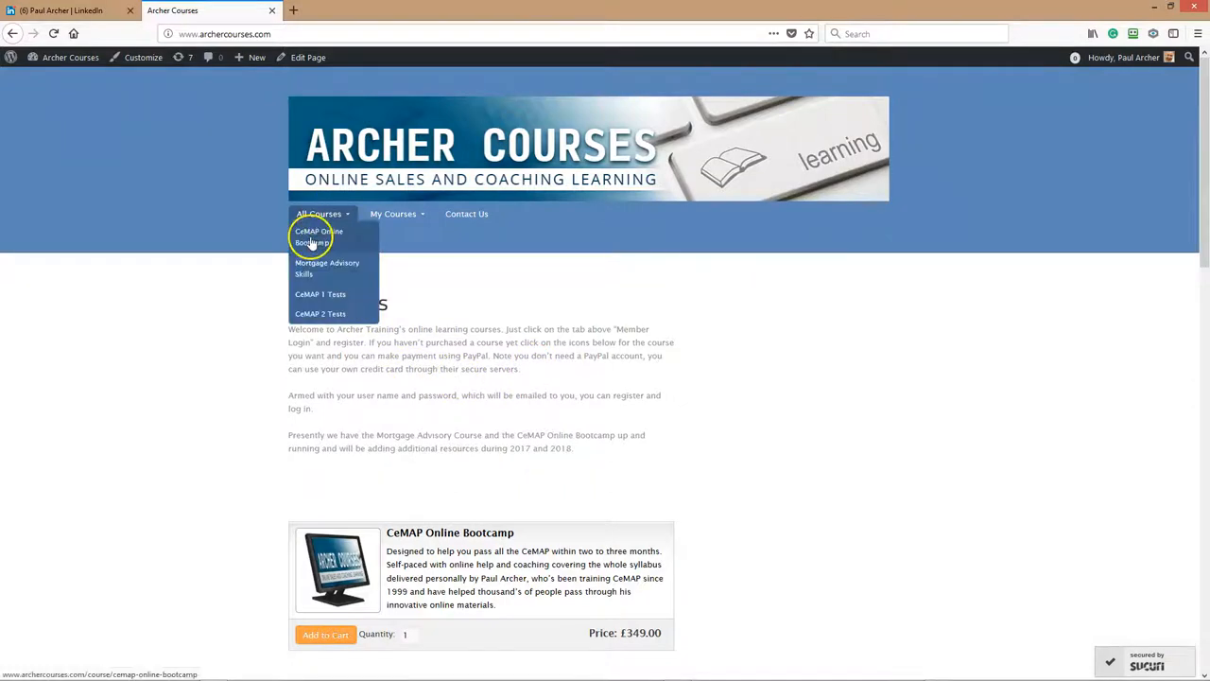
click(318, 236)
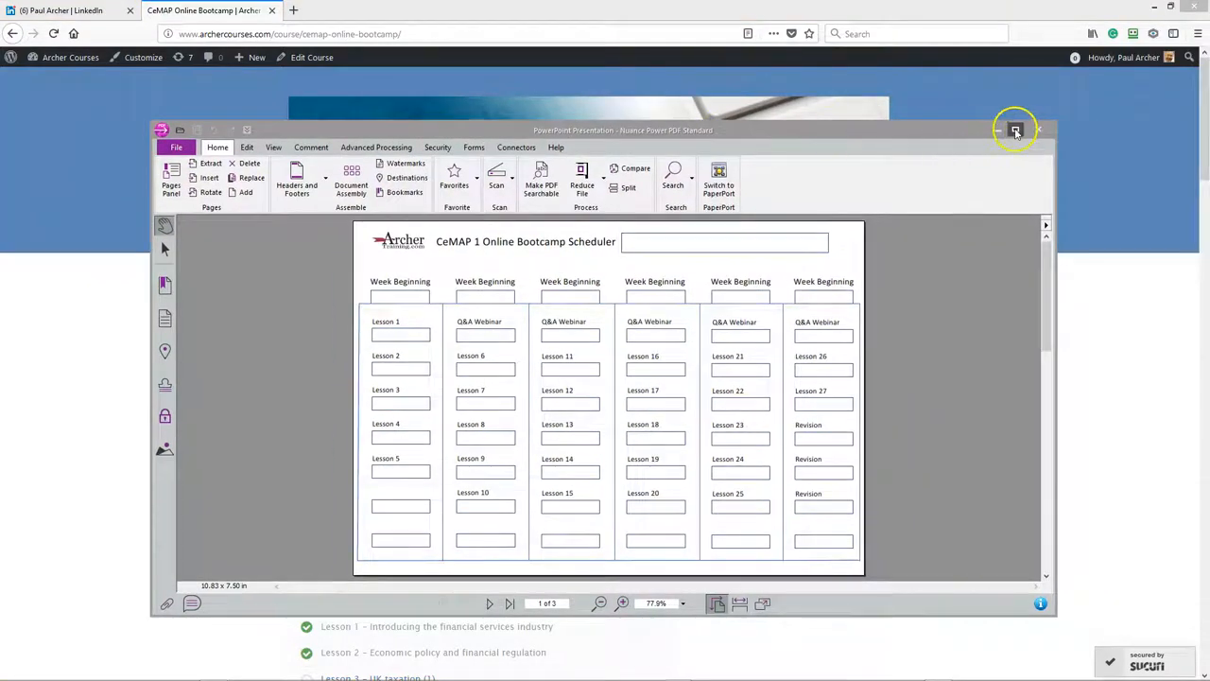
View the CeMAP 1 scheduler full screen, check the CeMAP 2&3 scheduler page, and return.
click(1015, 129)
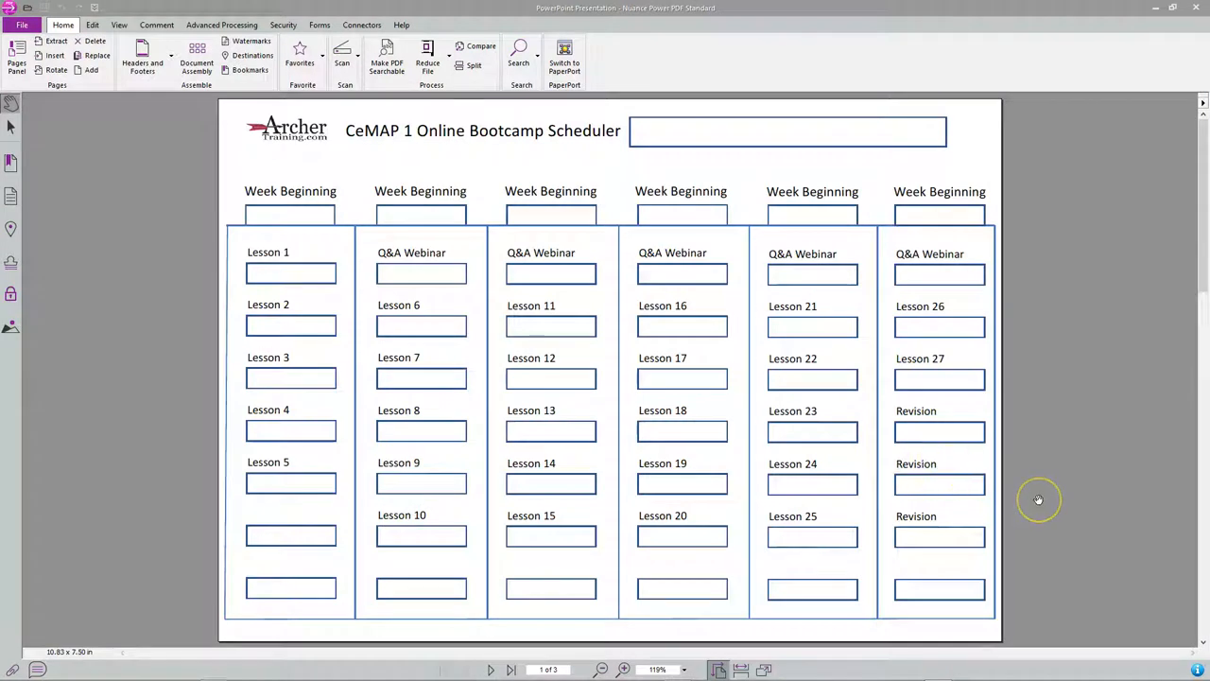
mouse_move(1039, 500)
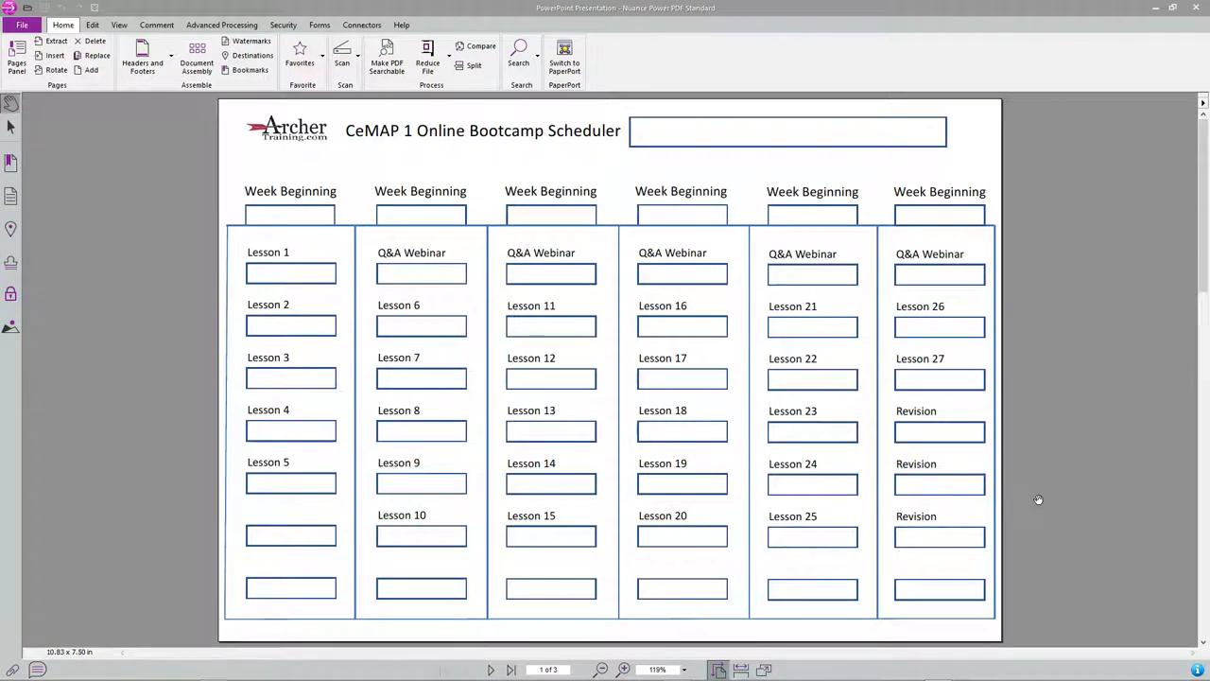
click(511, 669)
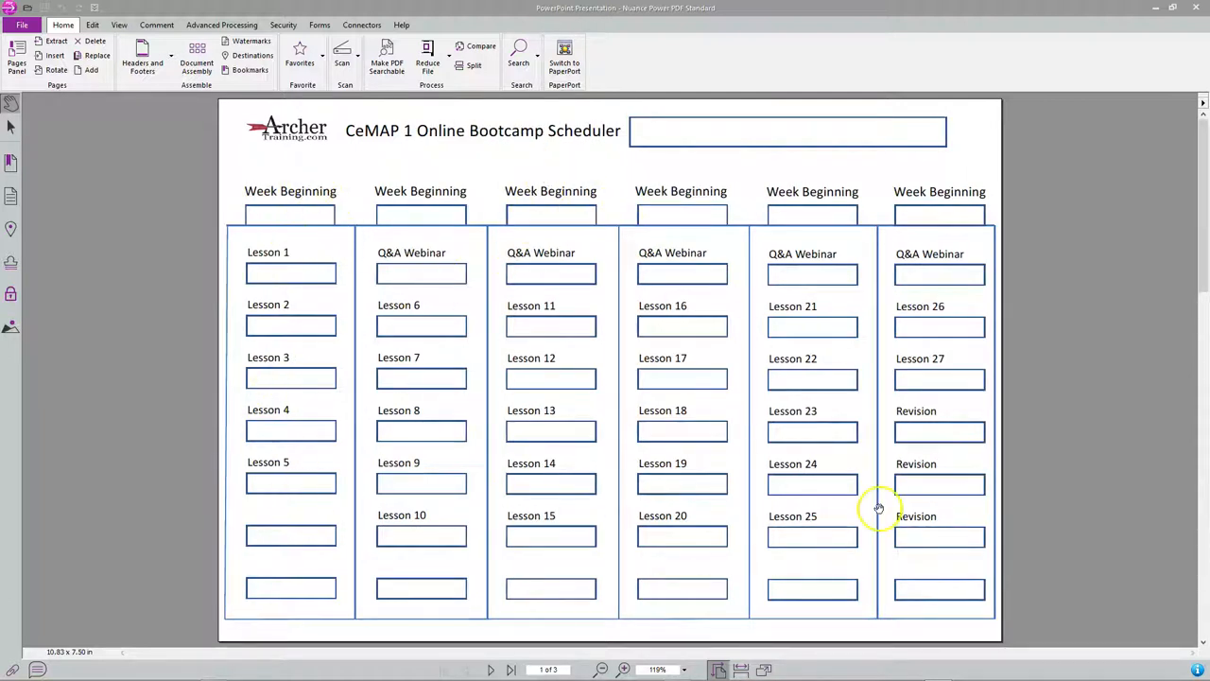
mouse_move(386, 482)
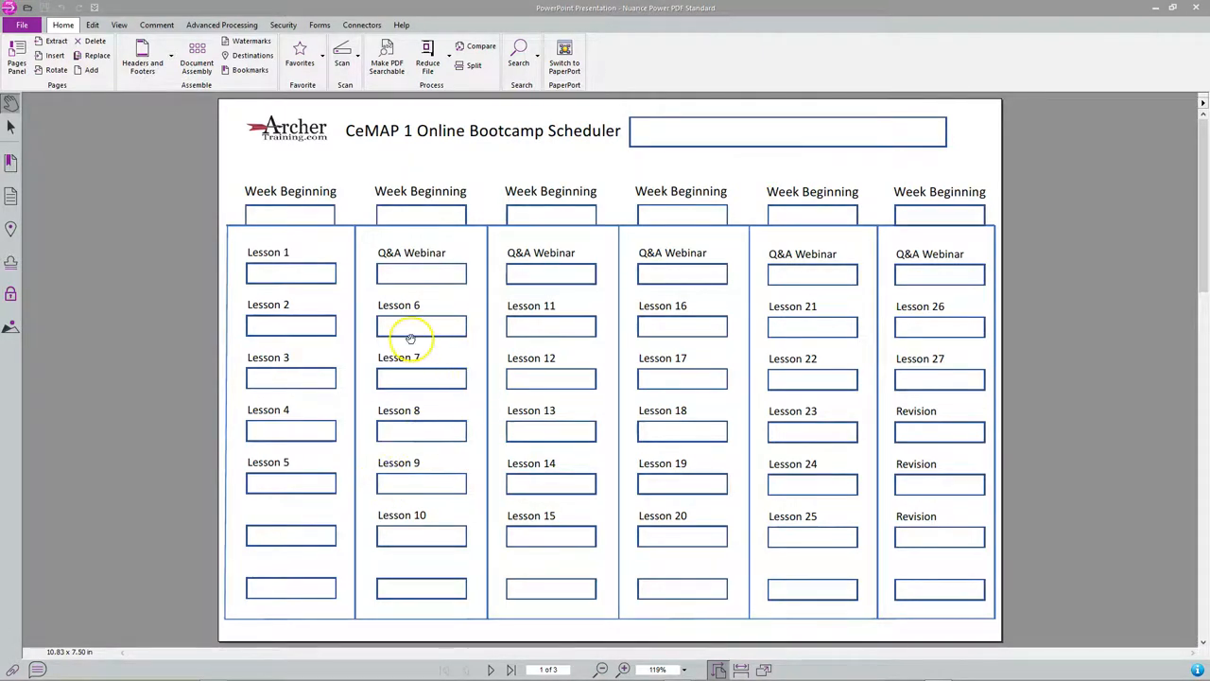
mouse_move(856, 507)
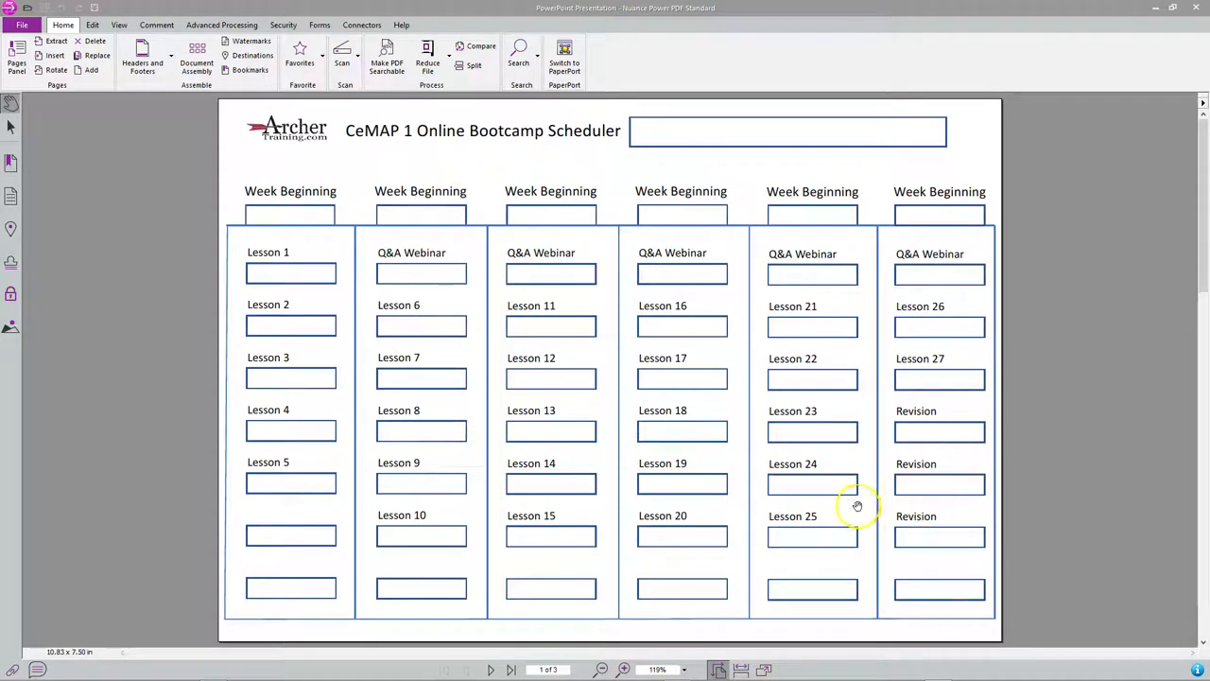
click(511, 670)
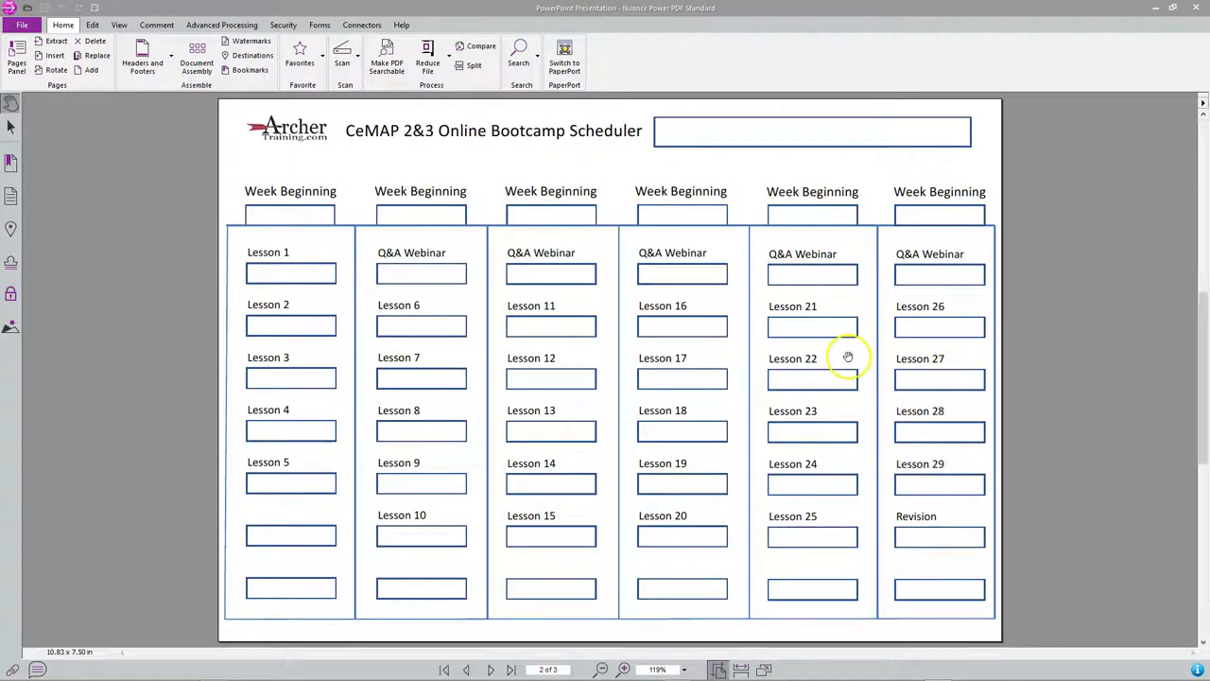
mouse_move(922, 488)
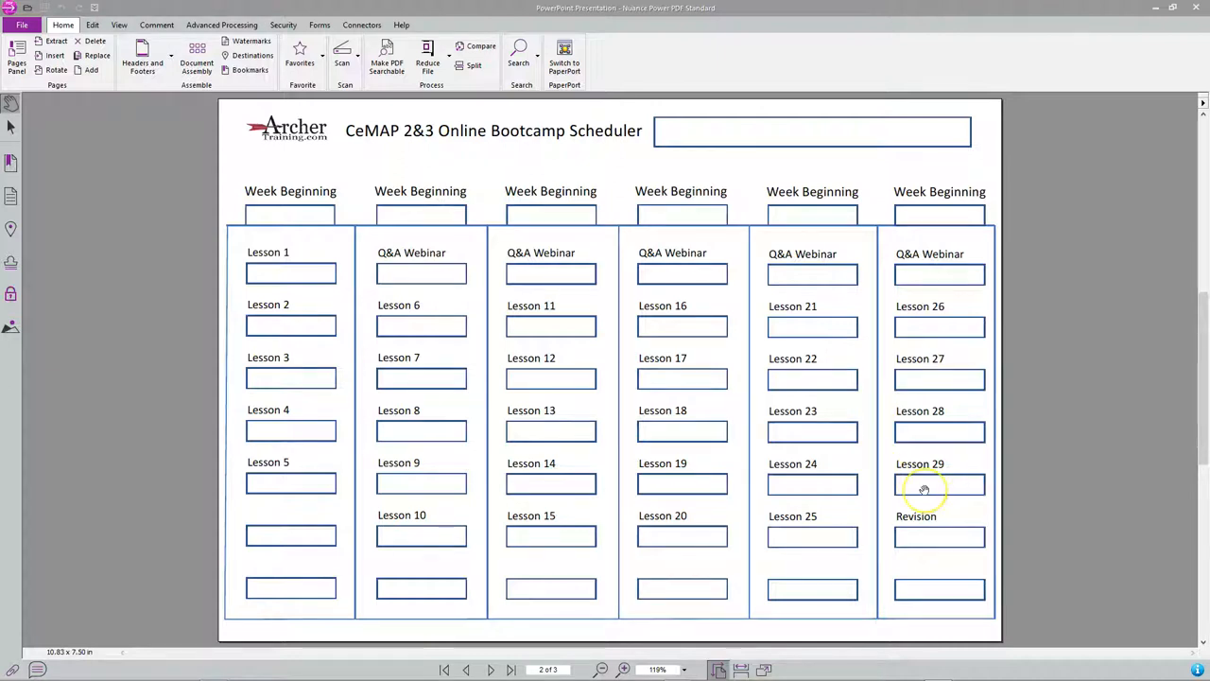
click(466, 670)
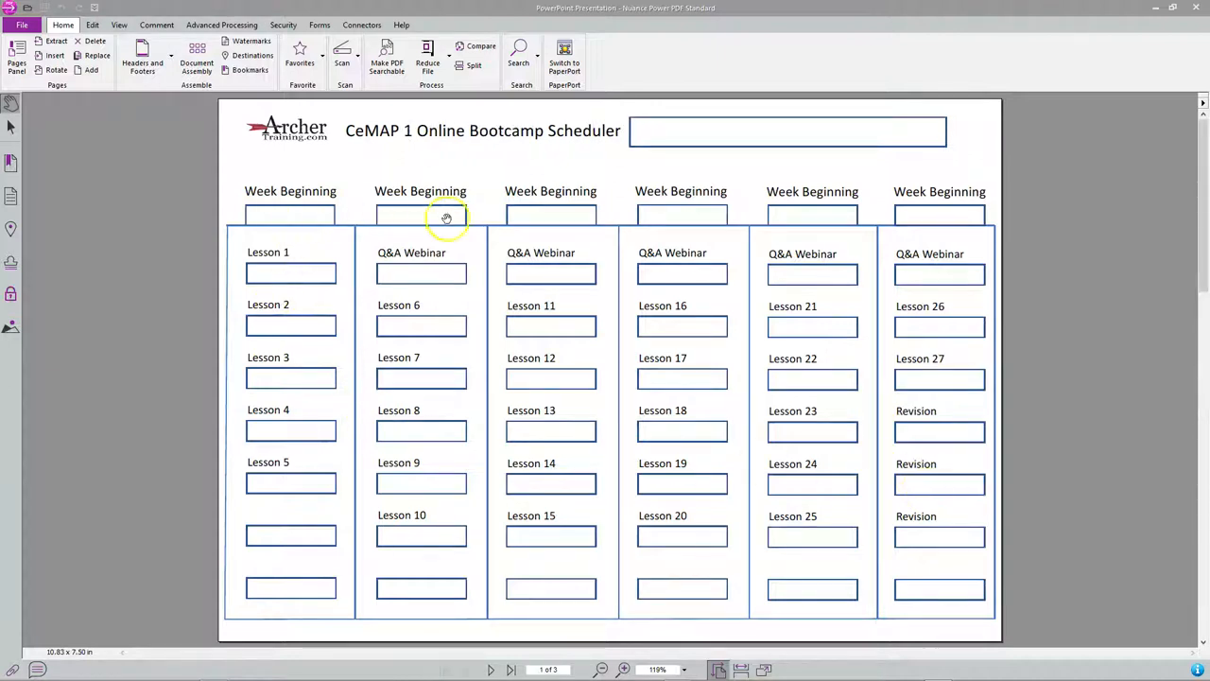
mouse_move(605, 563)
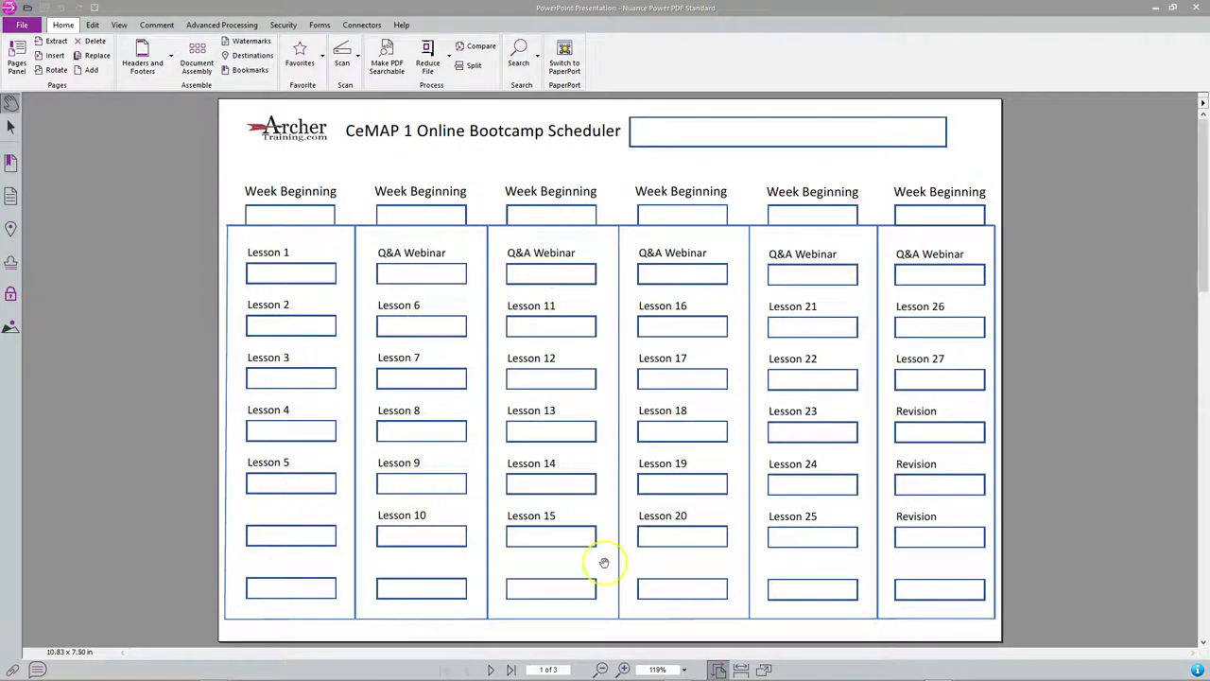
mouse_move(761, 439)
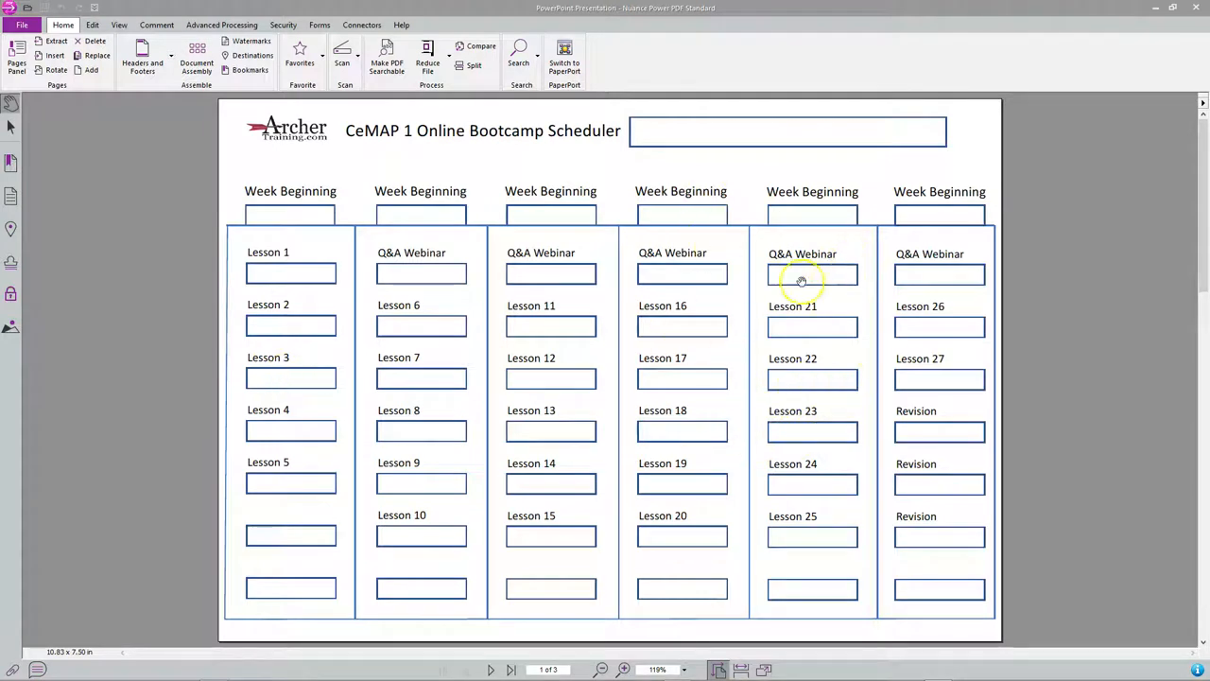
mouse_move(790, 289)
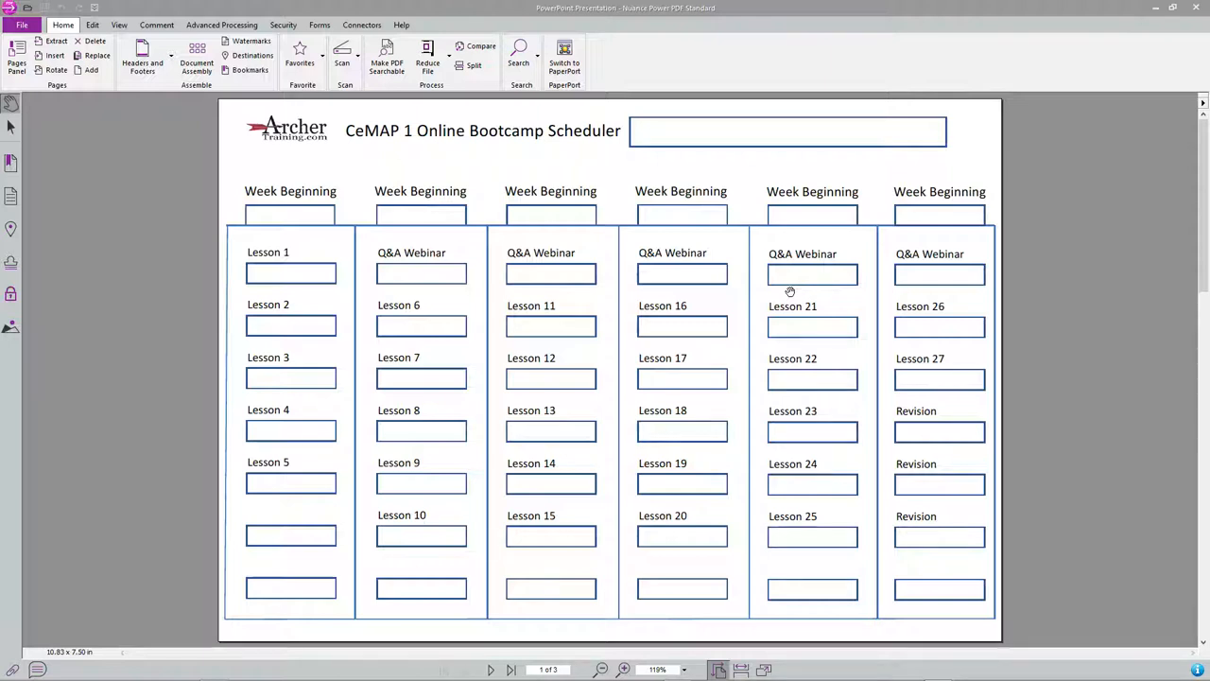
mouse_move(478, 155)
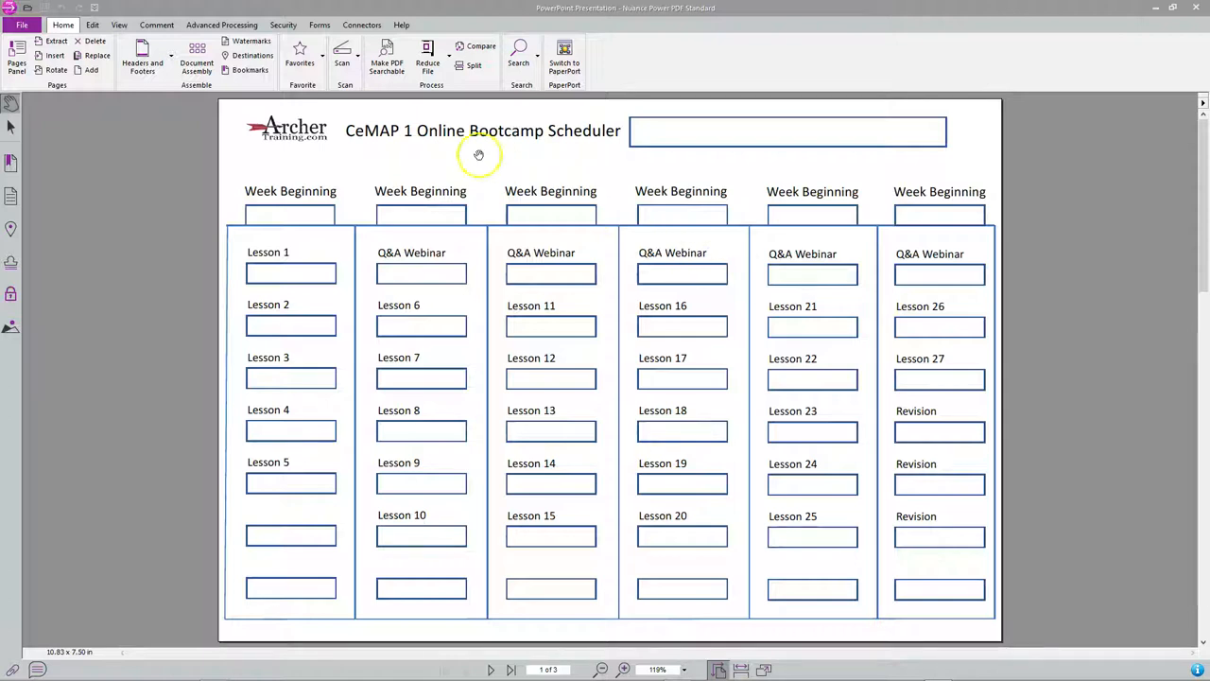
mouse_move(399, 234)
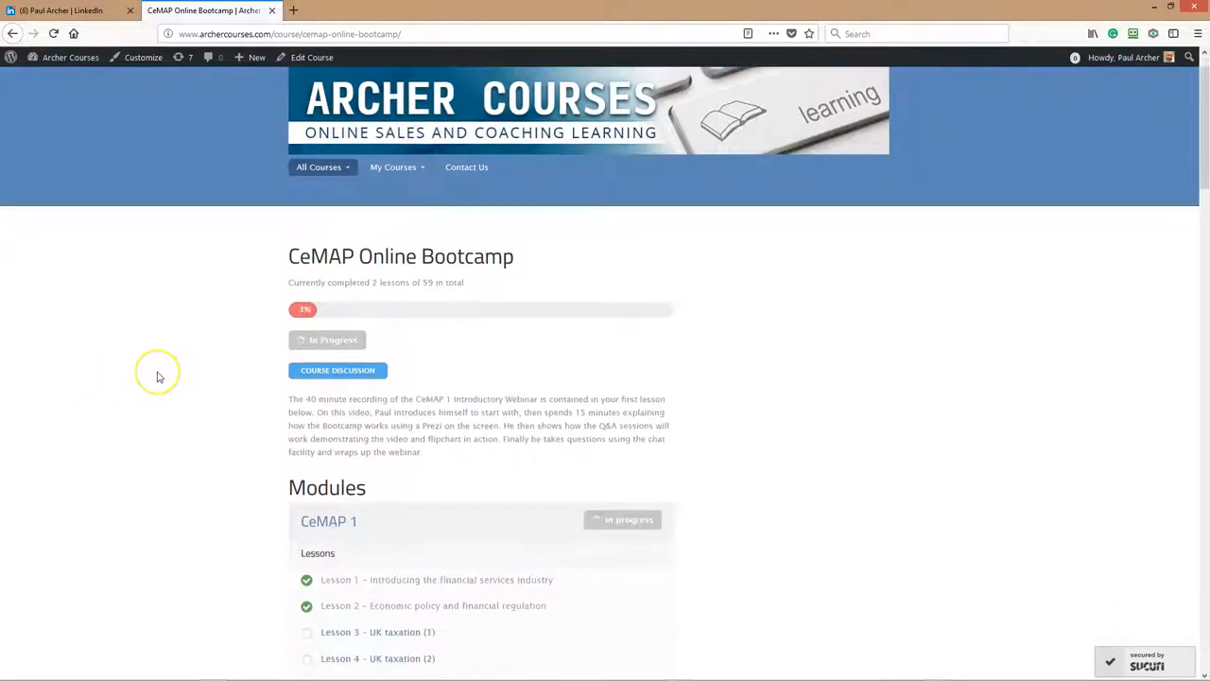
Browse down the Modules lesson lists and choose Lesson 10 – Pension products.
scroll(down, 3)
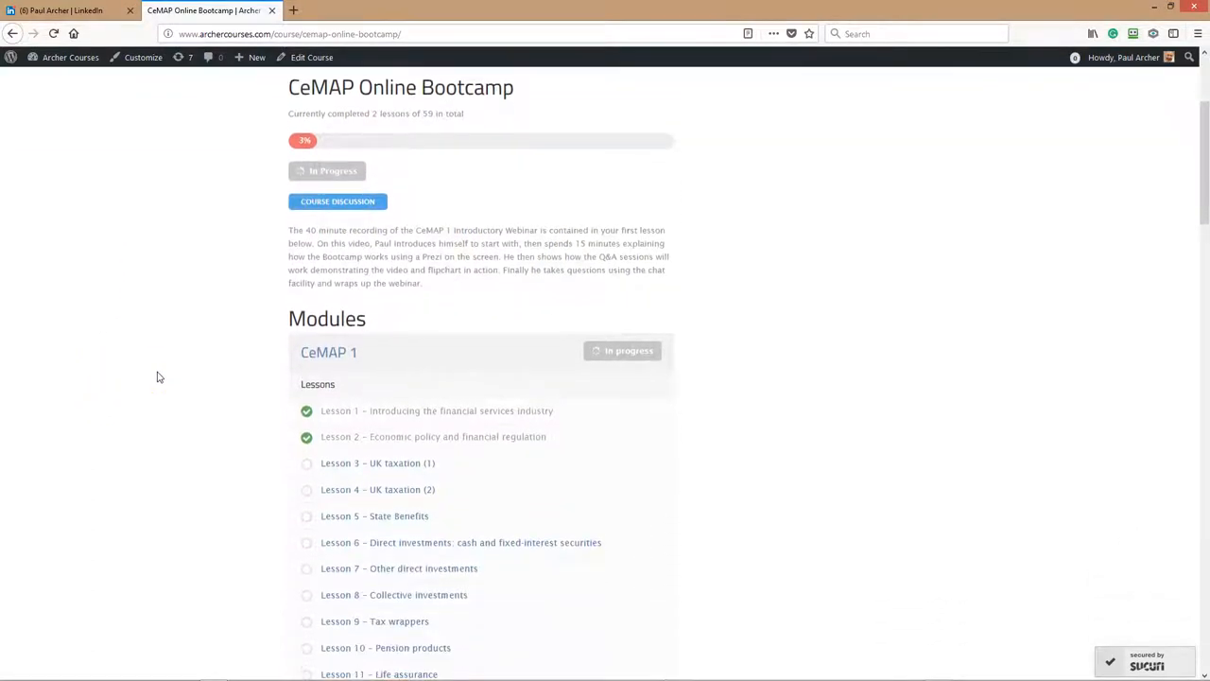
scroll(down, 3)
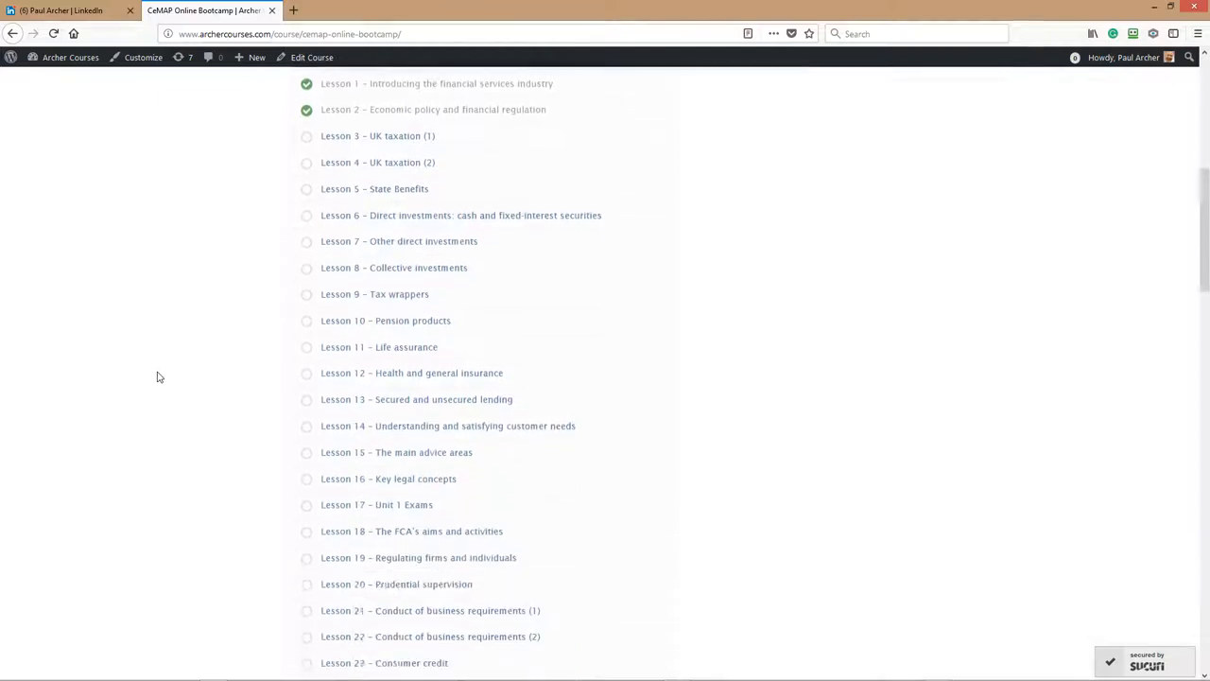
scroll(down, 3)
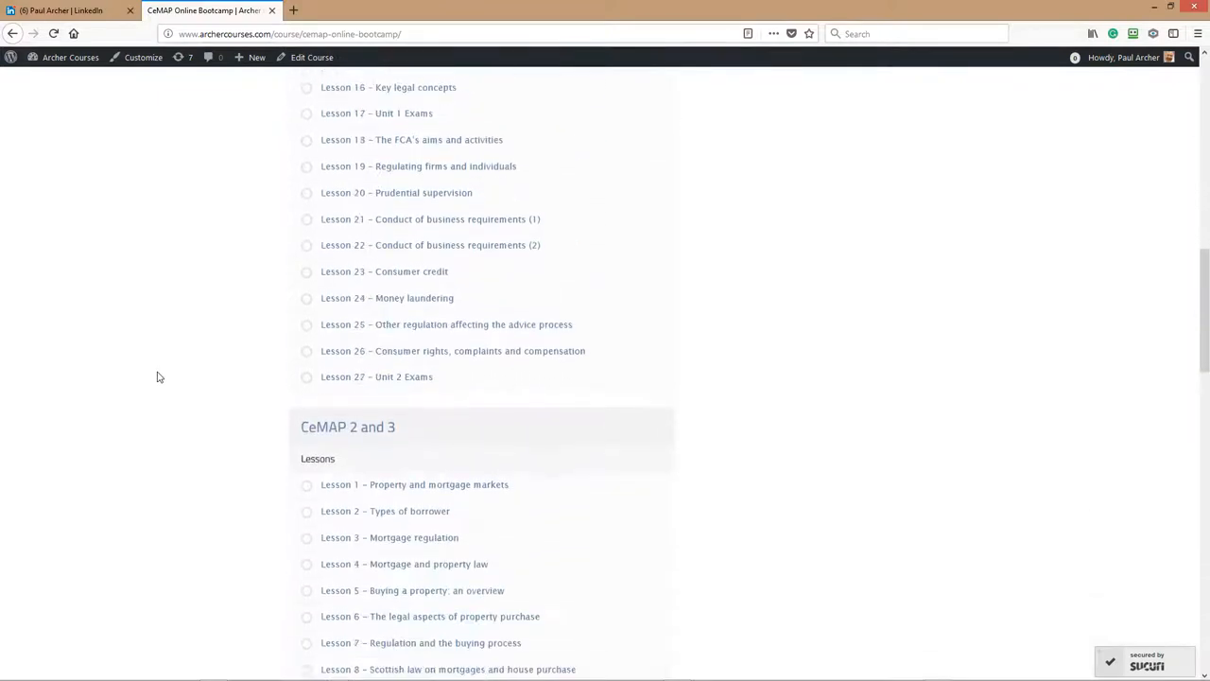
scroll(down, 3)
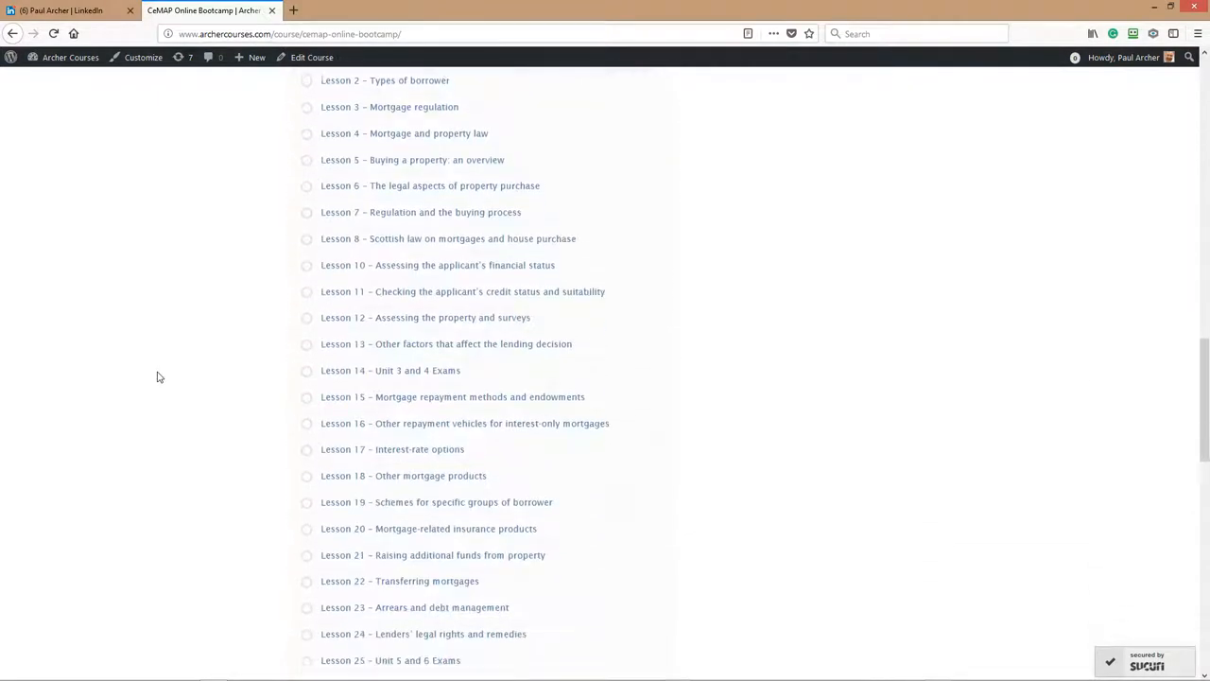
scroll(down, 3)
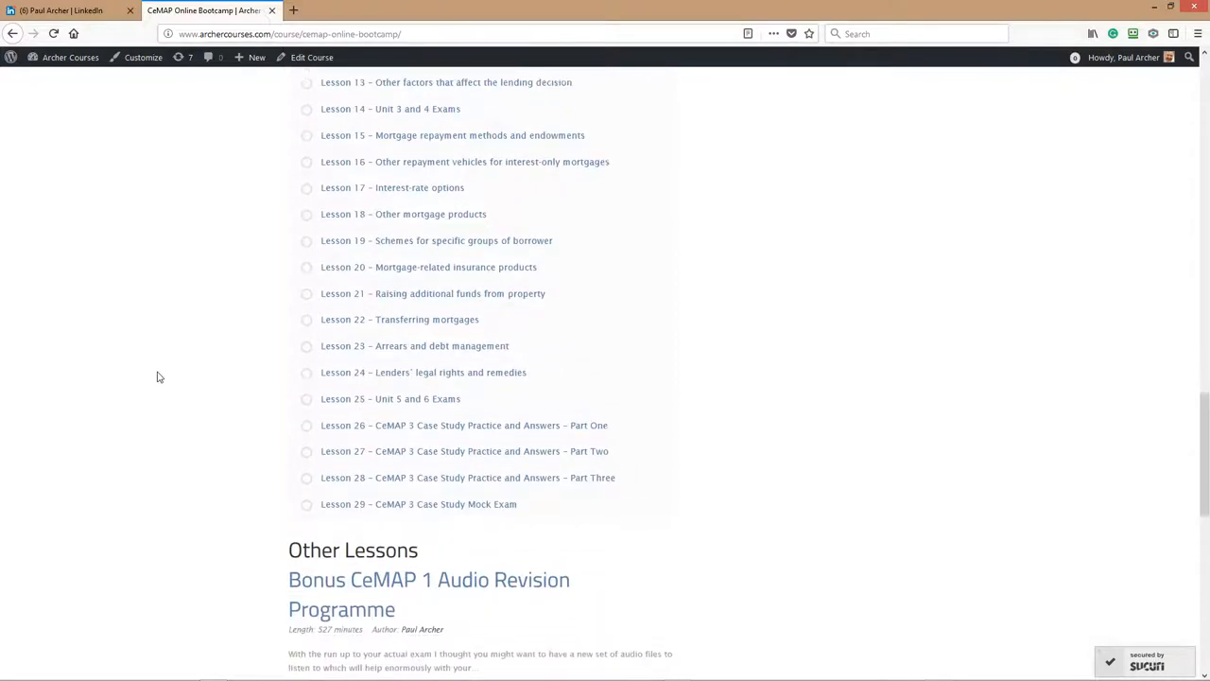
scroll(down, 3)
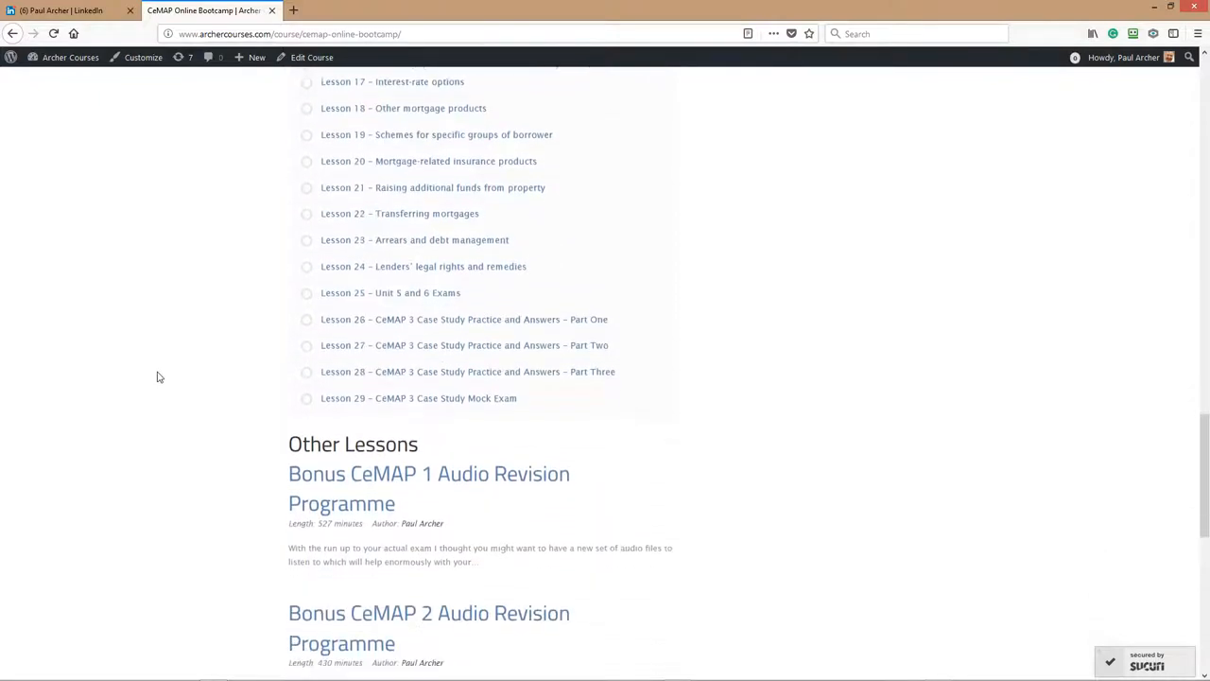
scroll(down, 3)
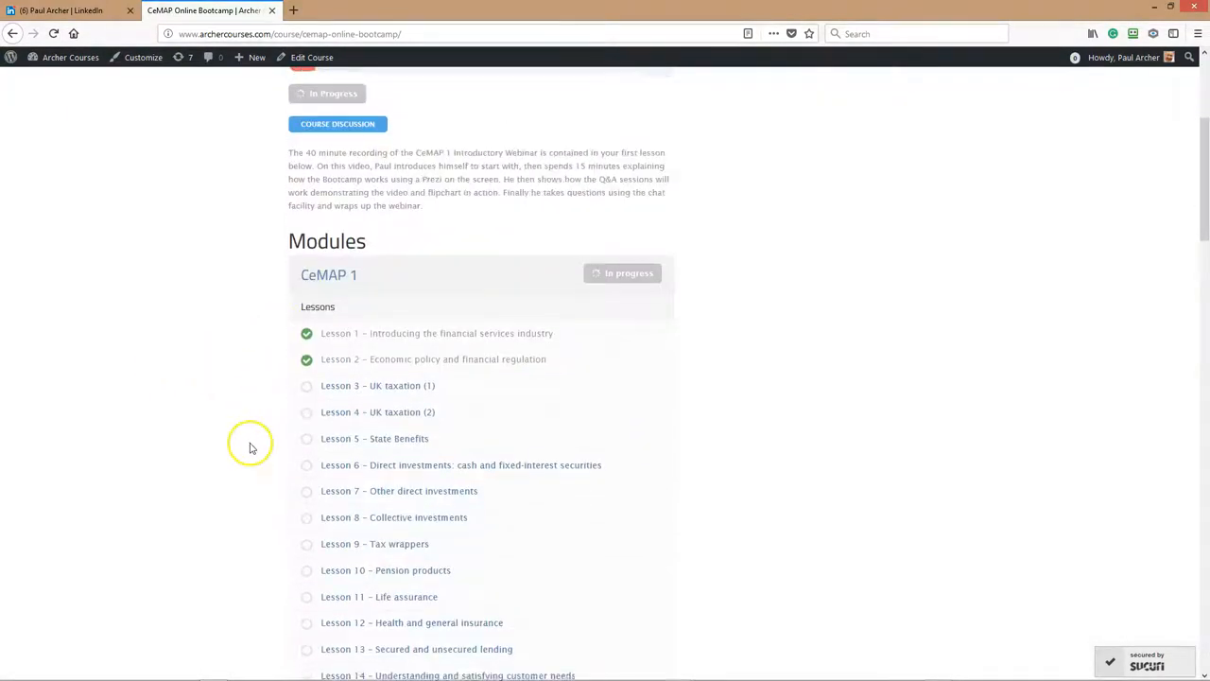
scroll(down, 3)
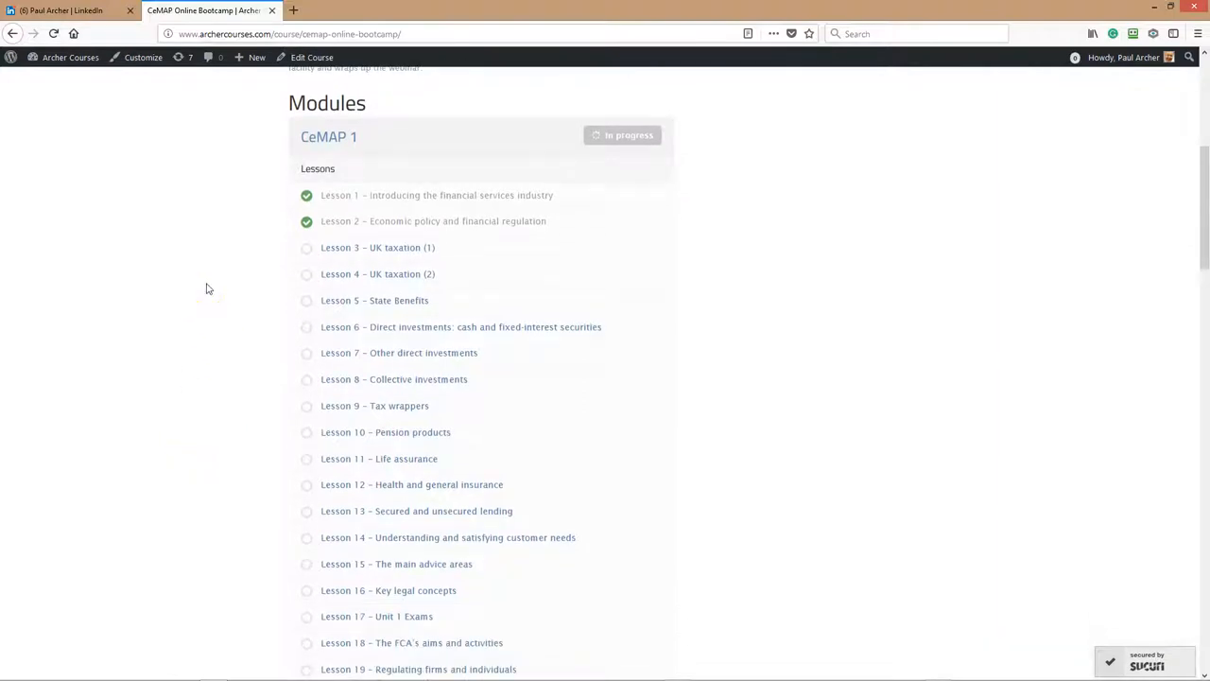
mouse_move(117, 486)
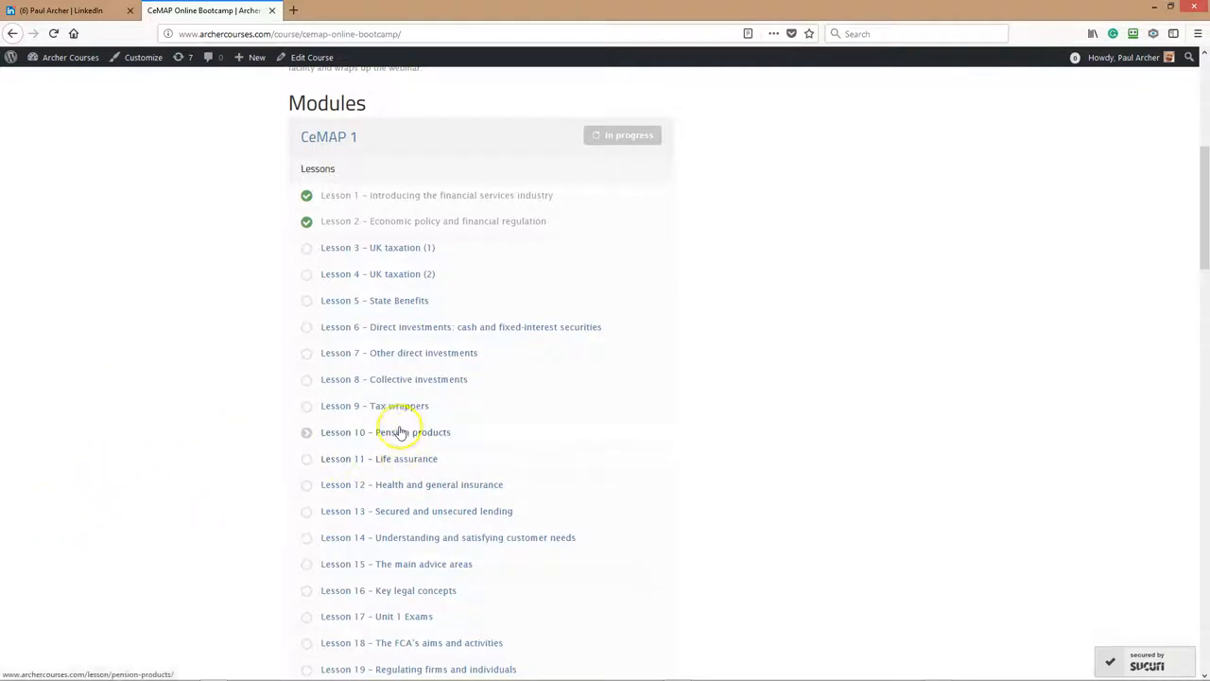
click(386, 431)
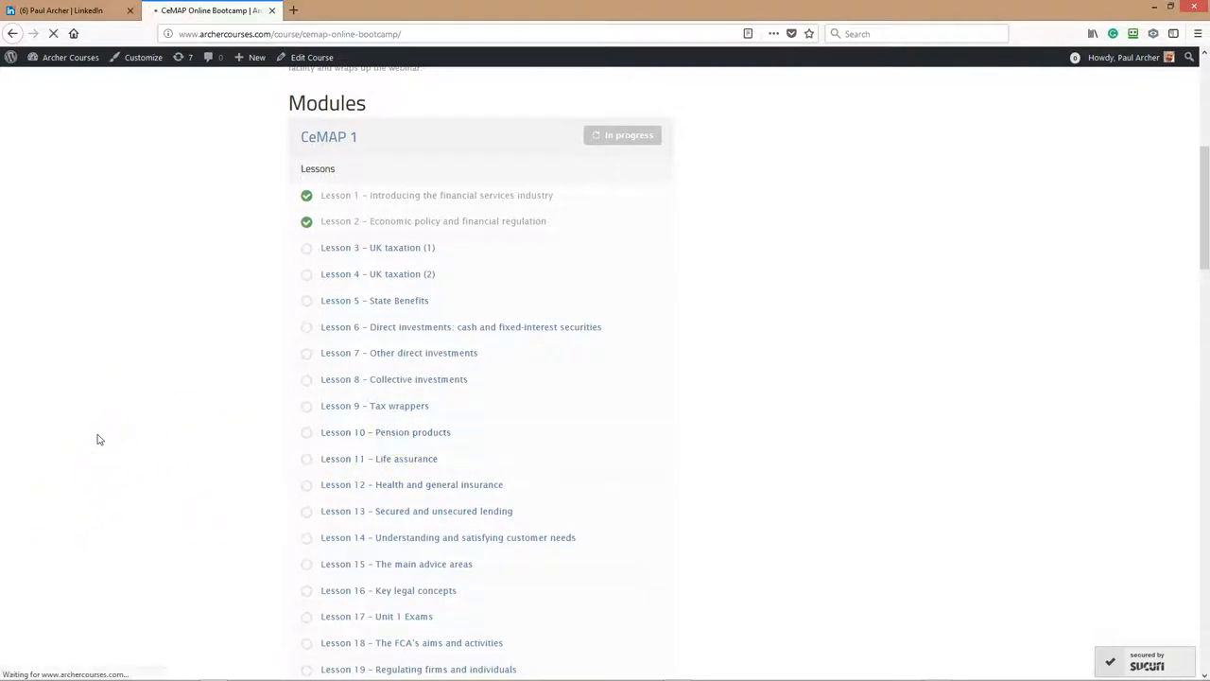
Browse Lesson 10 past the Personal, Workplace and Pensions and Death videos to the audio link.
click(386, 431)
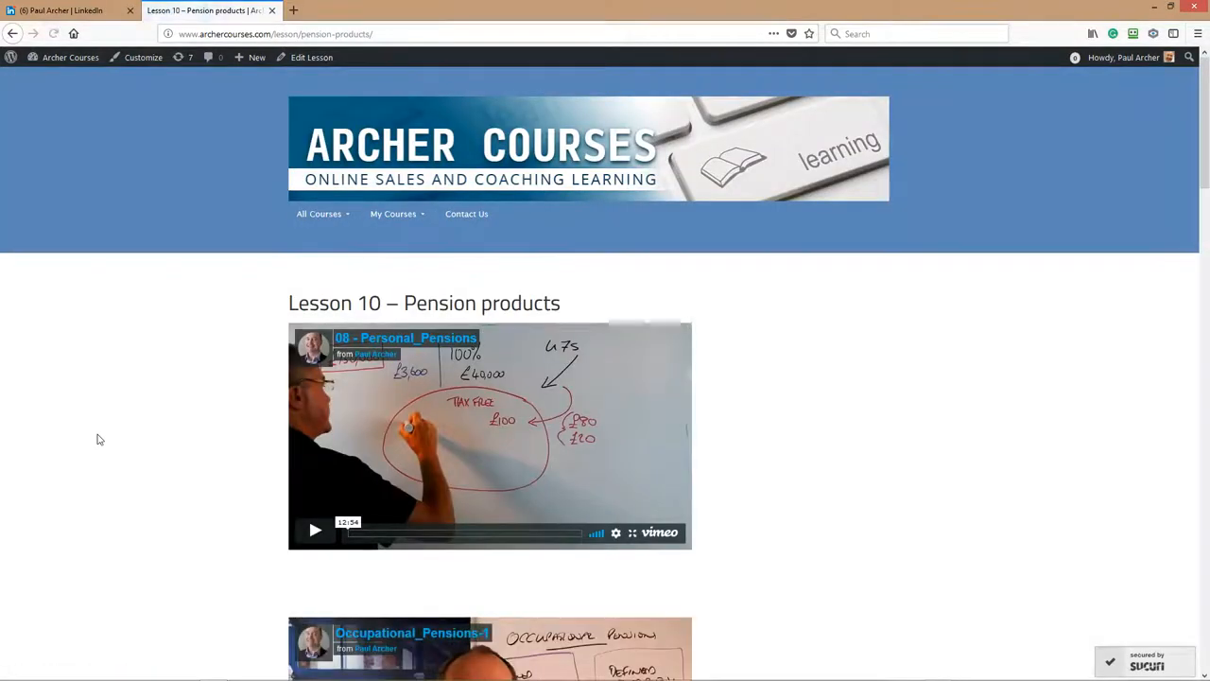
mouse_move(244, 363)
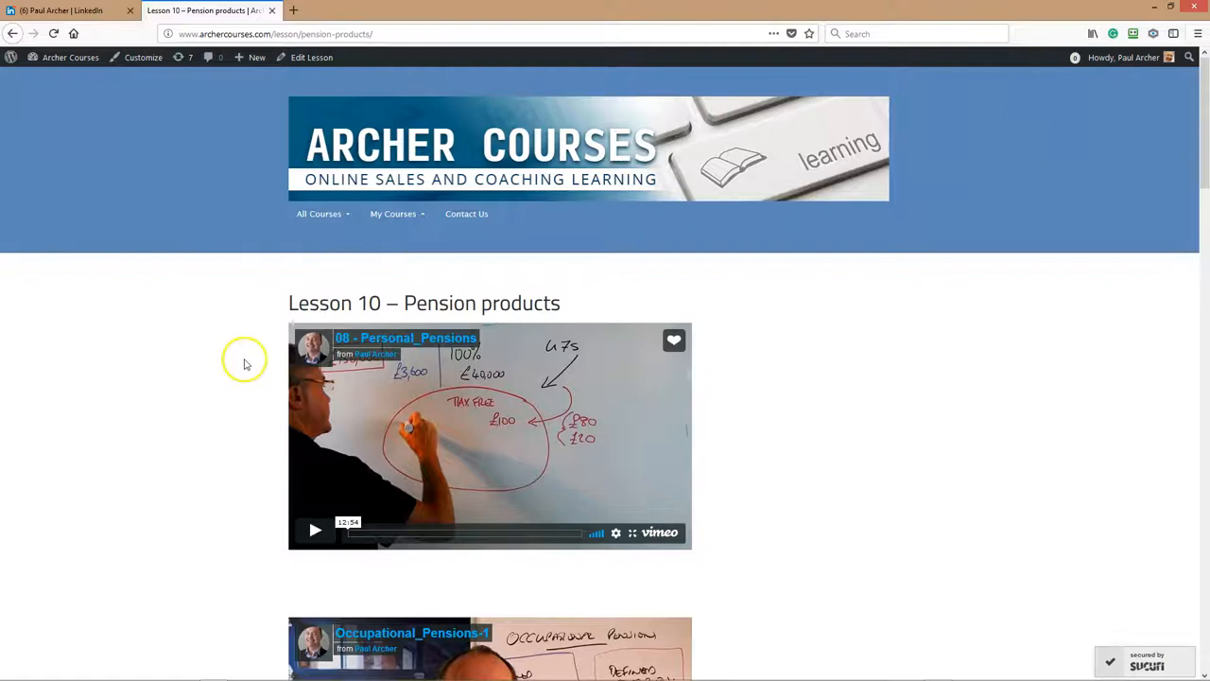
scroll(down, 3)
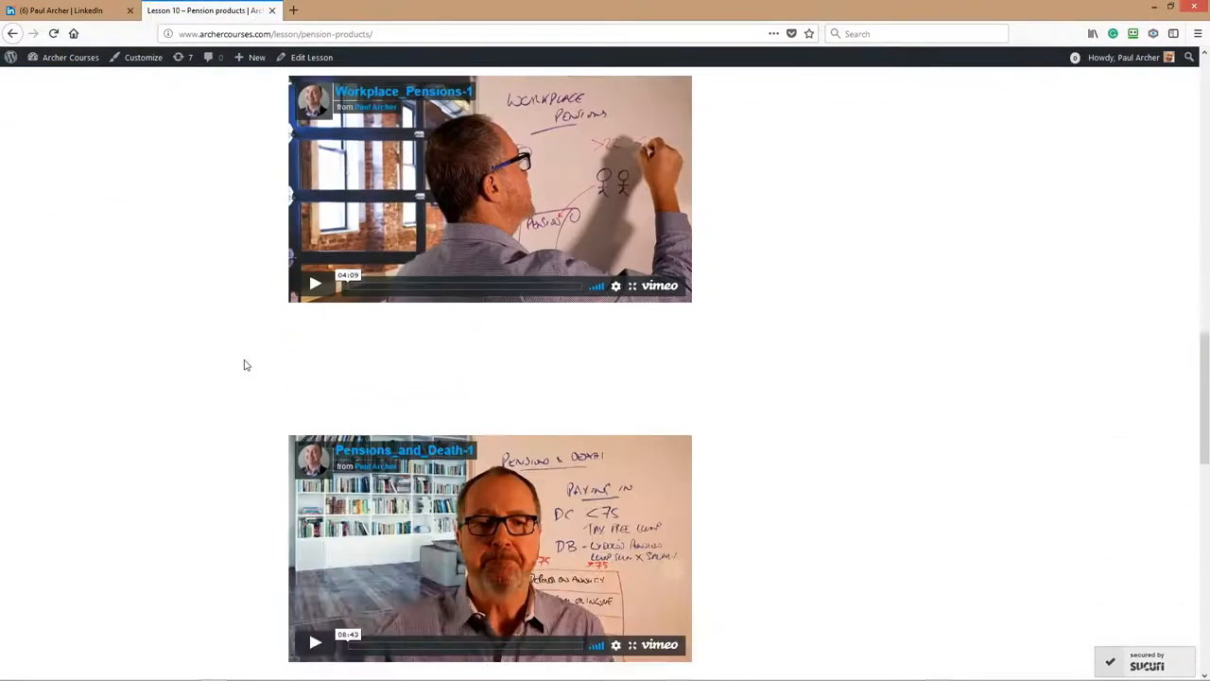
scroll(down, 3)
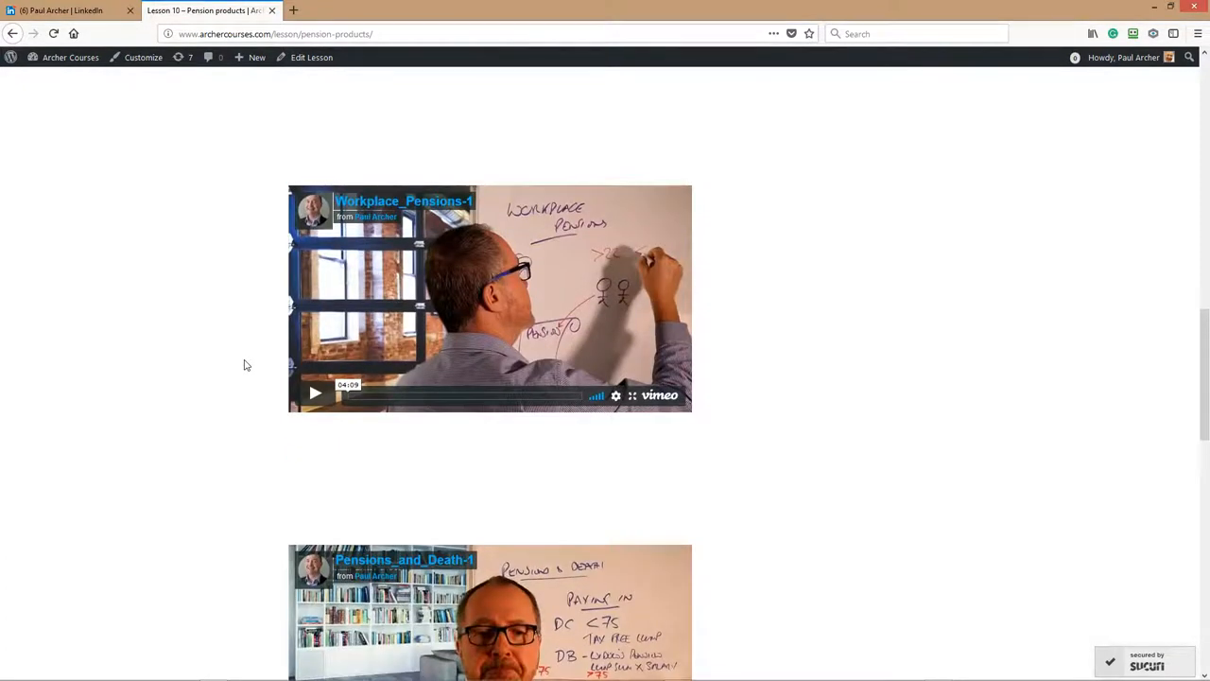
scroll(down, 3)
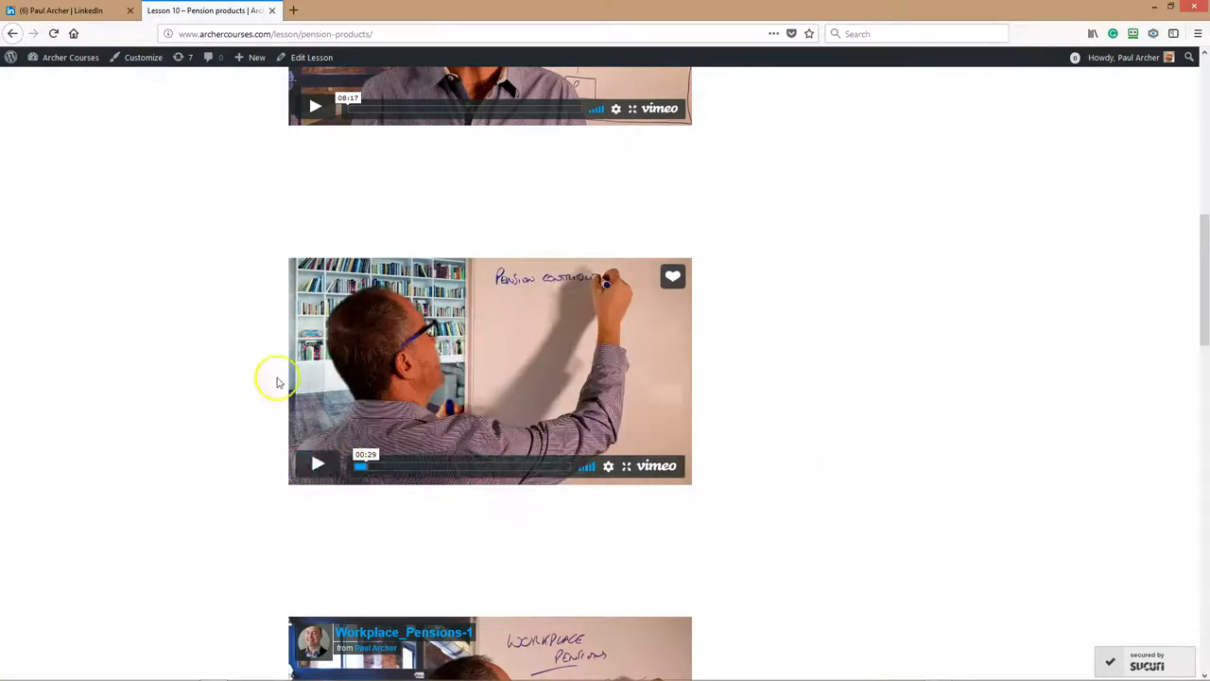
scroll(down, 3)
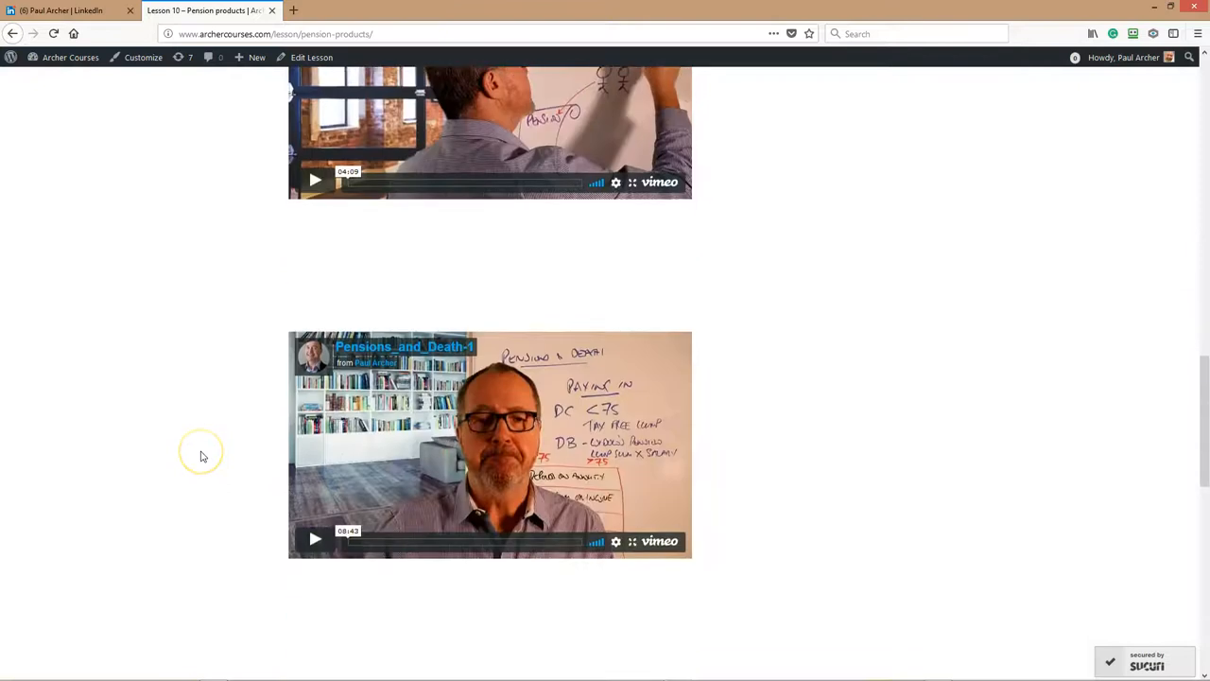
scroll(down, 3)
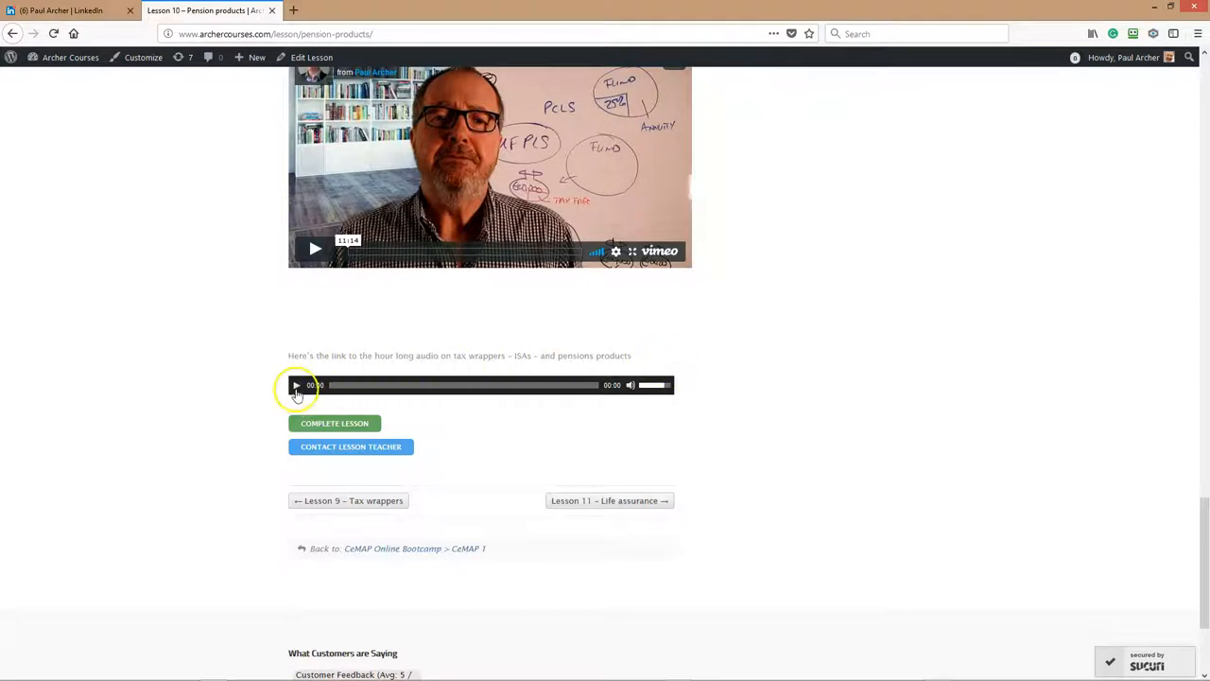
Play the hour-long tax wrappers and pension products audio at the foot of Lesson 10.
click(295, 386)
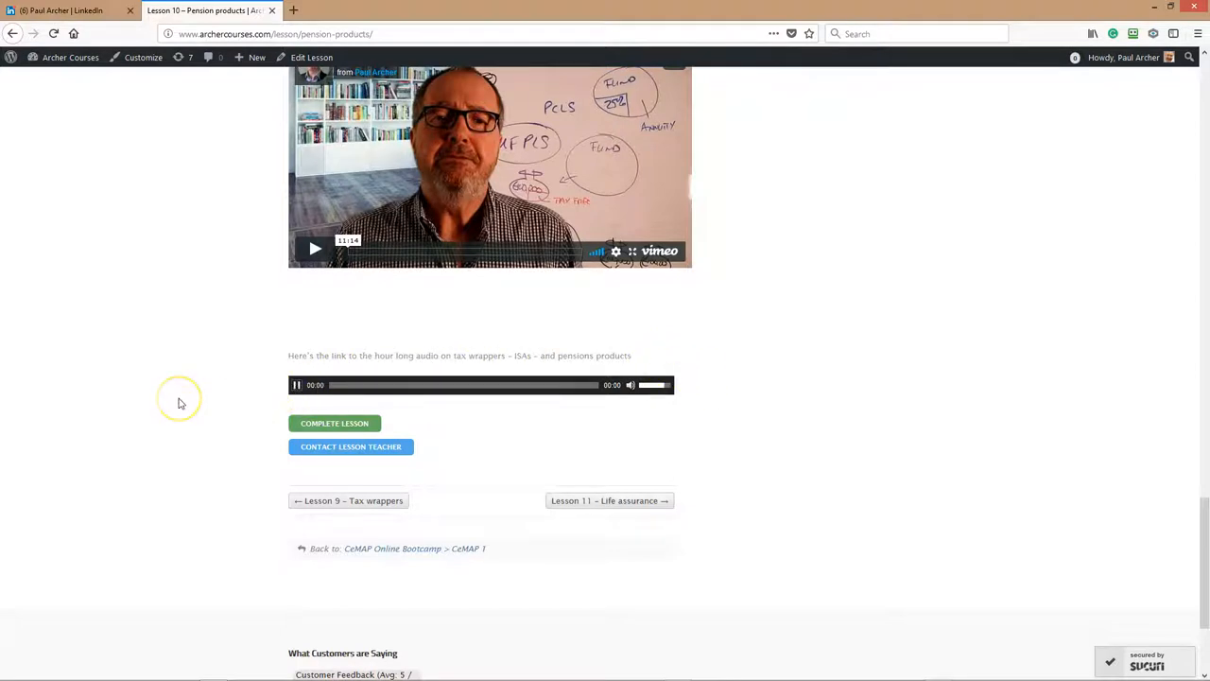
click(295, 386)
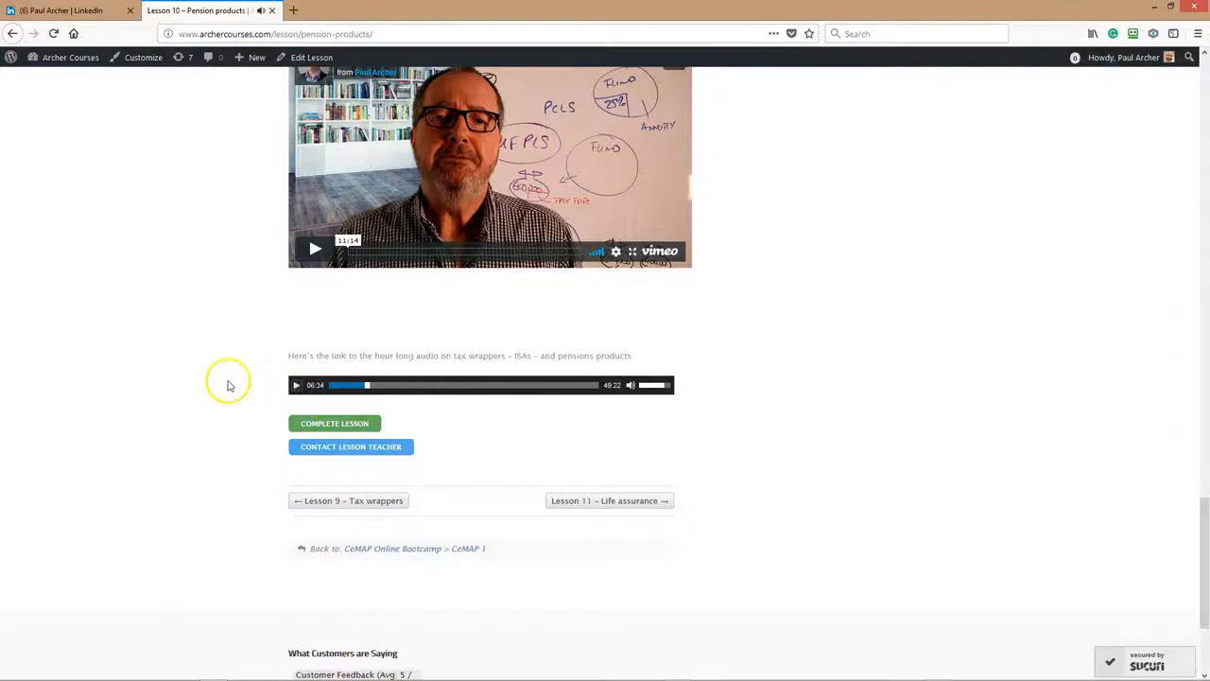
mouse_move(147, 354)
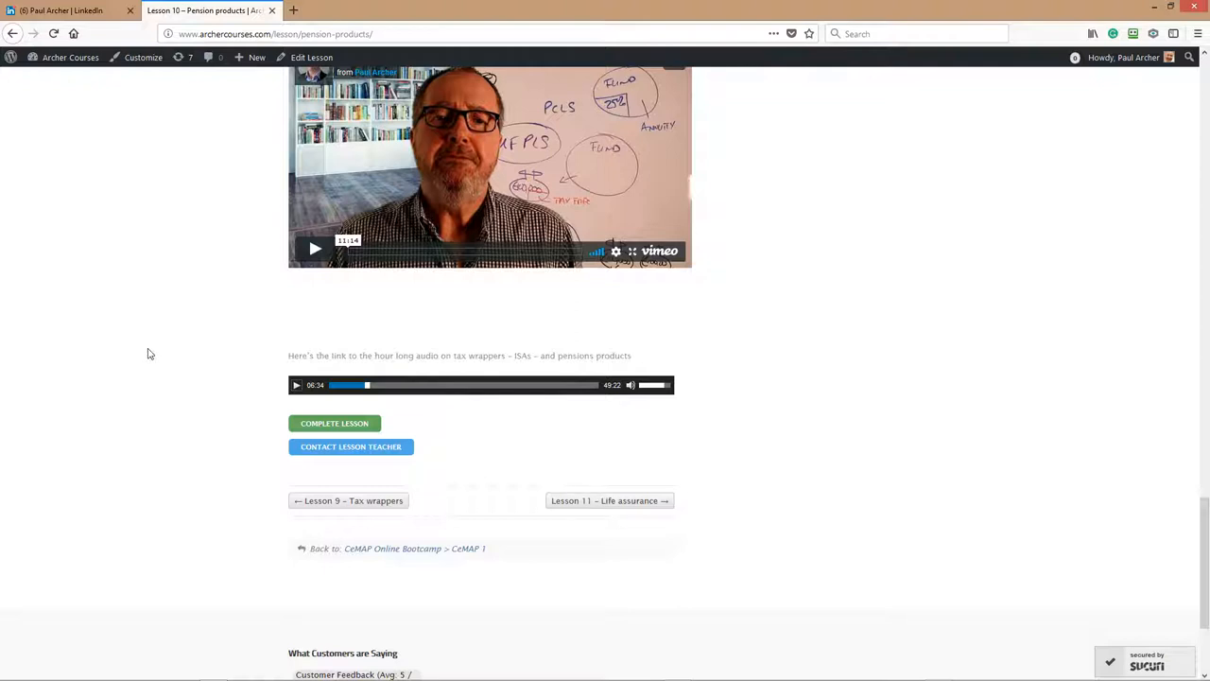
click(331, 386)
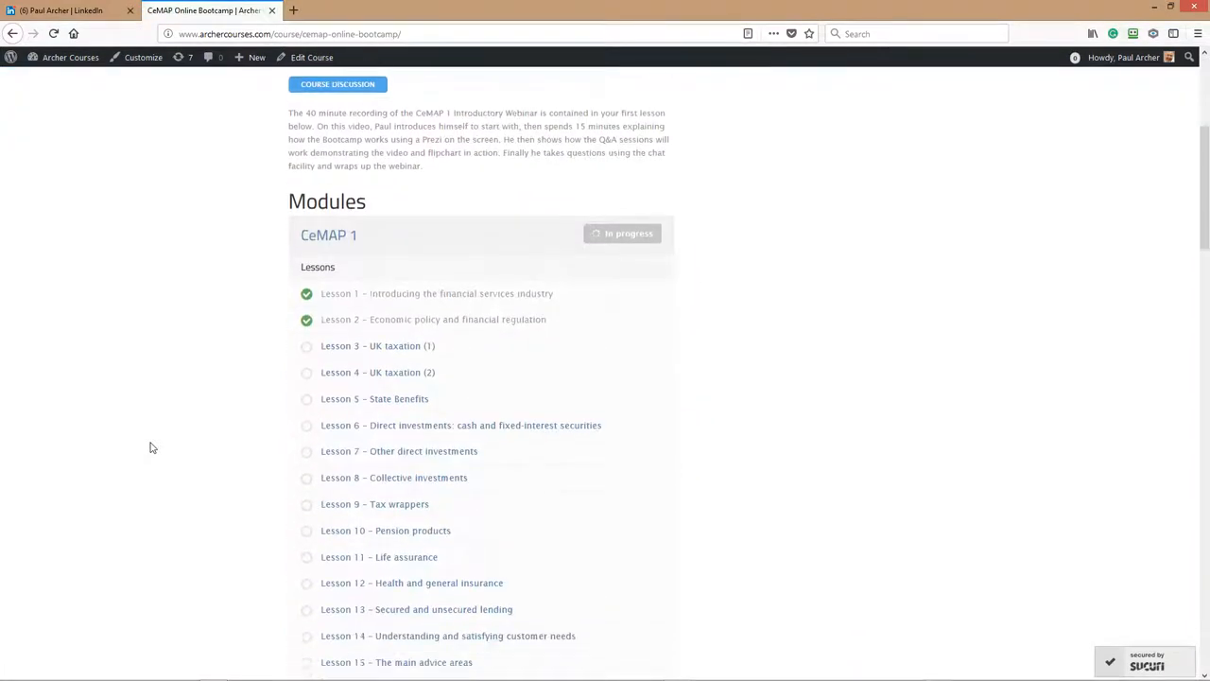
Mark Lesson 11 – Life assurance as complete.
scroll(down, 3)
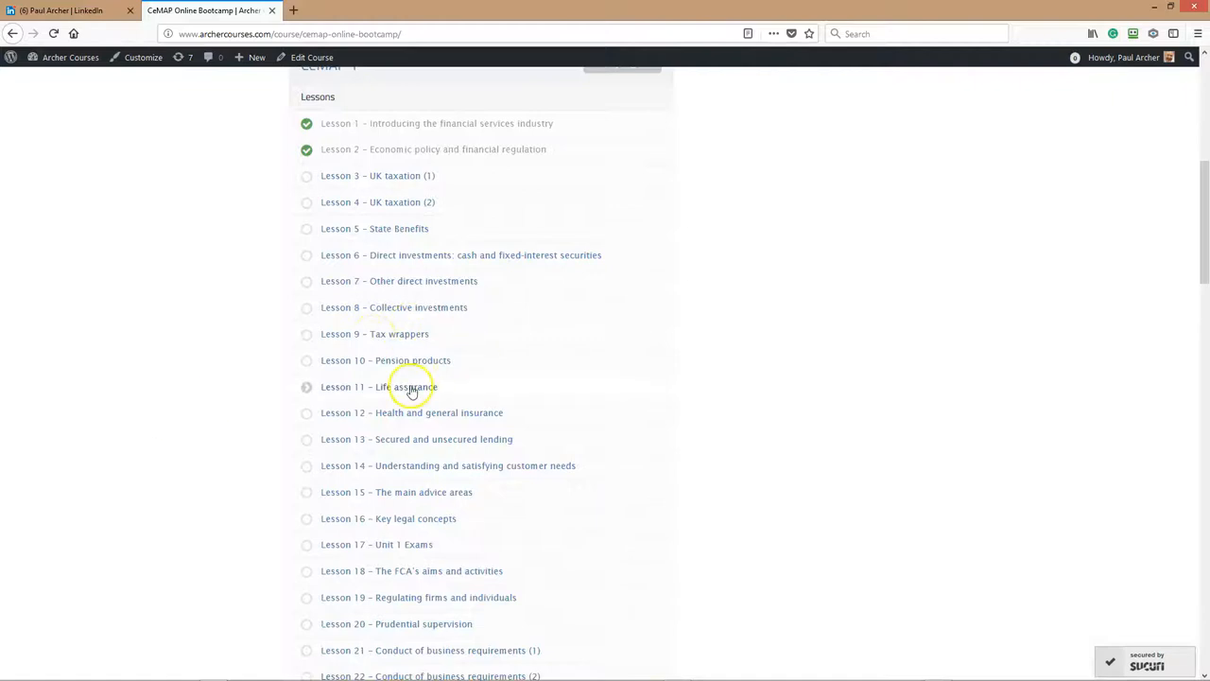
click(378, 386)
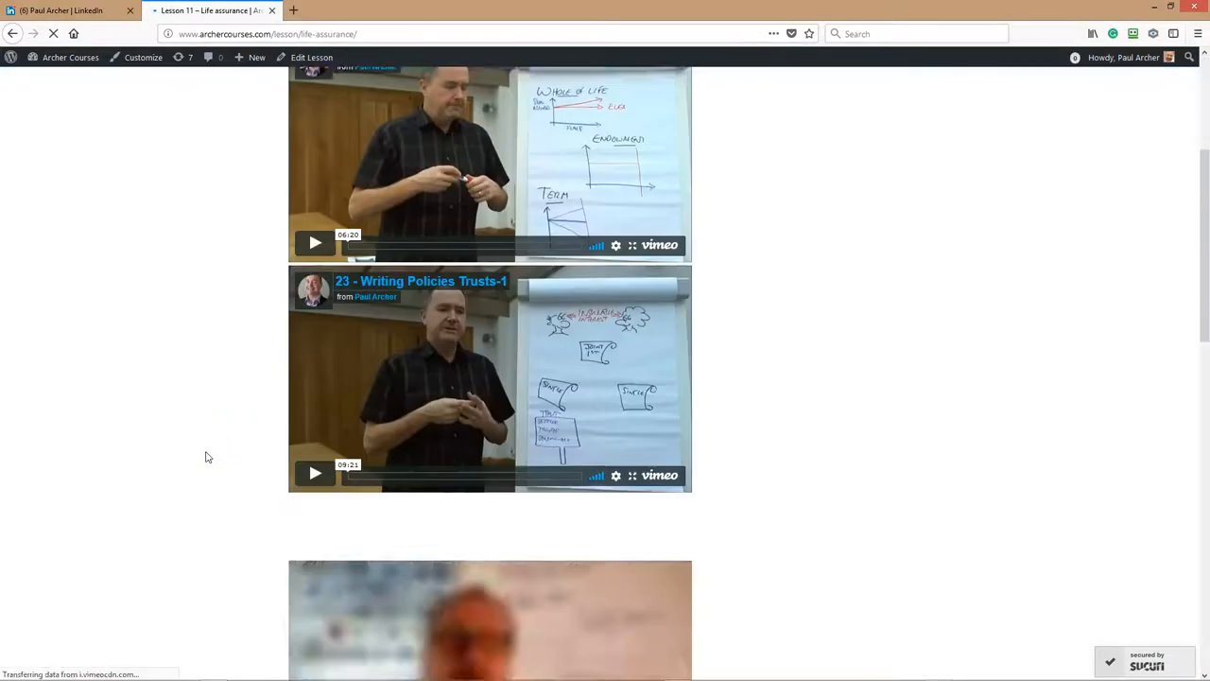
scroll(down, 3)
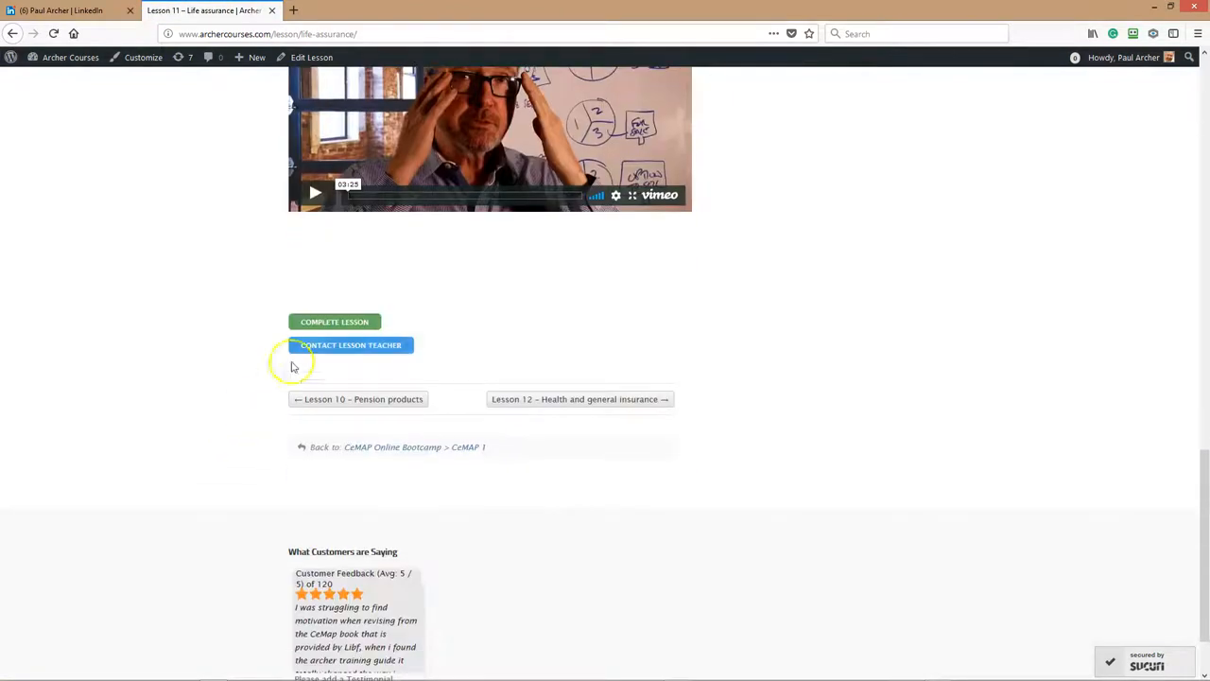
click(352, 344)
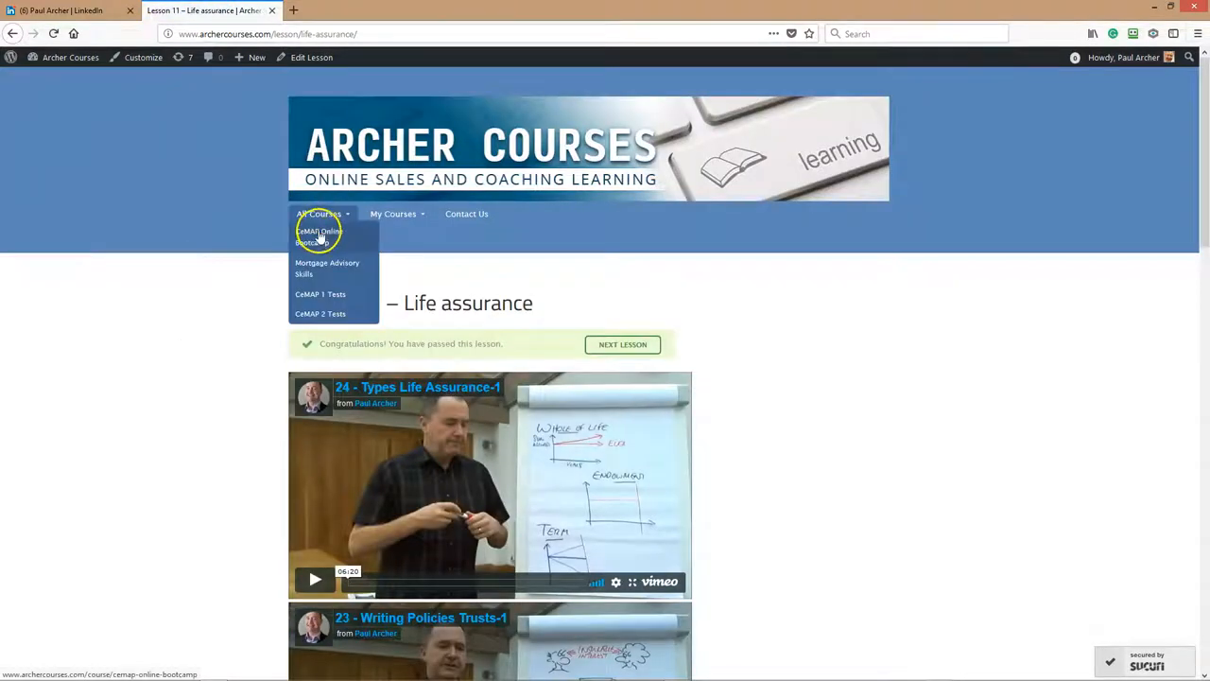
Return to the CeMAP Online Bootcamp page and its CeMAP 1 Modules lesson list.
click(317, 237)
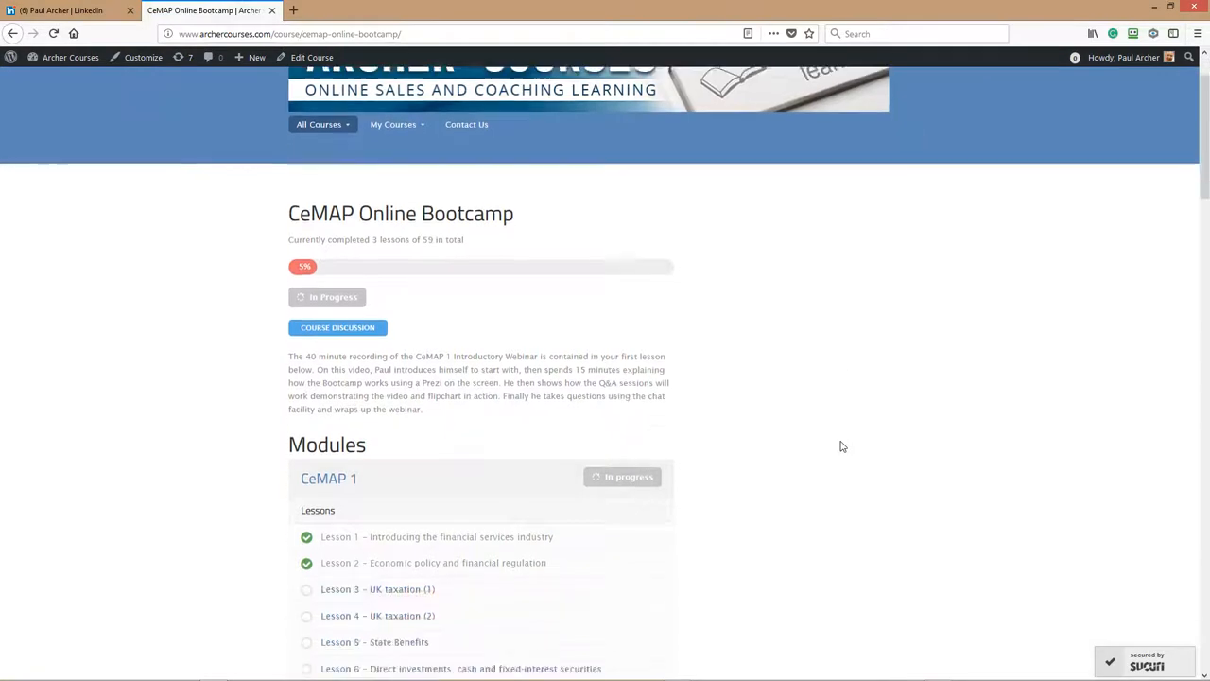
scroll(down, 3)
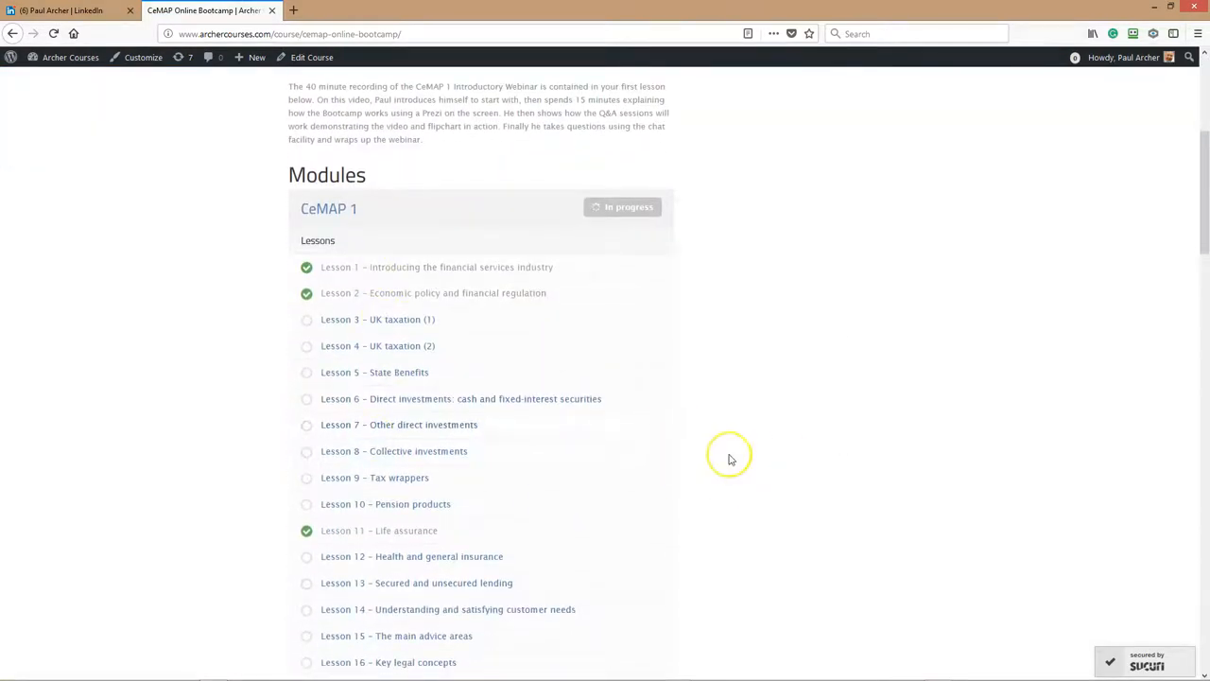
mouse_move(765, 401)
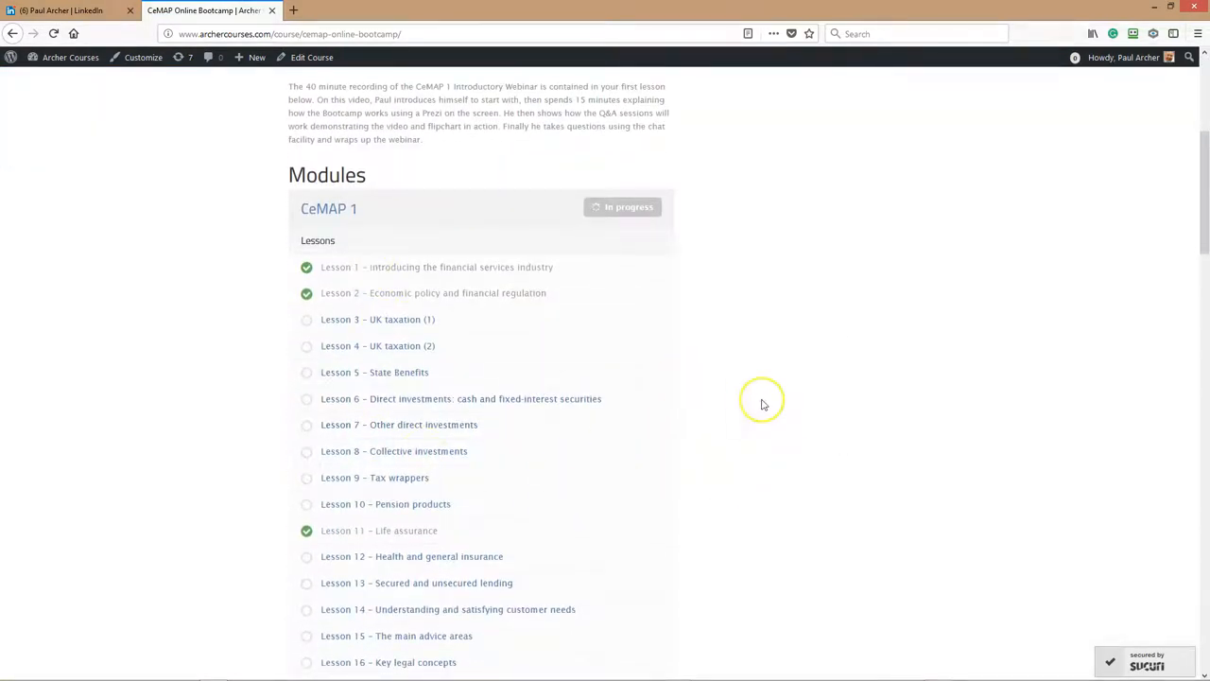
scroll(down, 3)
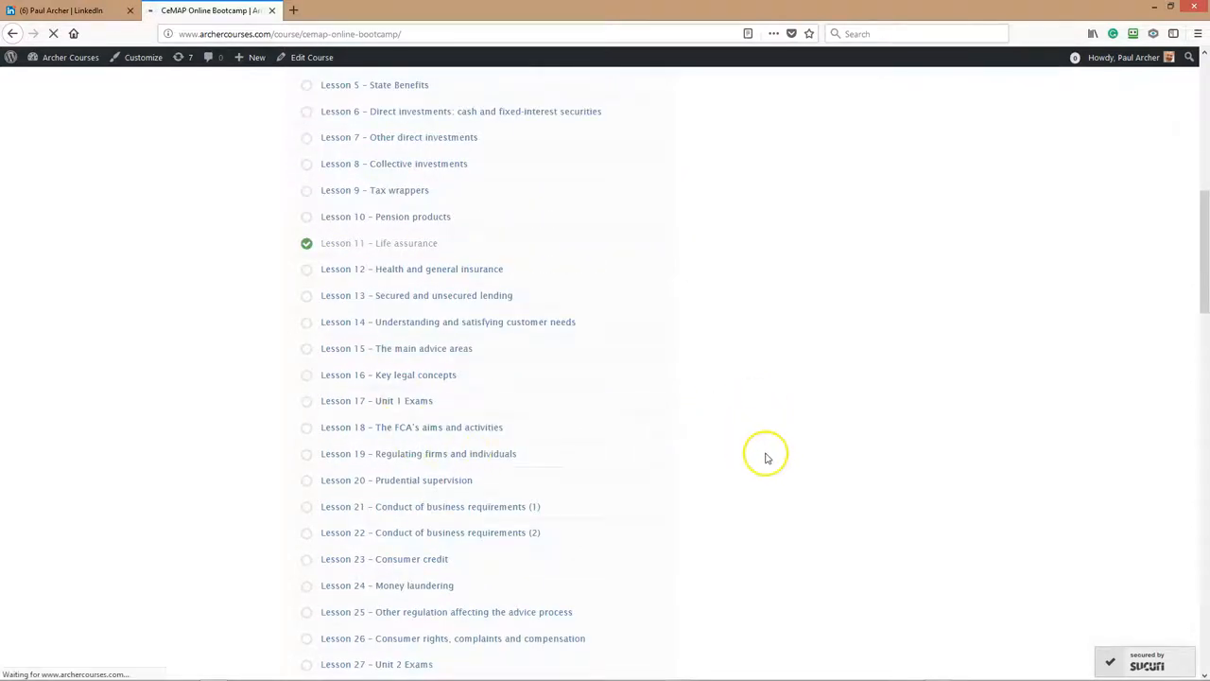
View Lesson 17 – Unit 1 Exams, start the tests pack PDF download and cancel the prompt.
click(376, 401)
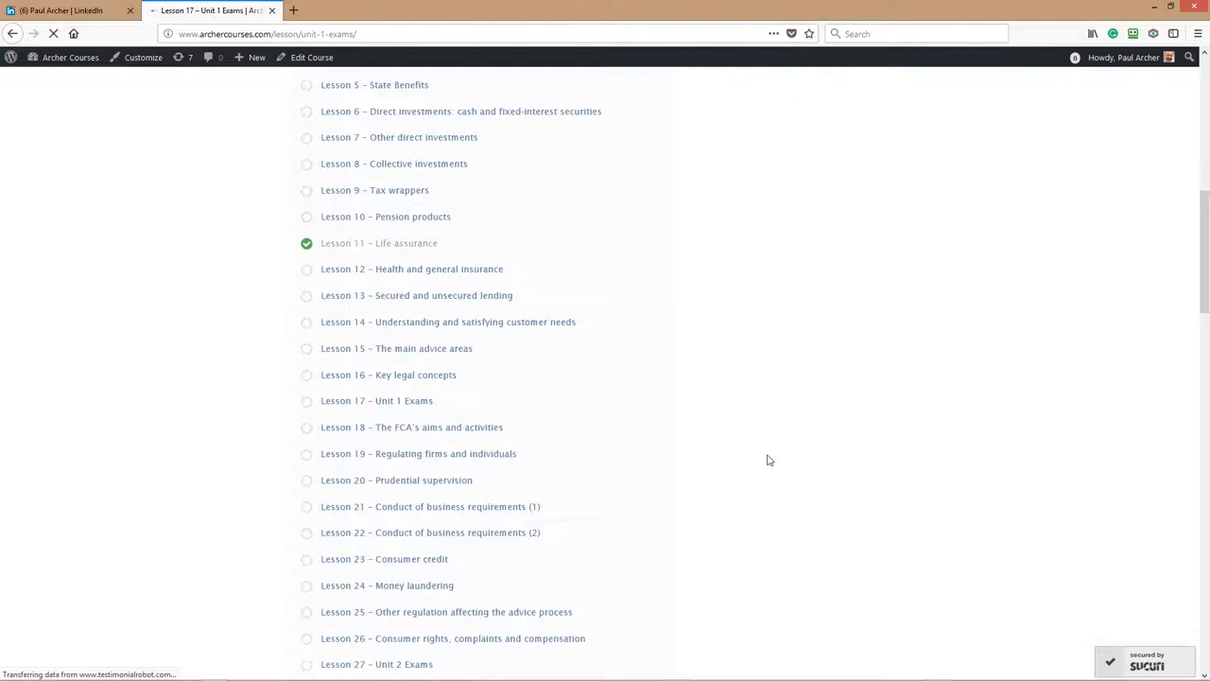
click(376, 401)
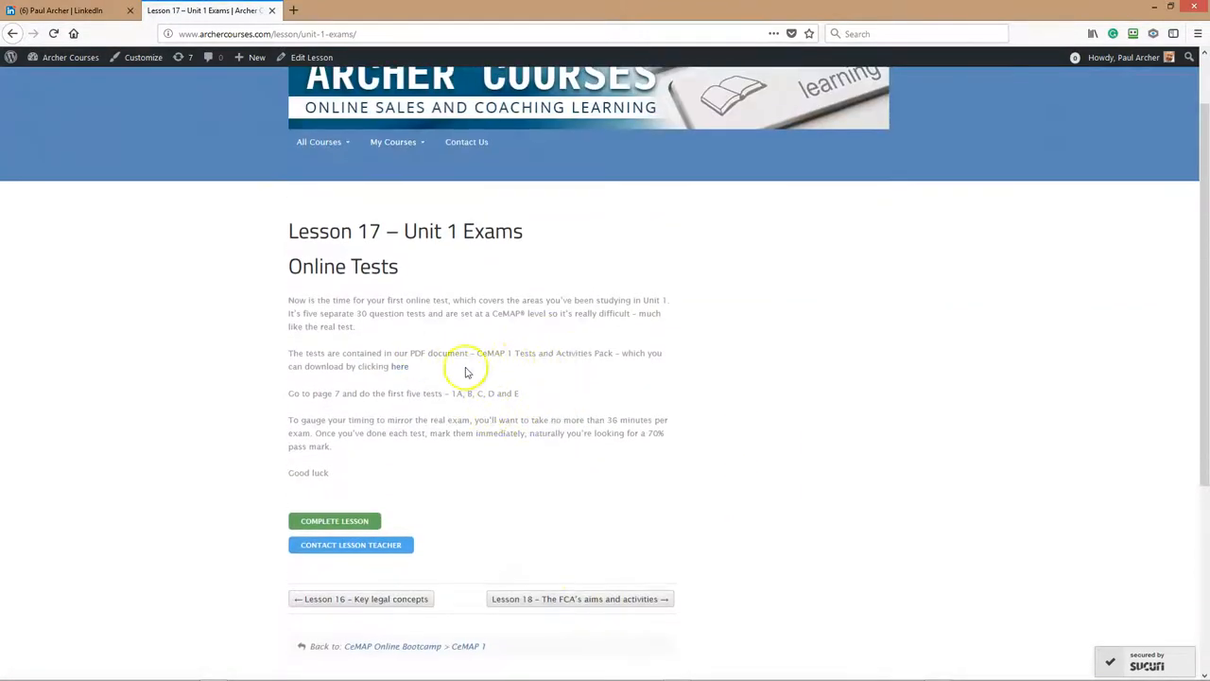
click(401, 367)
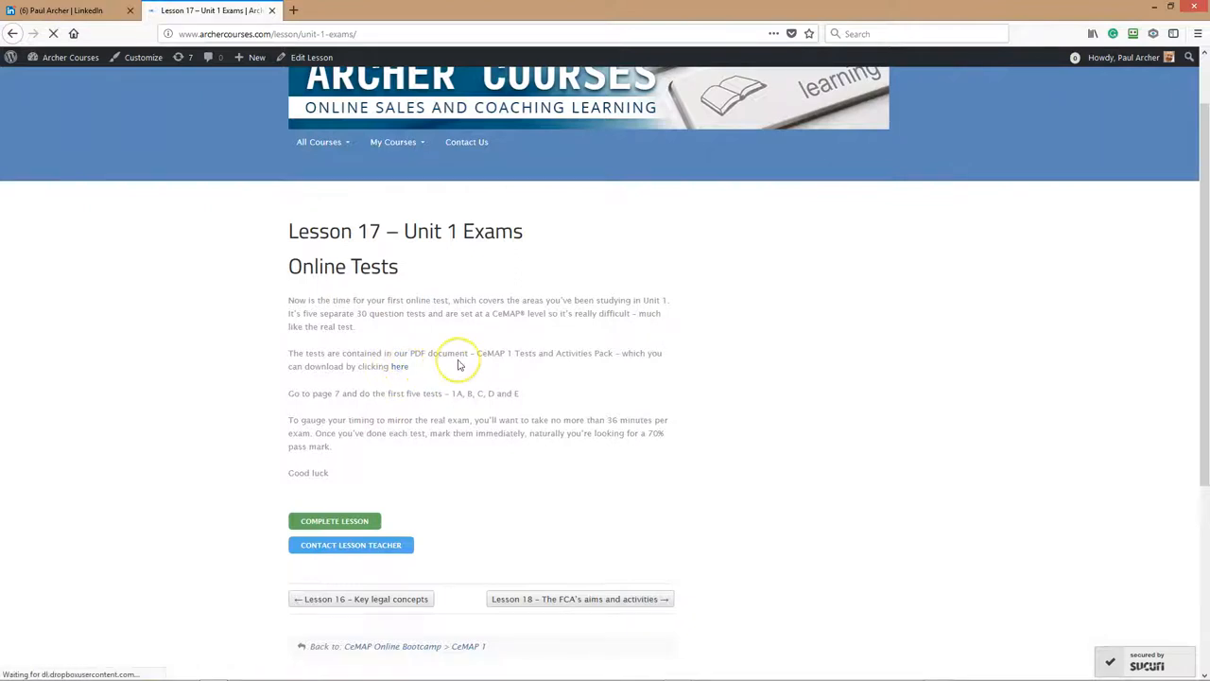
click(399, 367)
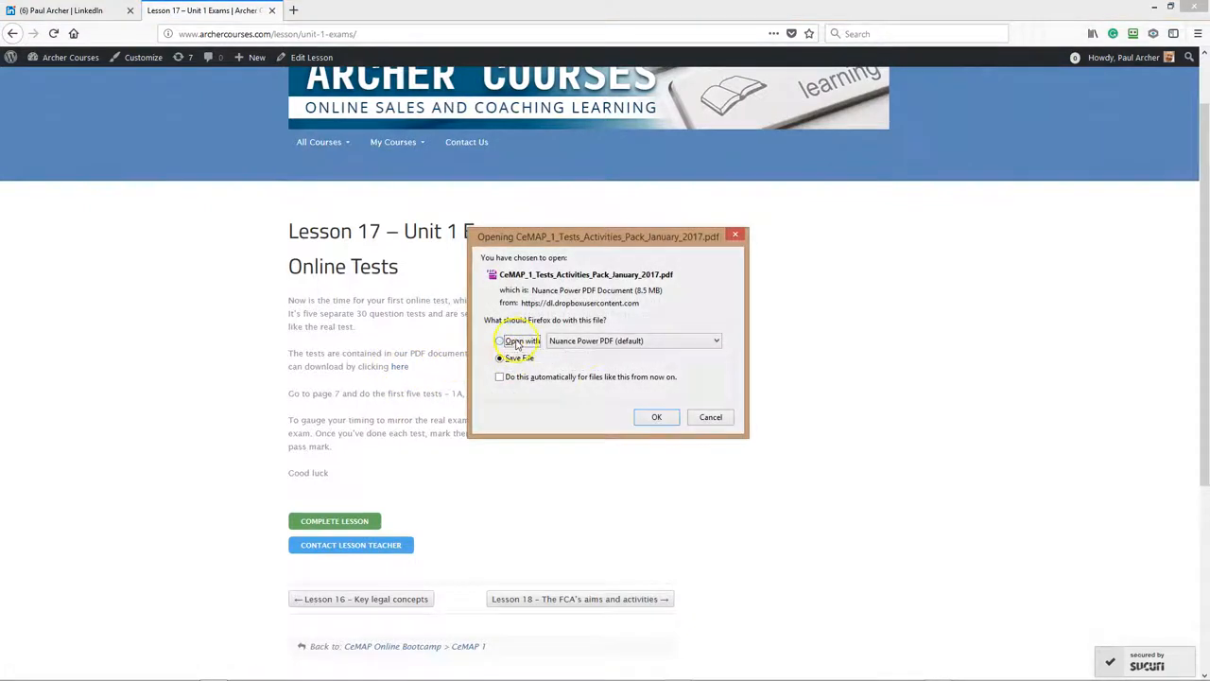
click(656, 418)
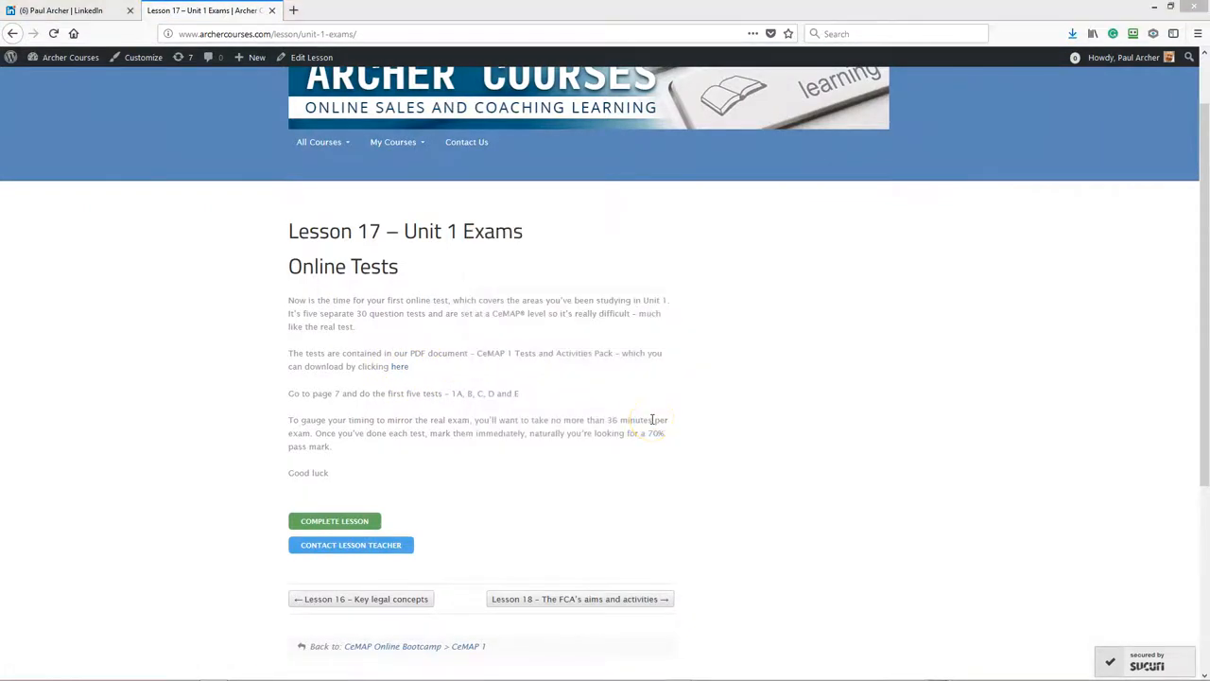
click(401, 367)
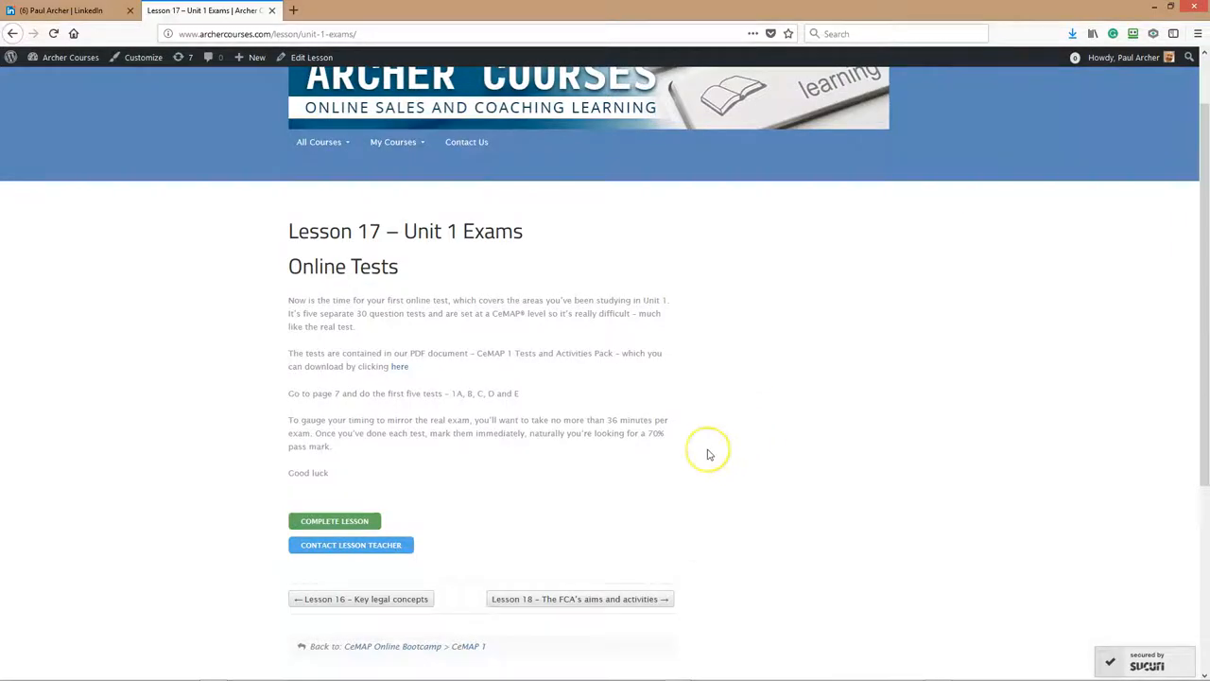
mouse_move(715, 456)
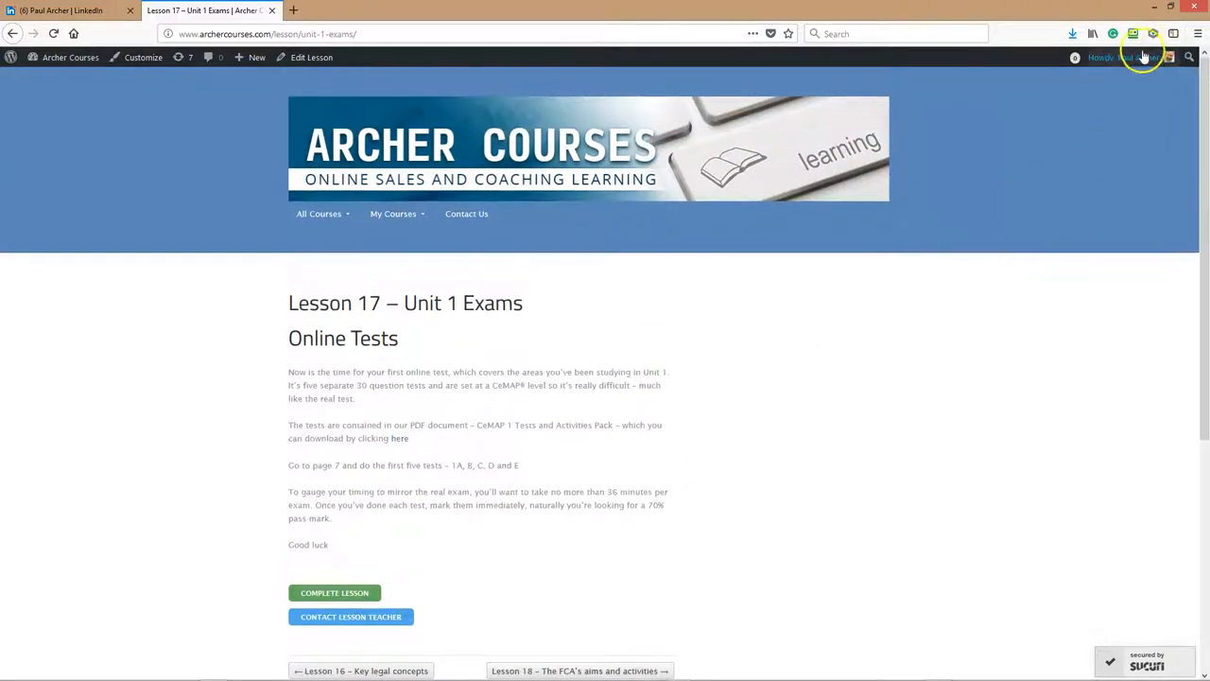
Go to the member profile page and view its Groups list.
click(1126, 56)
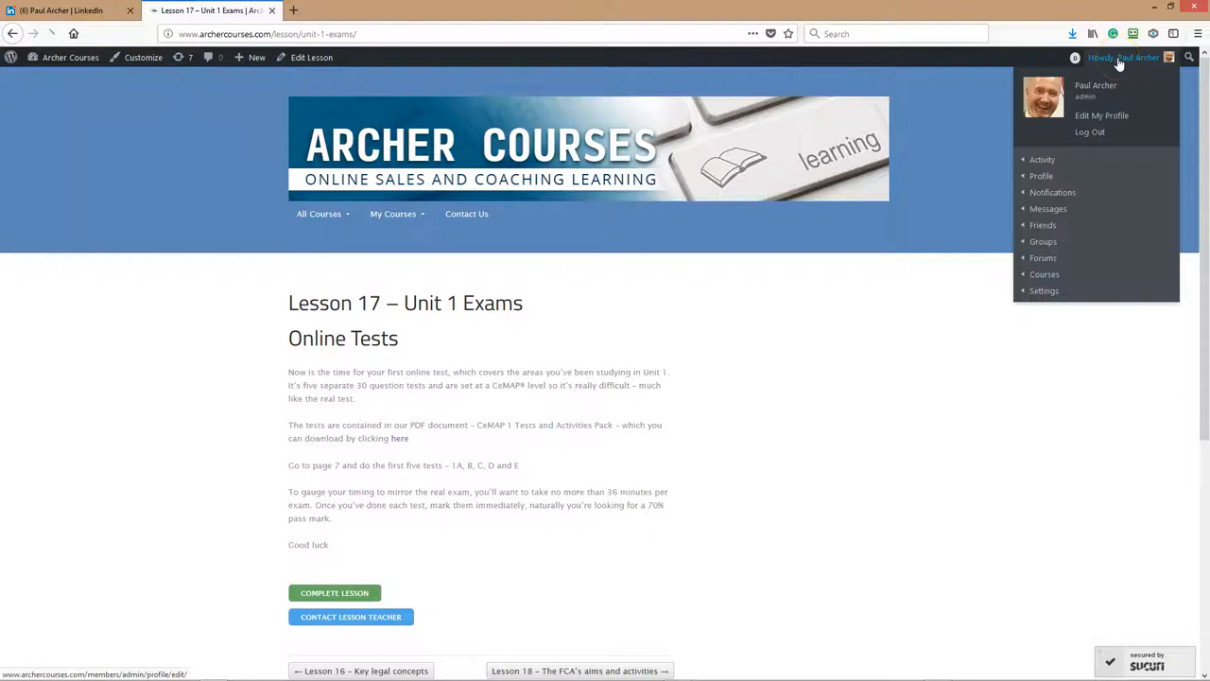
click(1101, 115)
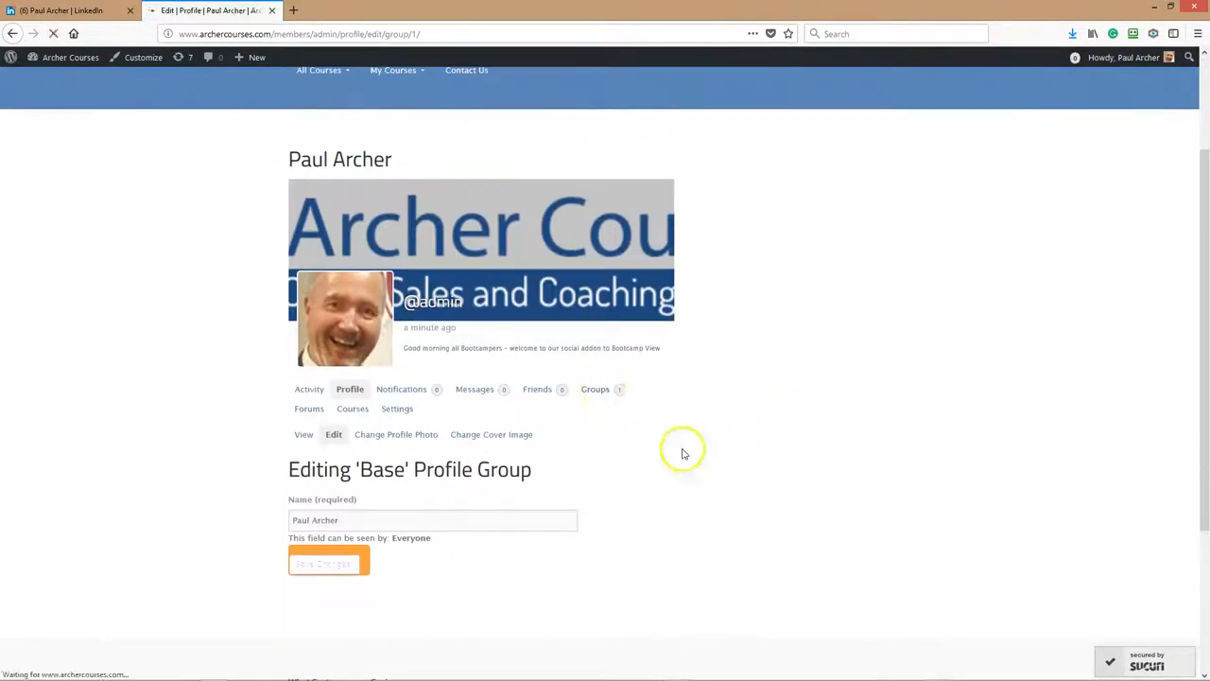
click(593, 390)
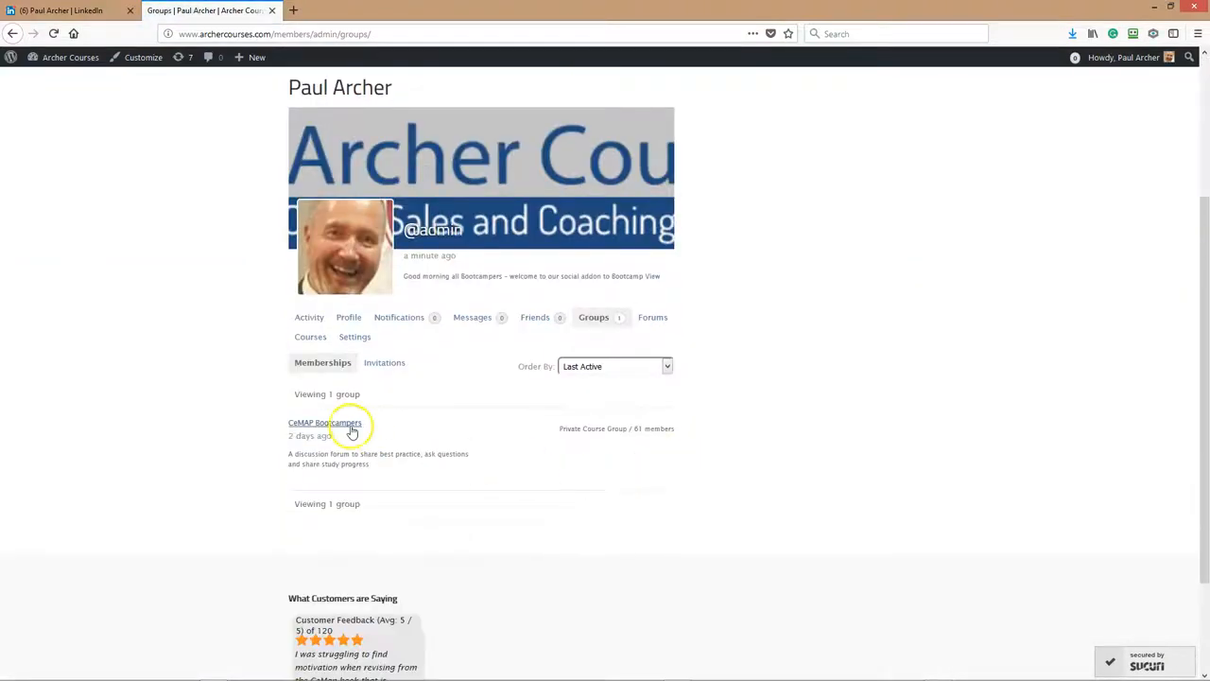
Enter the CeMAP Bootcampers group and start a new 'What's new' update.
click(325, 424)
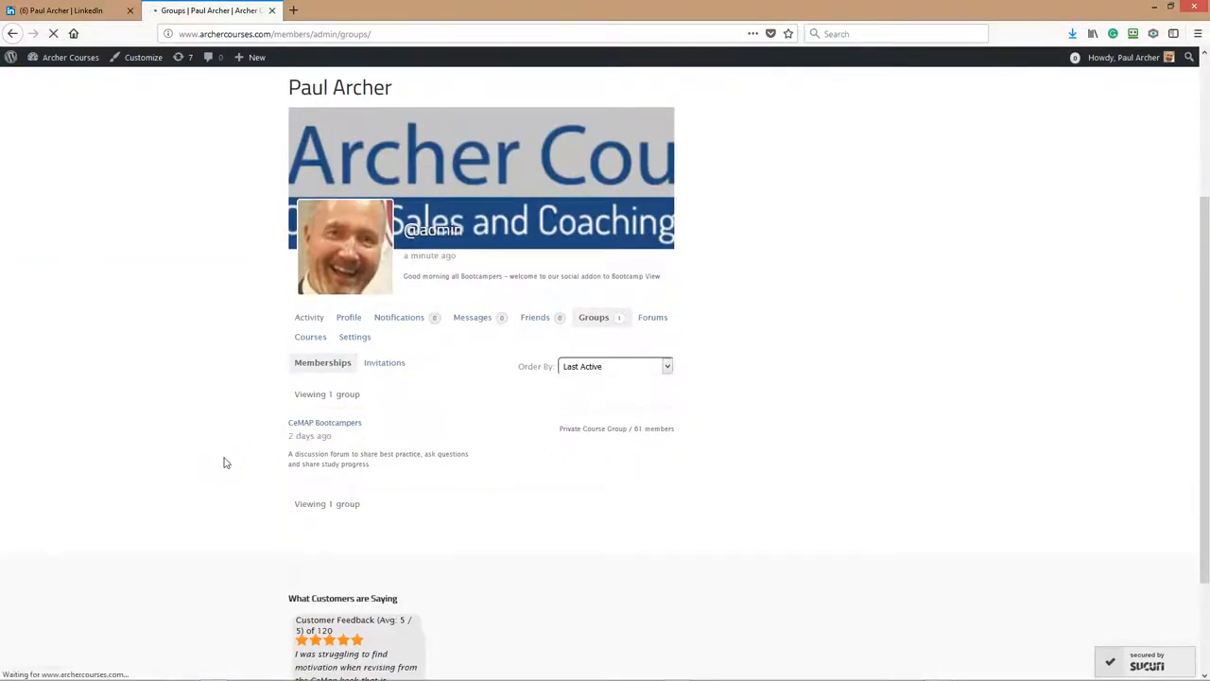
click(325, 422)
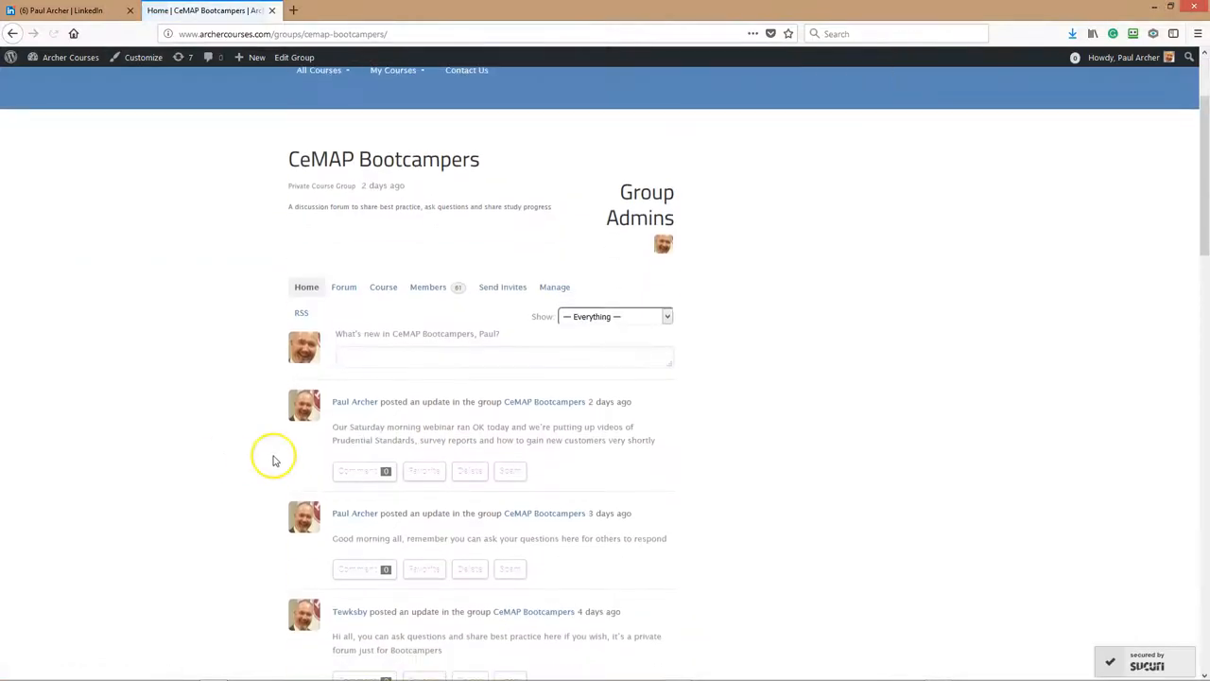
click(503, 357)
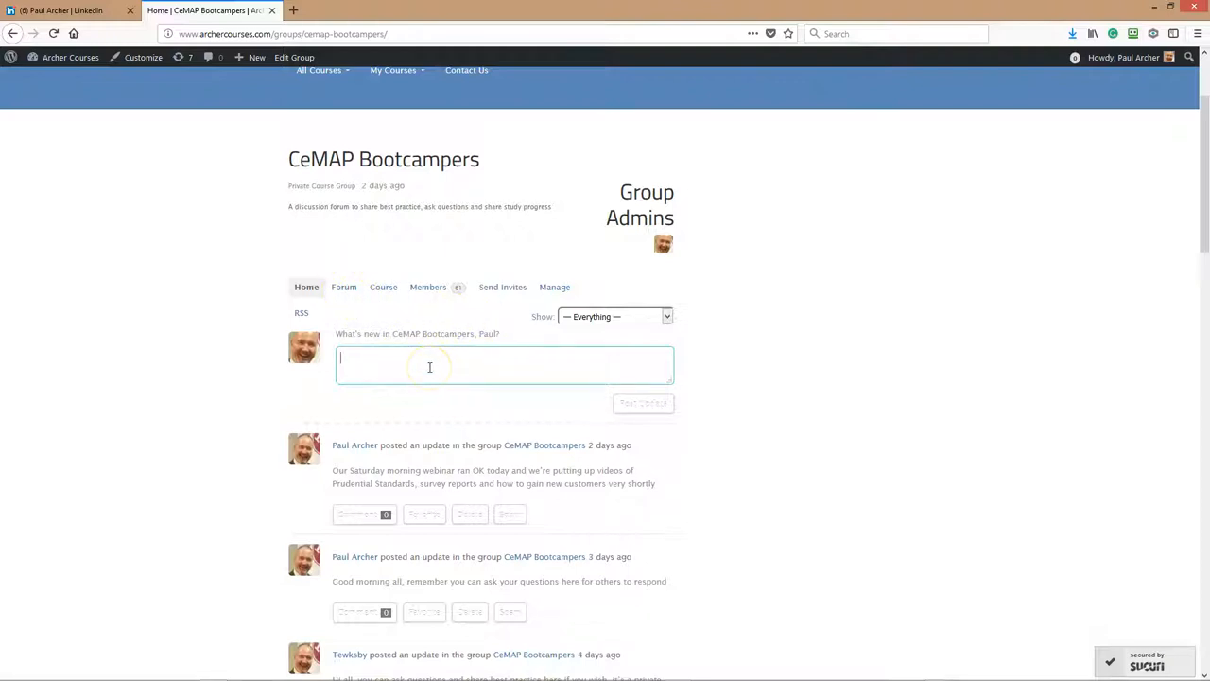
scroll(down, 3)
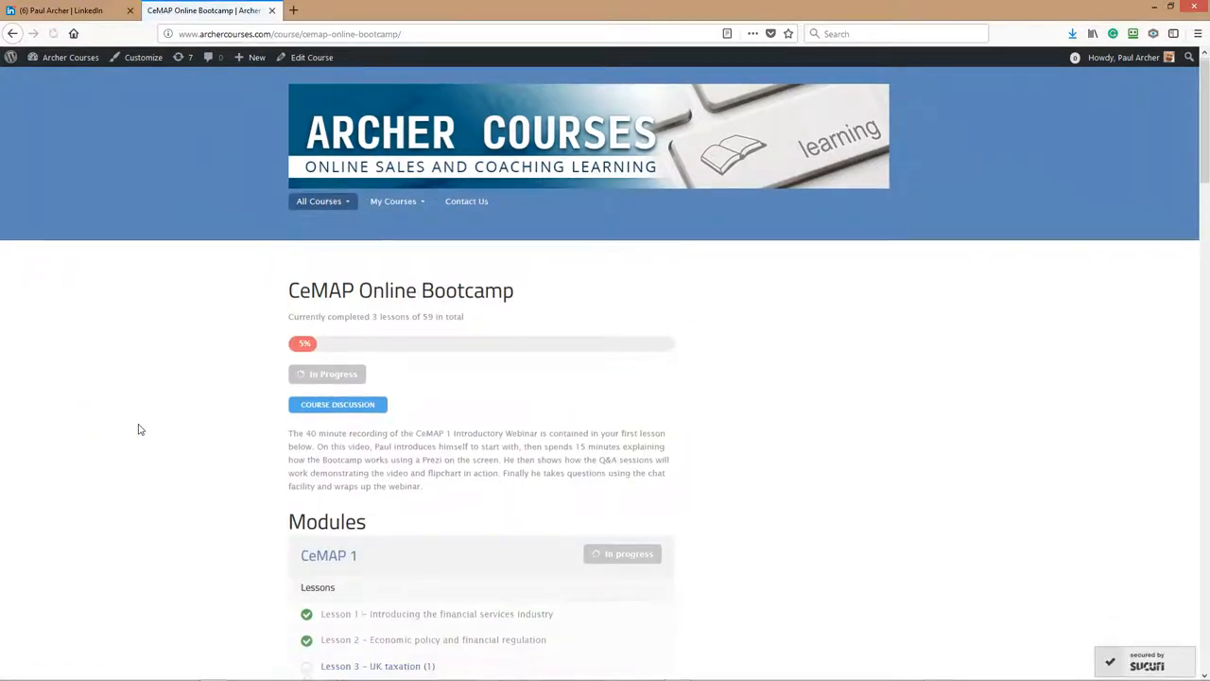
View Lesson 5 – State benefits with its Welfare and State Pension Scheme videos.
scroll(down, 3)
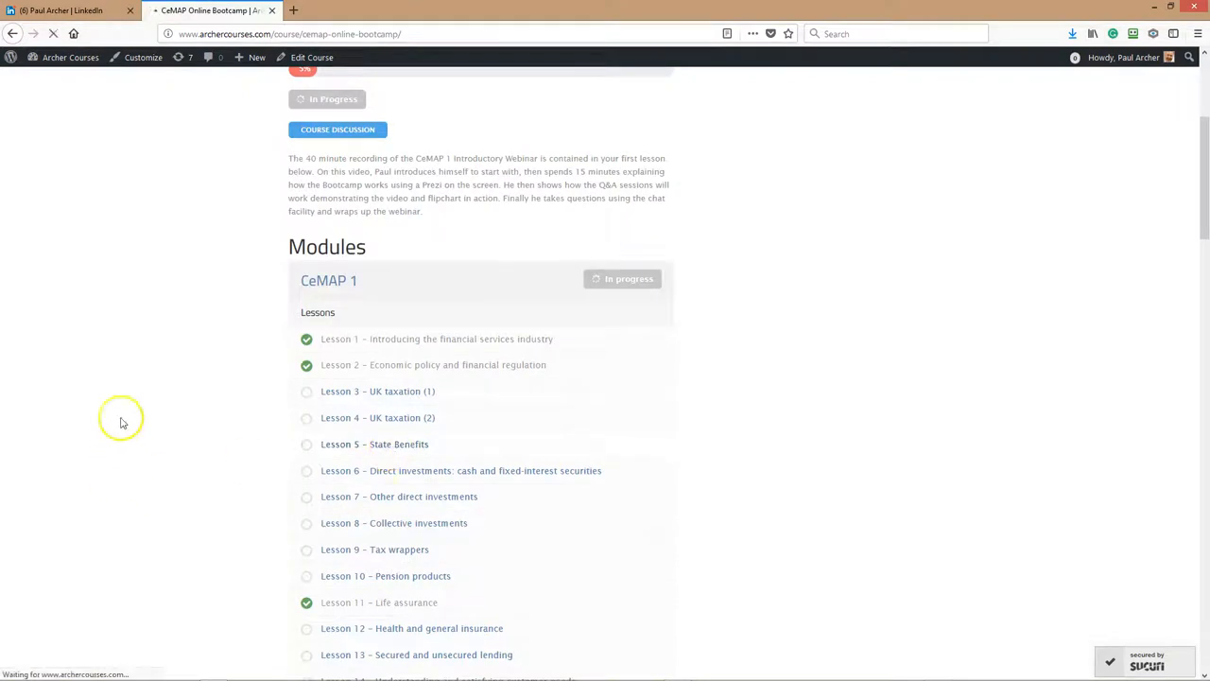
click(374, 445)
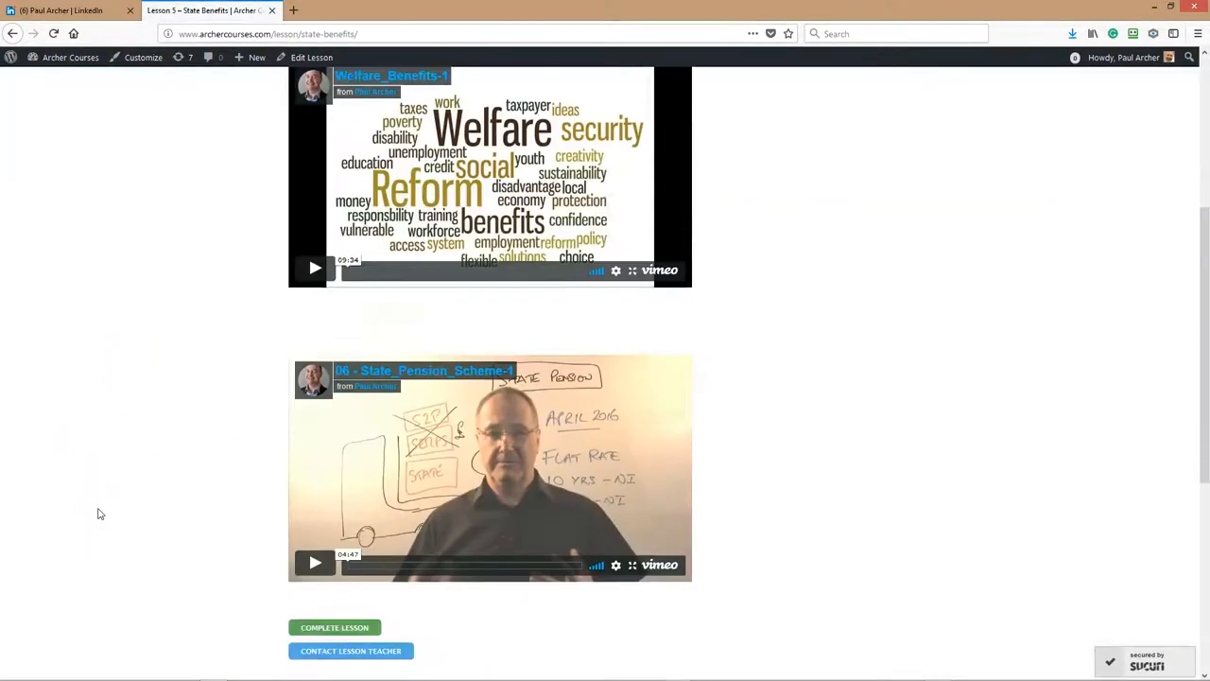
scroll(down, 3)
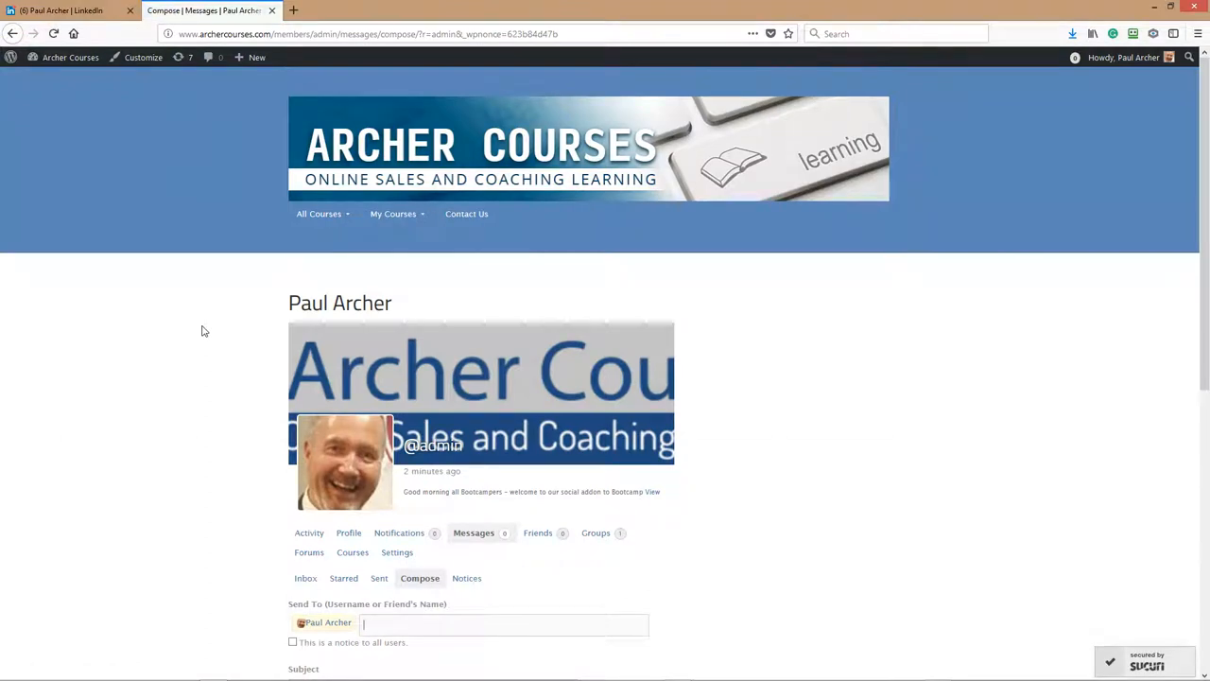
Scroll the compose form to bring the empty Subject and Message fields into view.
scroll(down, 3)
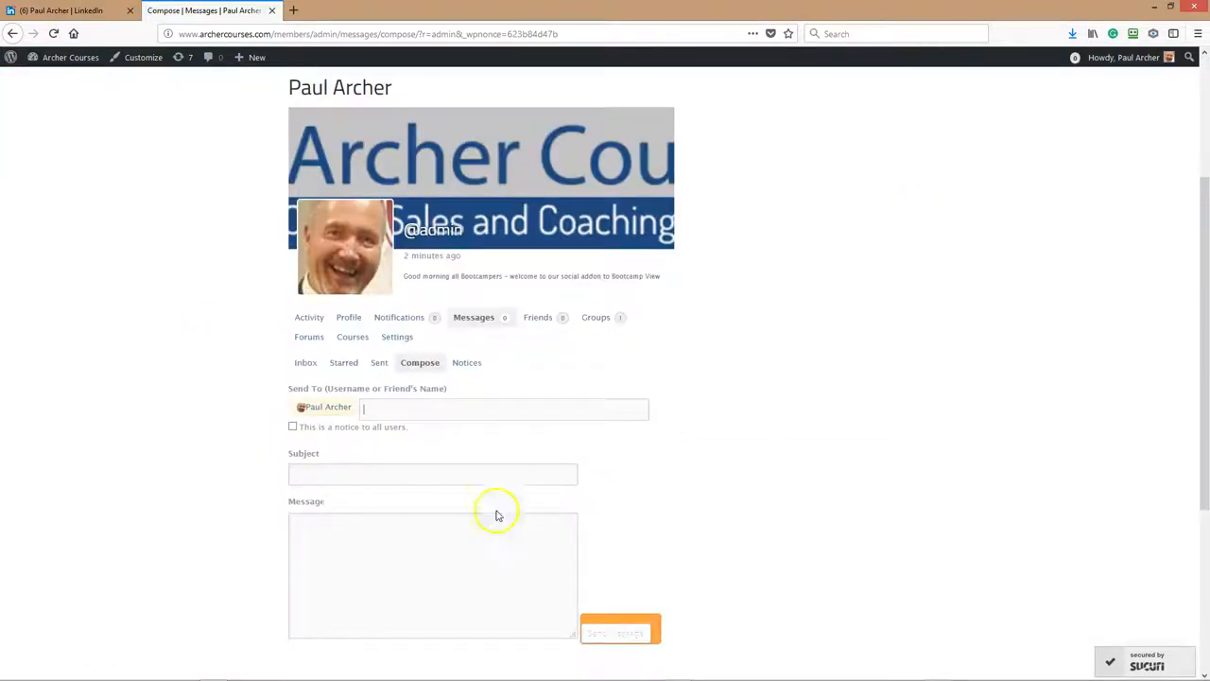
mouse_move(147, 450)
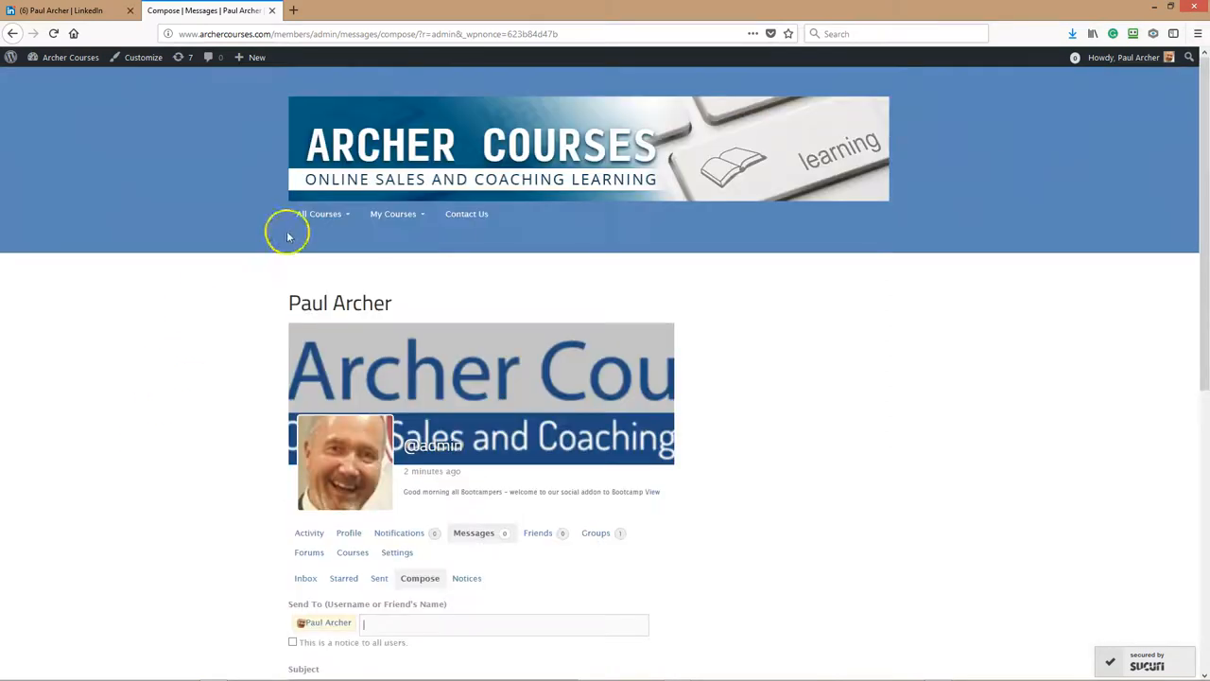
click(318, 212)
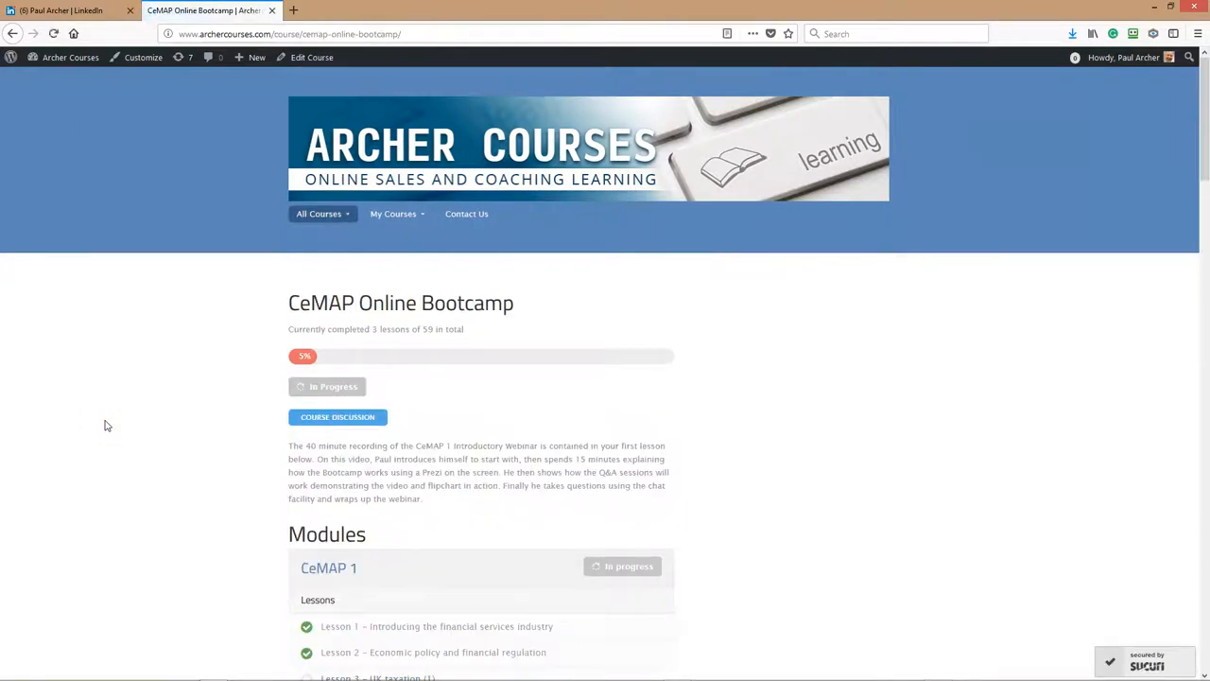
mouse_move(142, 408)
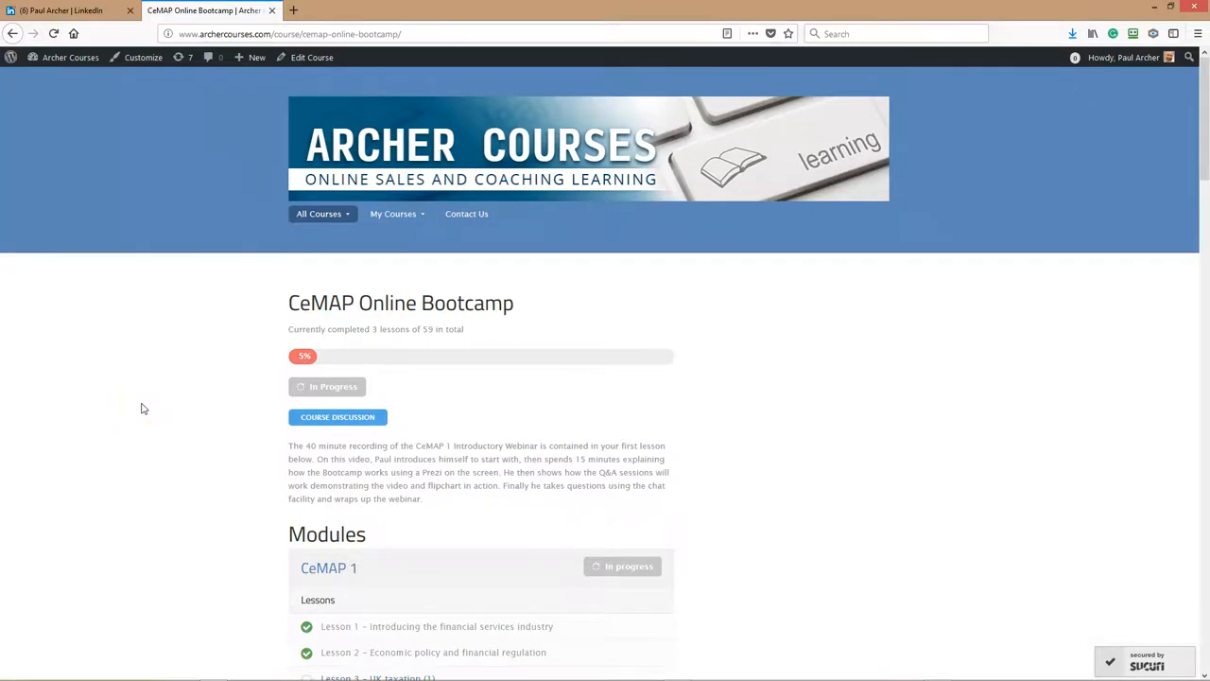
scroll(down, 3)
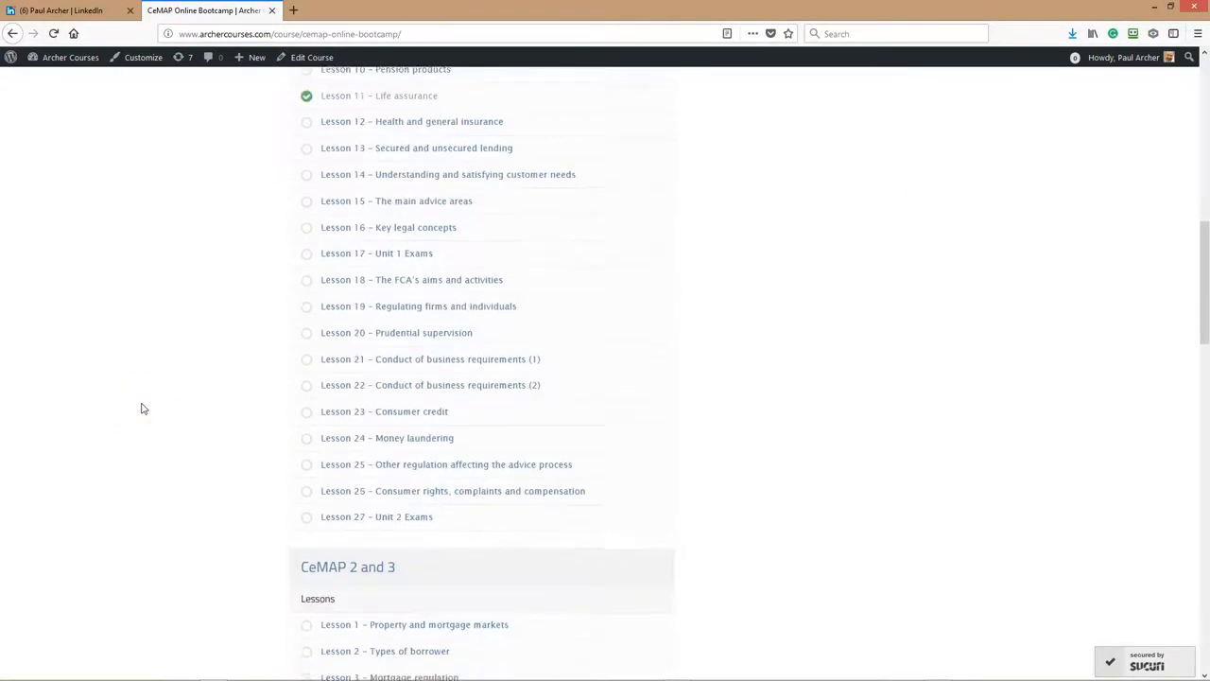
scroll(down, 3)
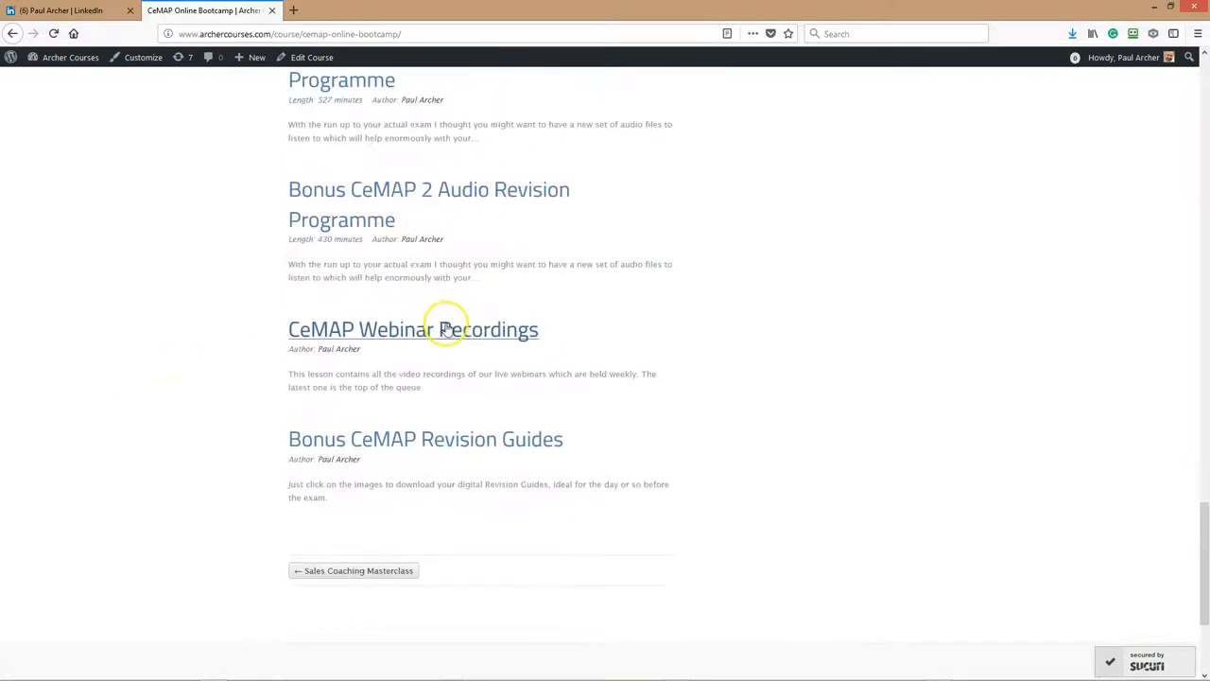
click(412, 329)
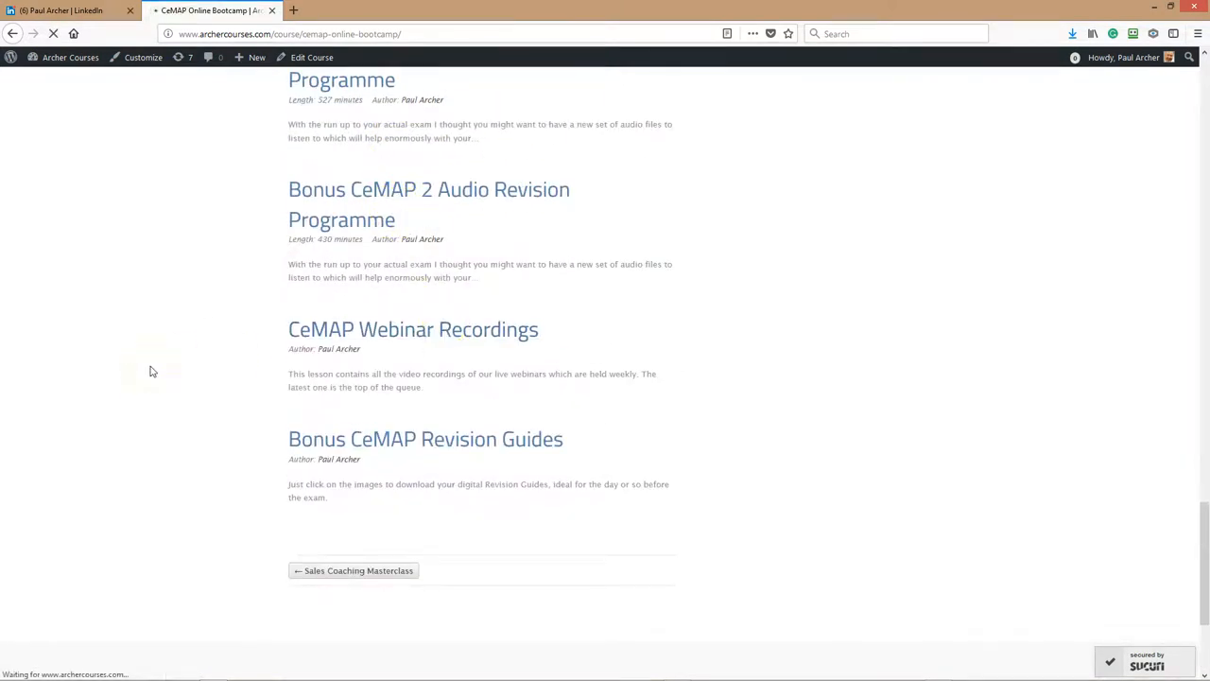
click(412, 329)
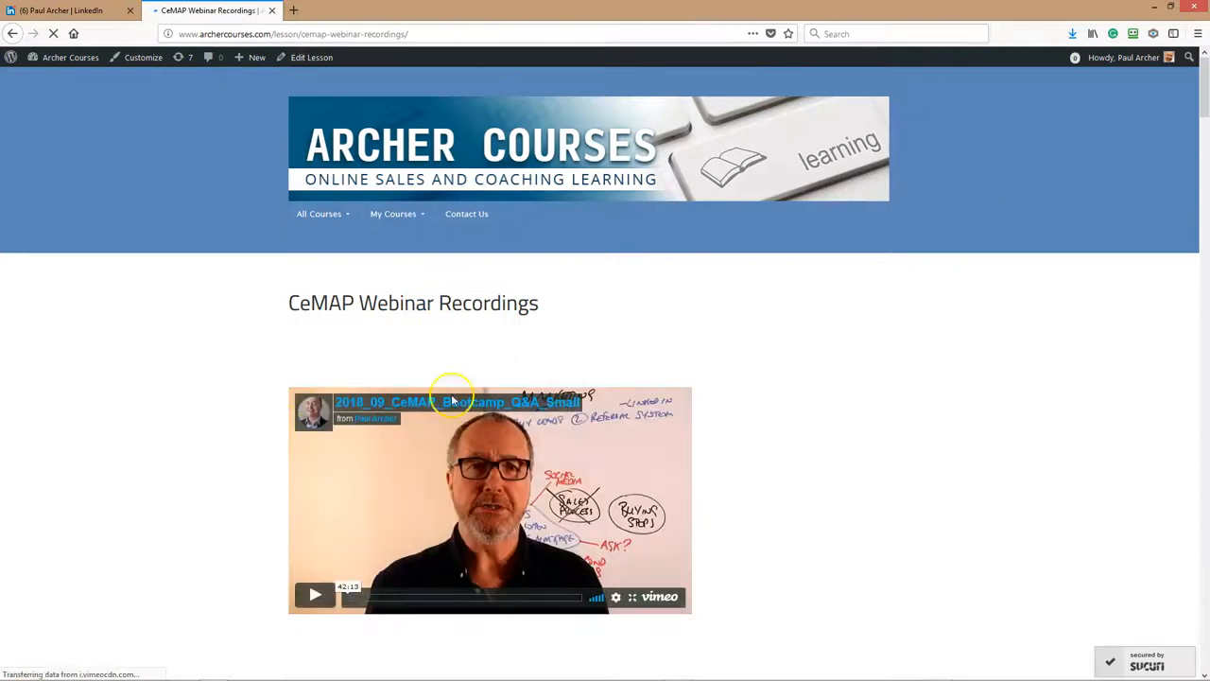
scroll(down, 3)
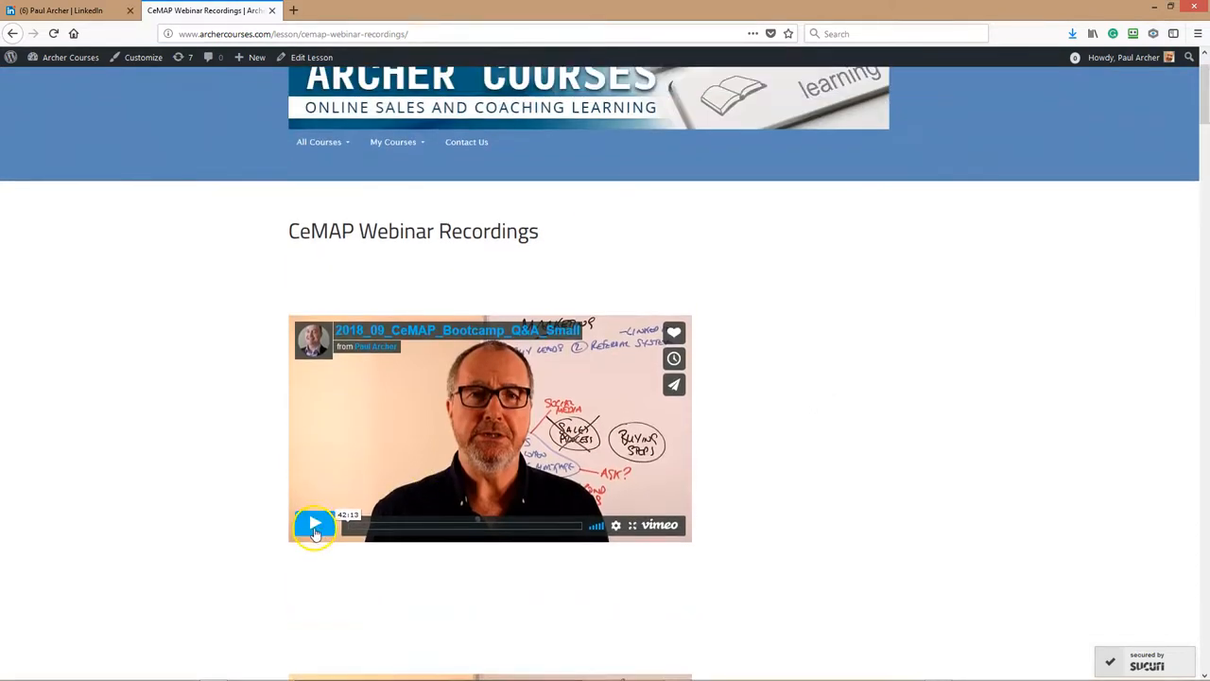
click(314, 526)
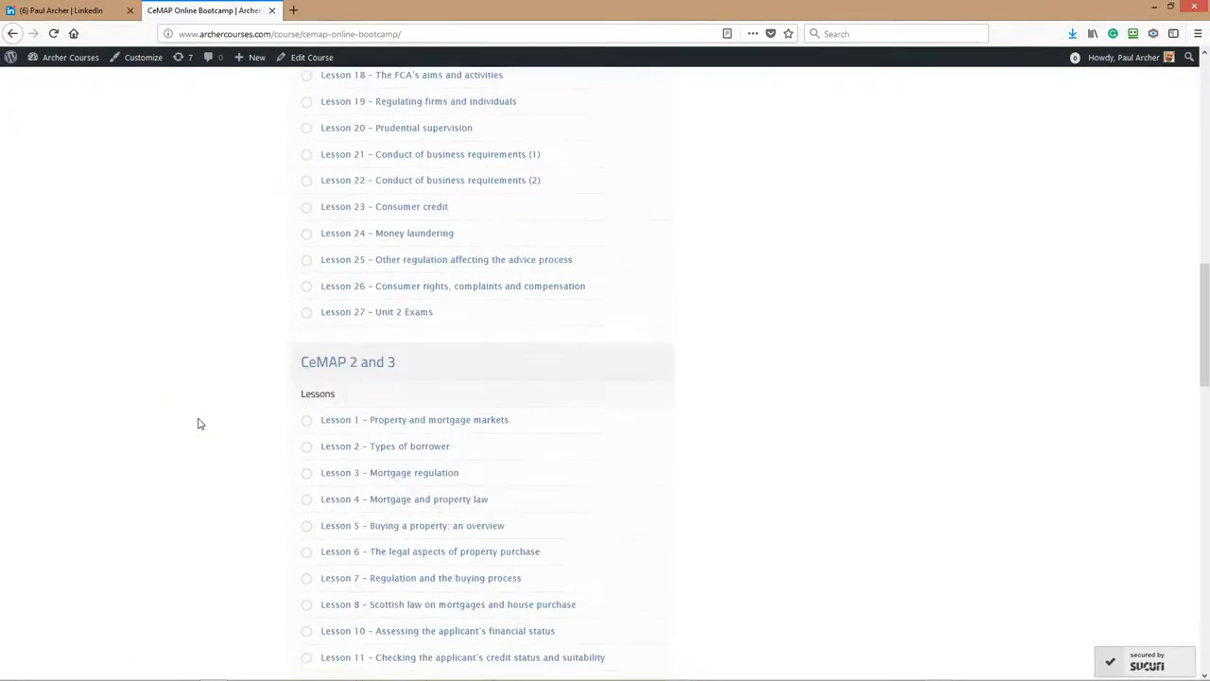
scroll(down, 3)
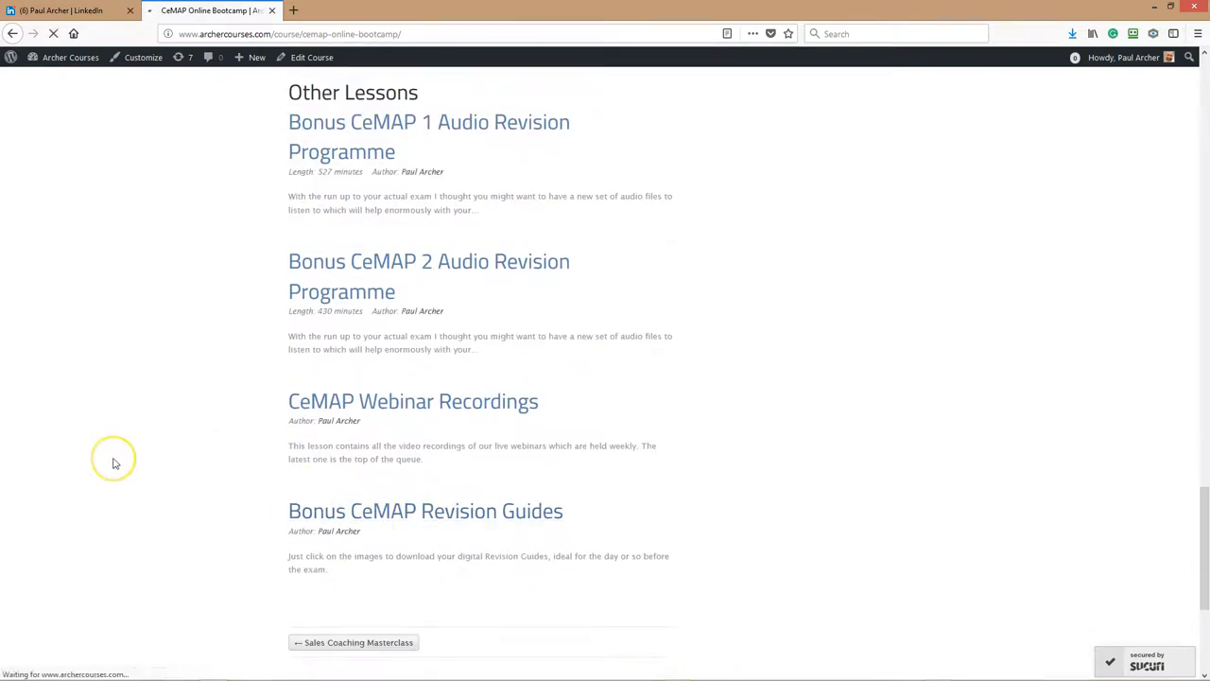
click(423, 511)
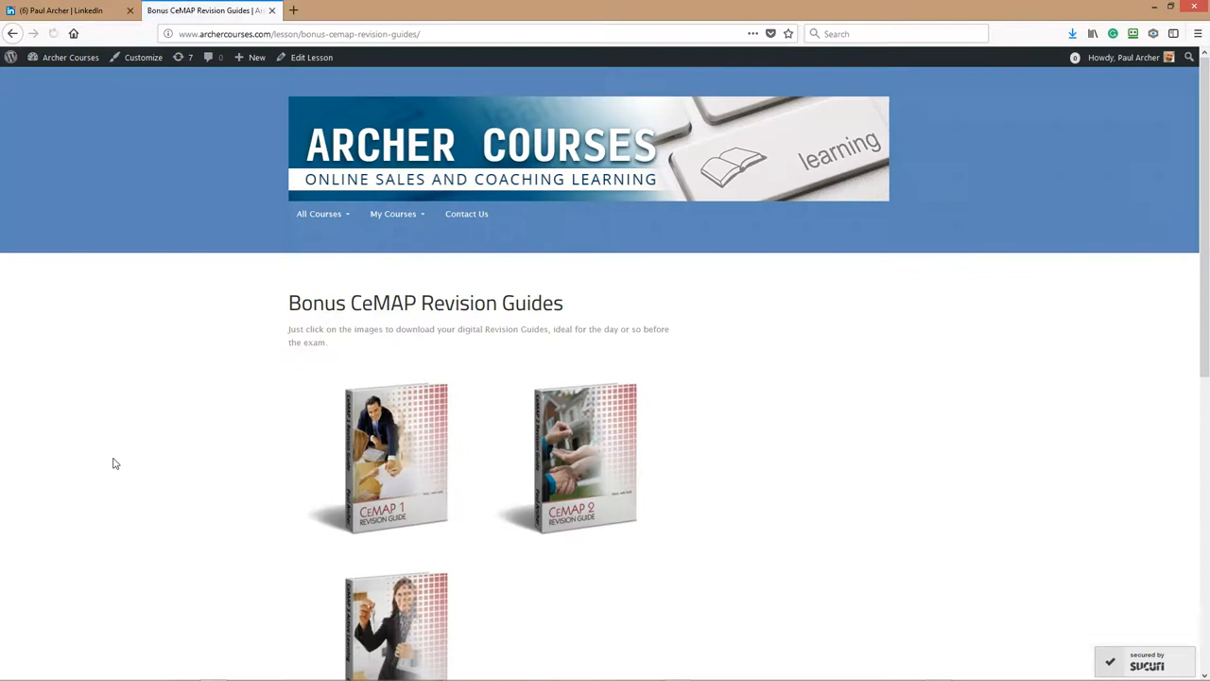
scroll(down, 3)
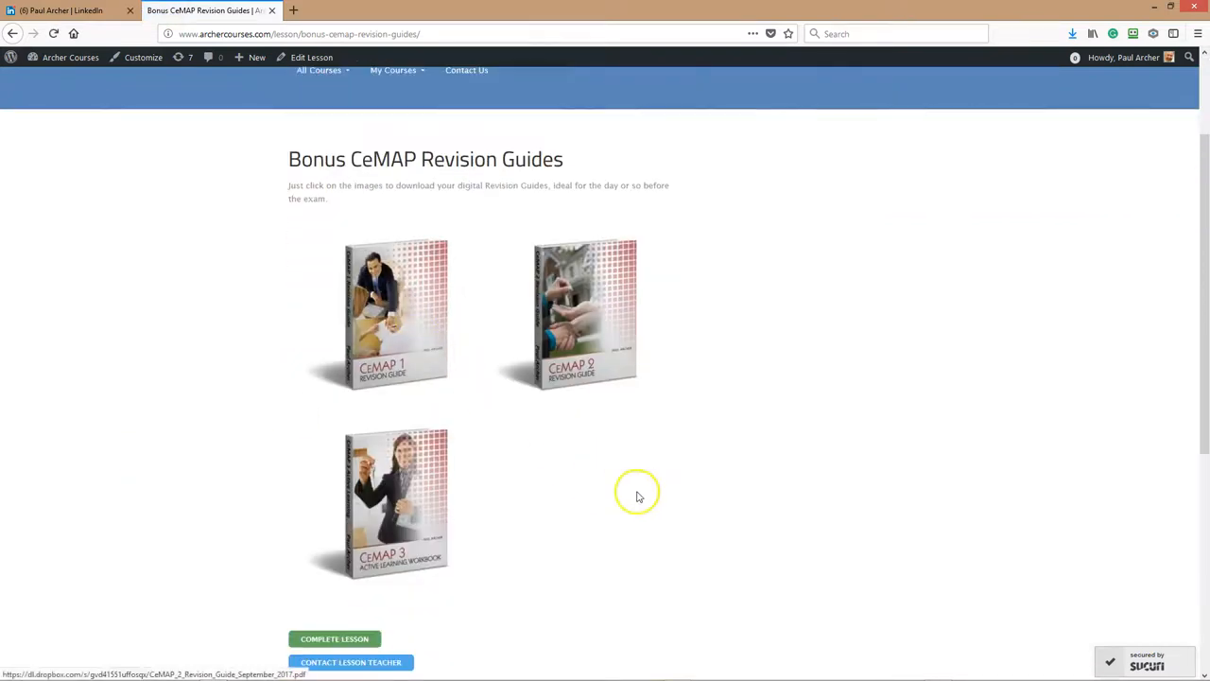
mouse_move(42, 102)
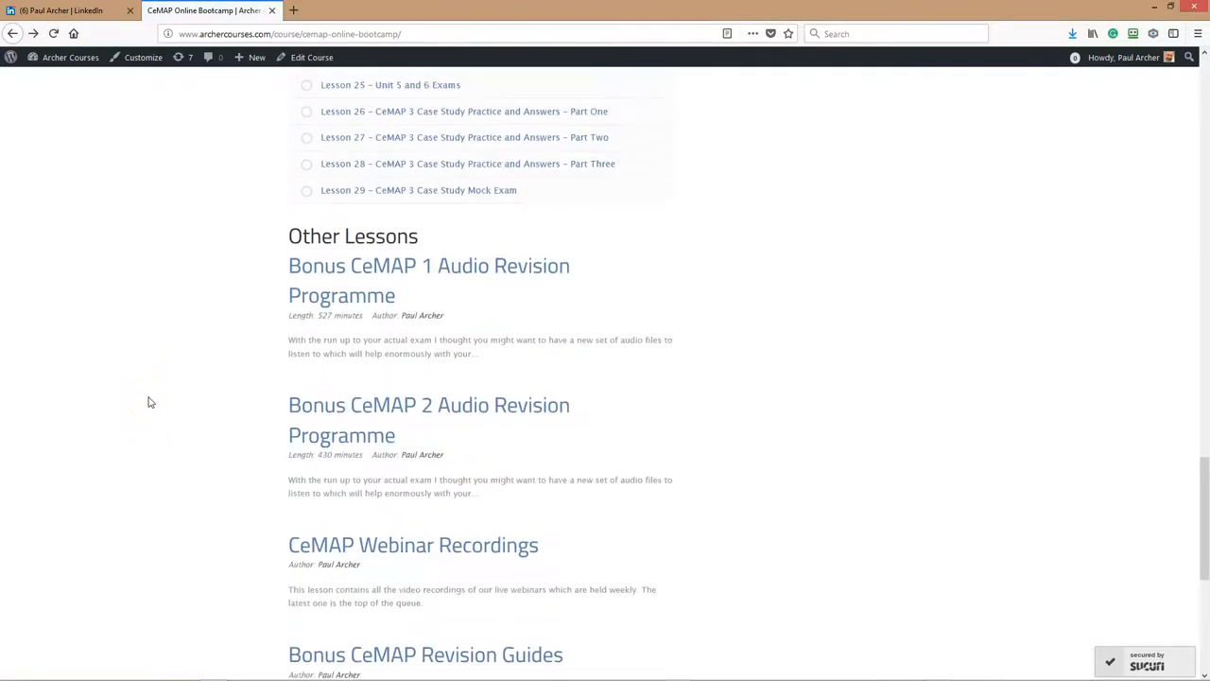
mouse_move(479, 420)
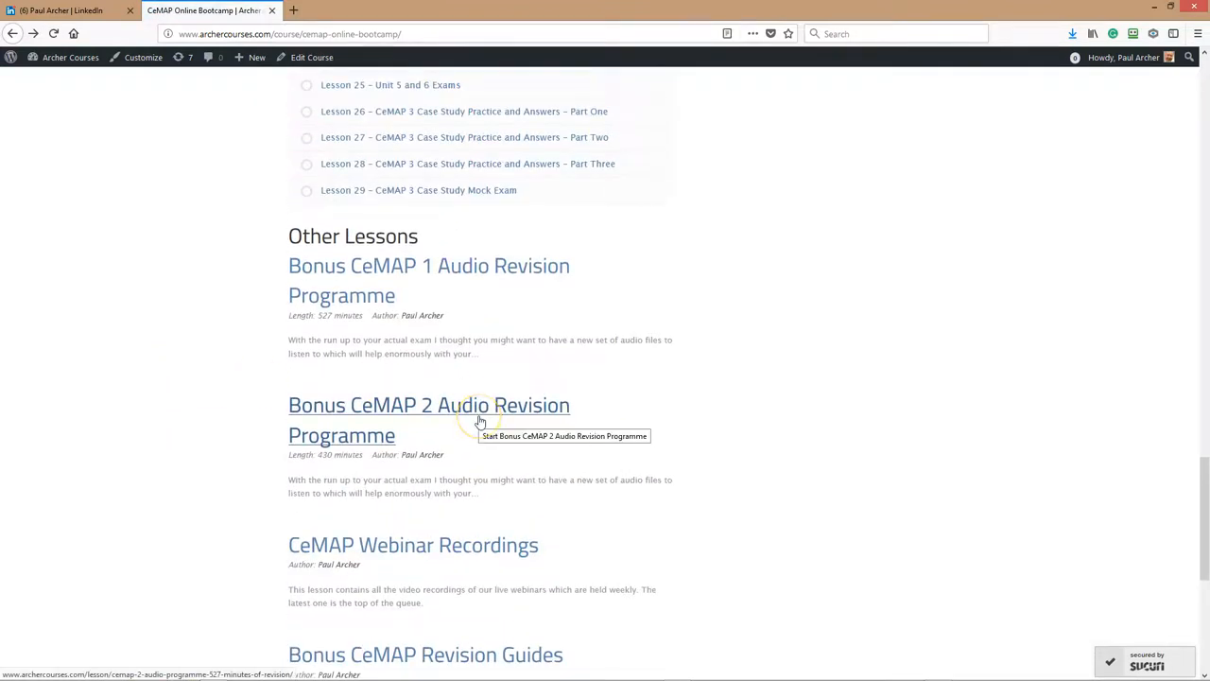
Open the Bonus CeMAP 1 Audio Revision Programme lesson and browse its thirteen recordings, zip file and MP3 players.
click(427, 405)
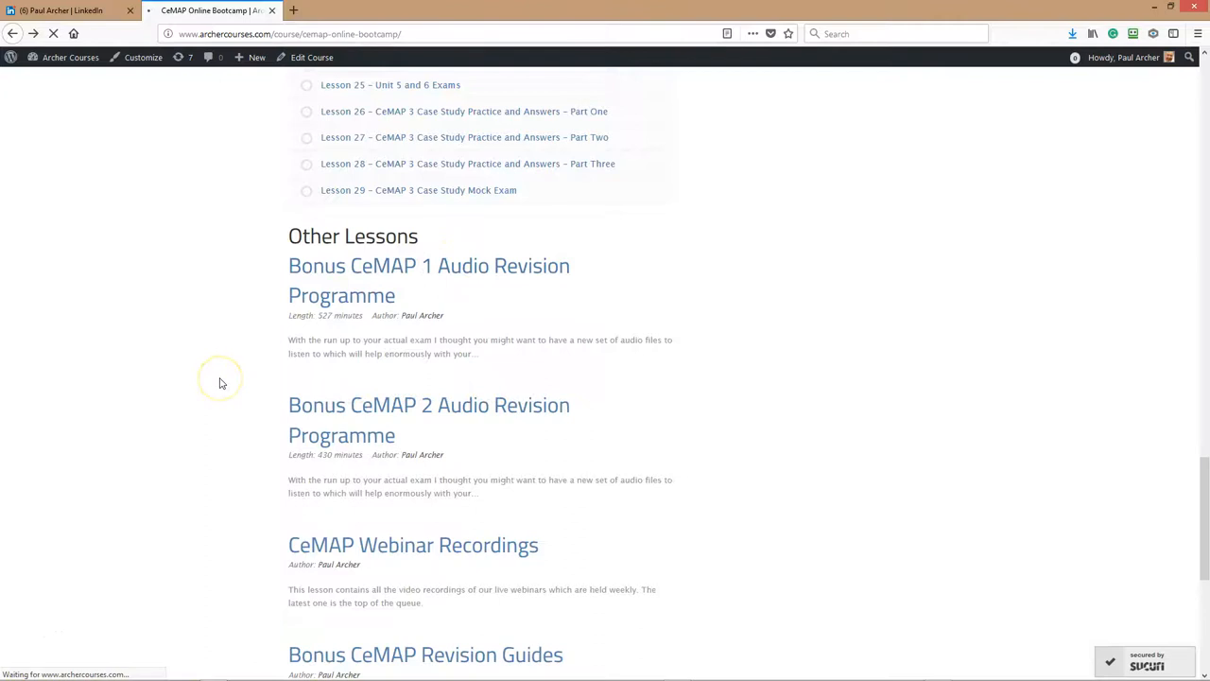
click(428, 280)
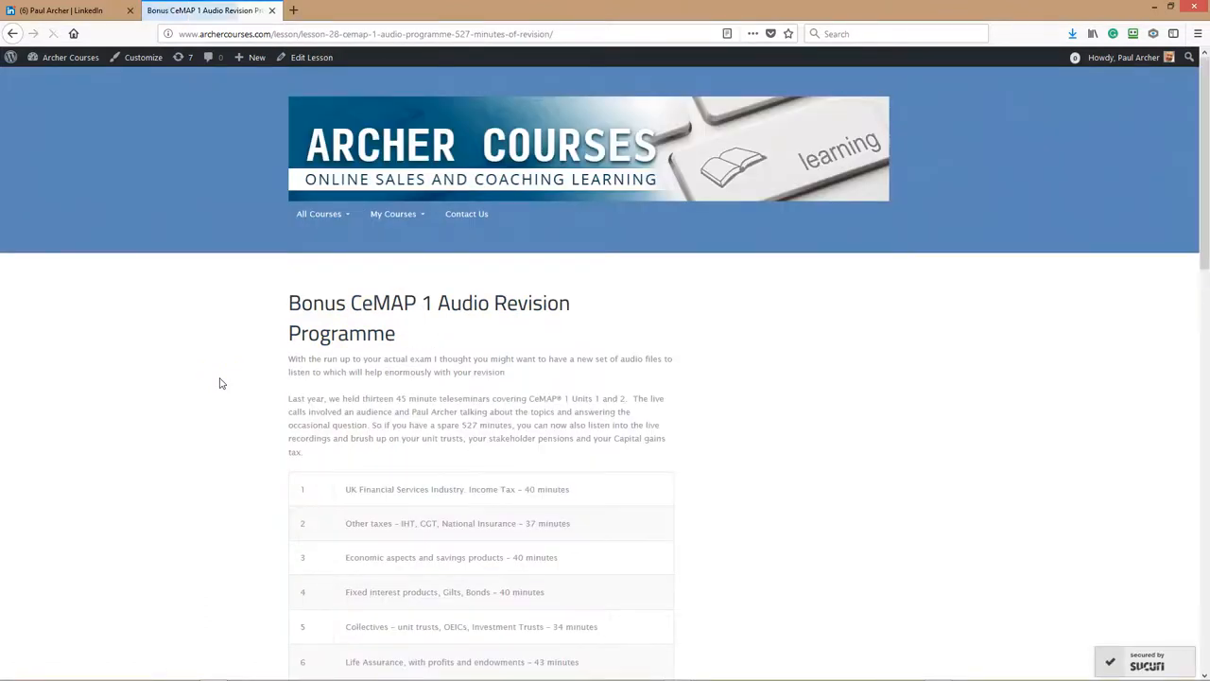
scroll(down, 3)
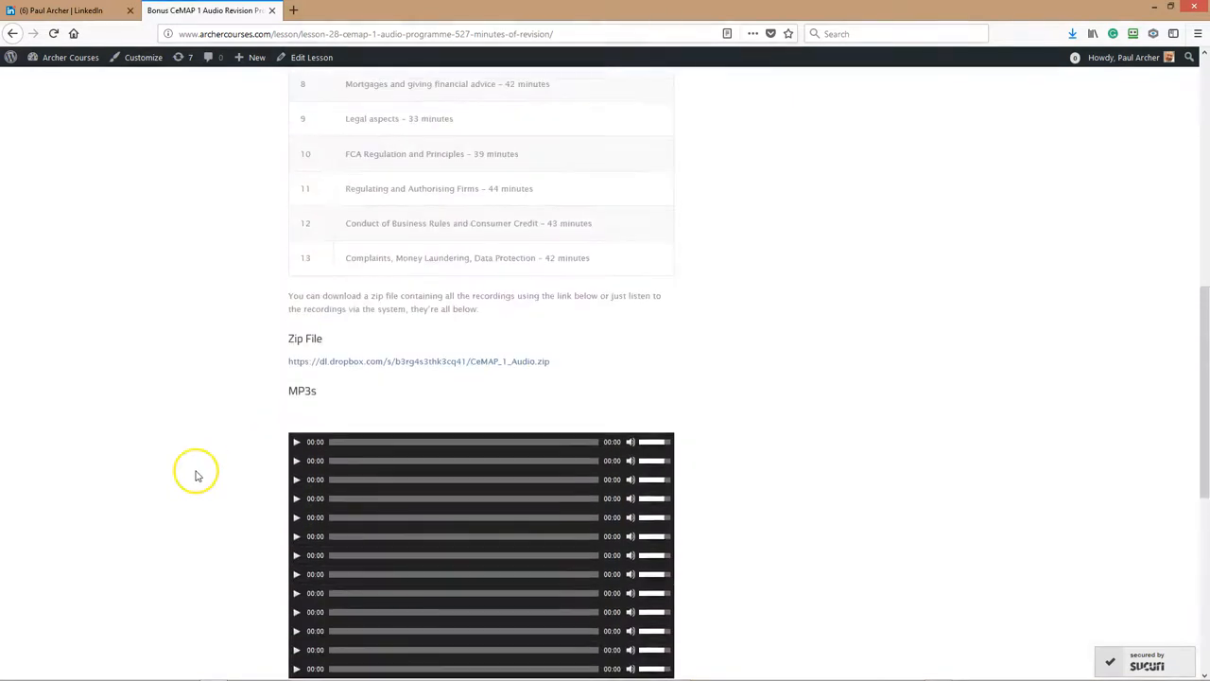
mouse_move(212, 482)
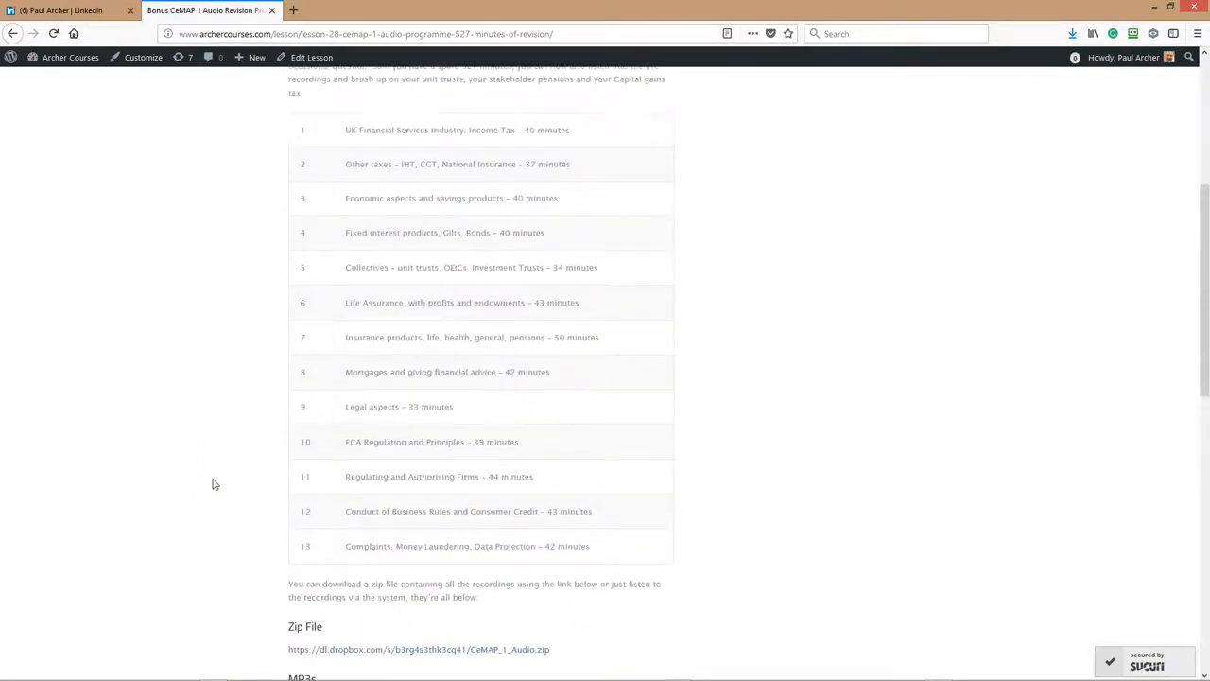
scroll(up, 3)
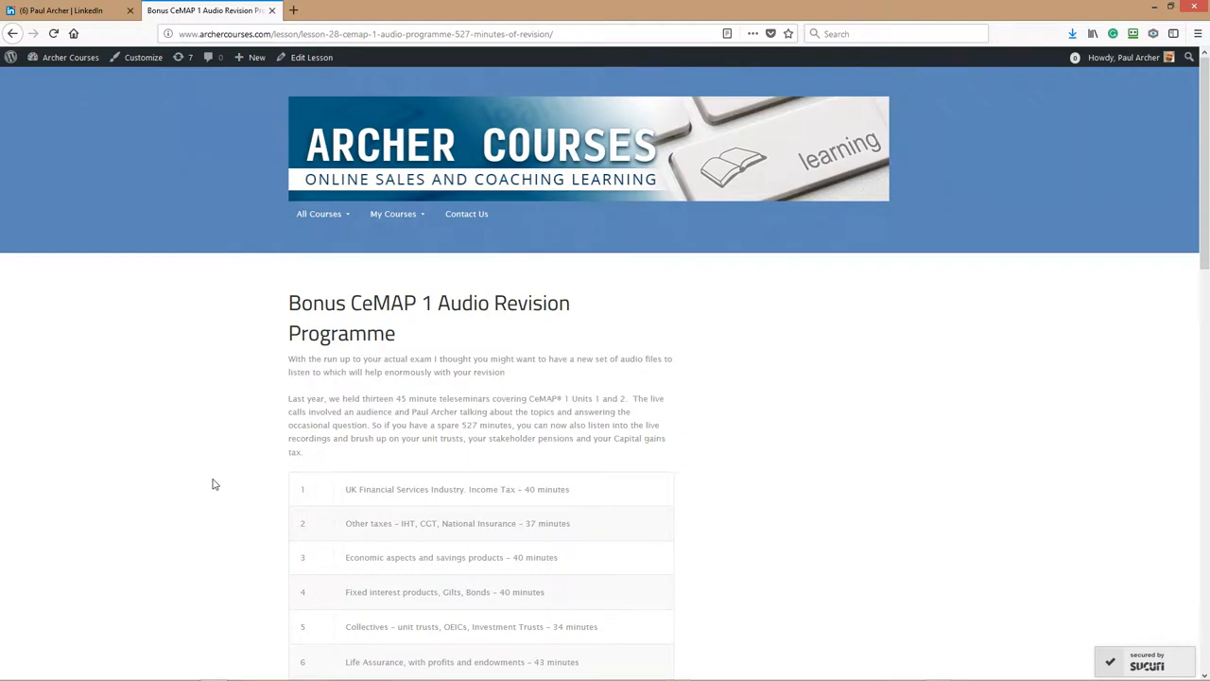
scroll(down, 3)
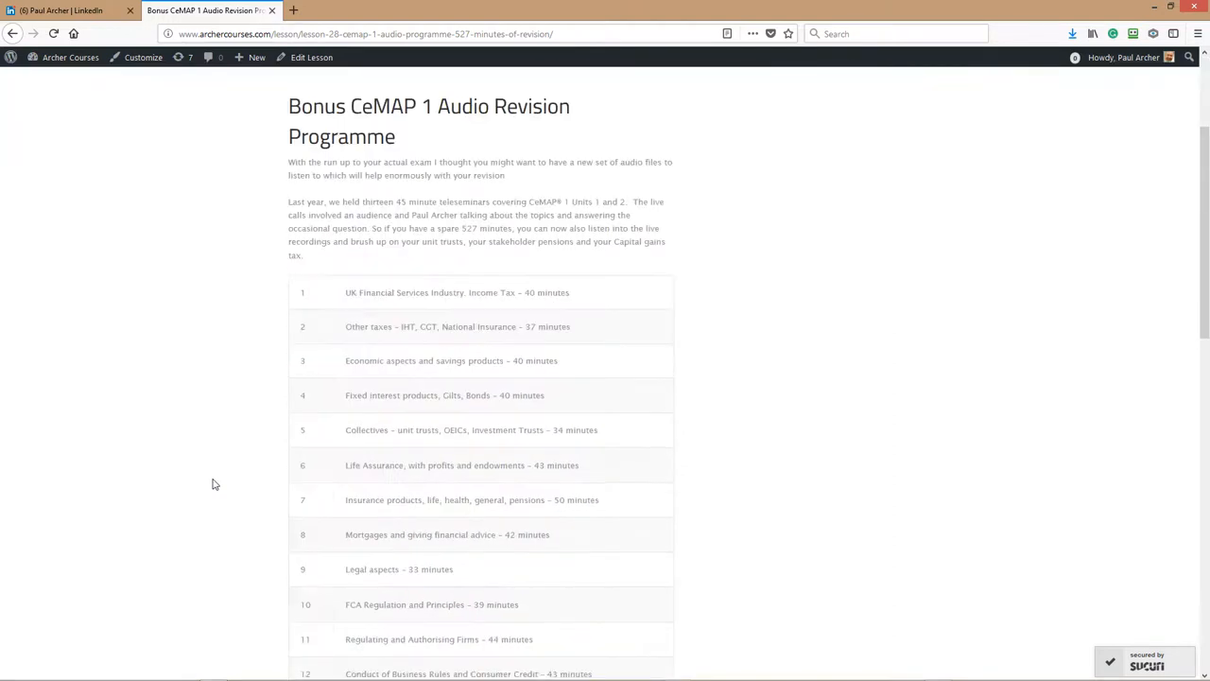
scroll(down, 3)
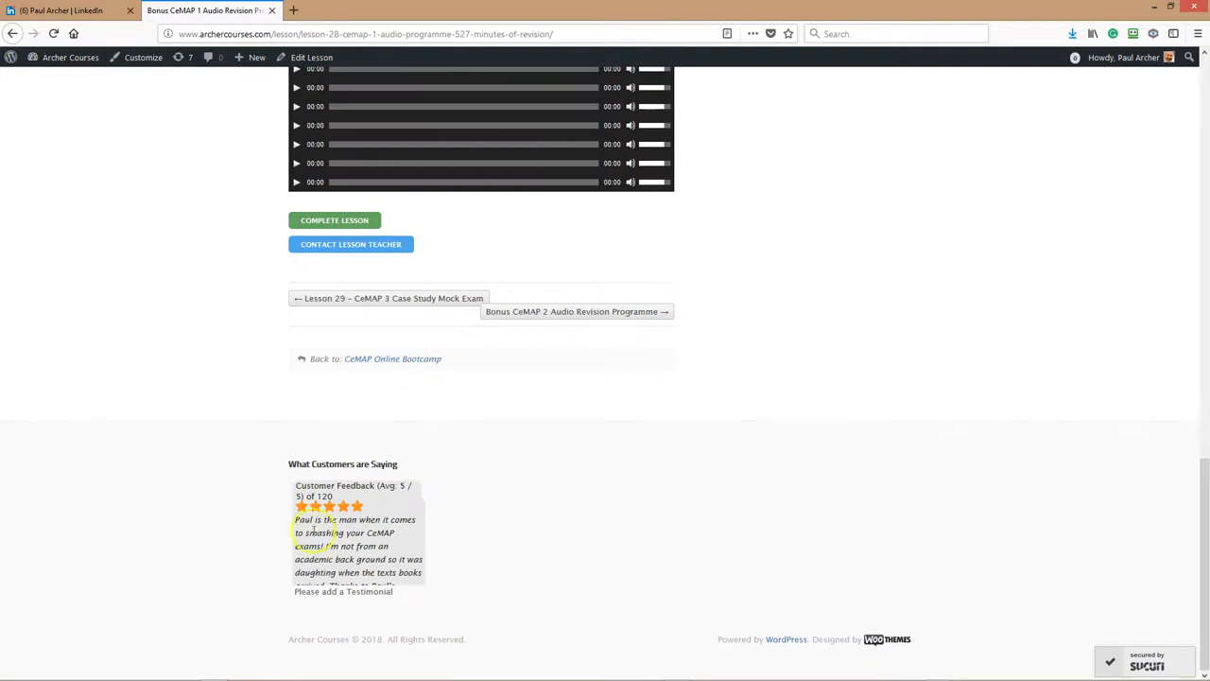
scroll(up, 3)
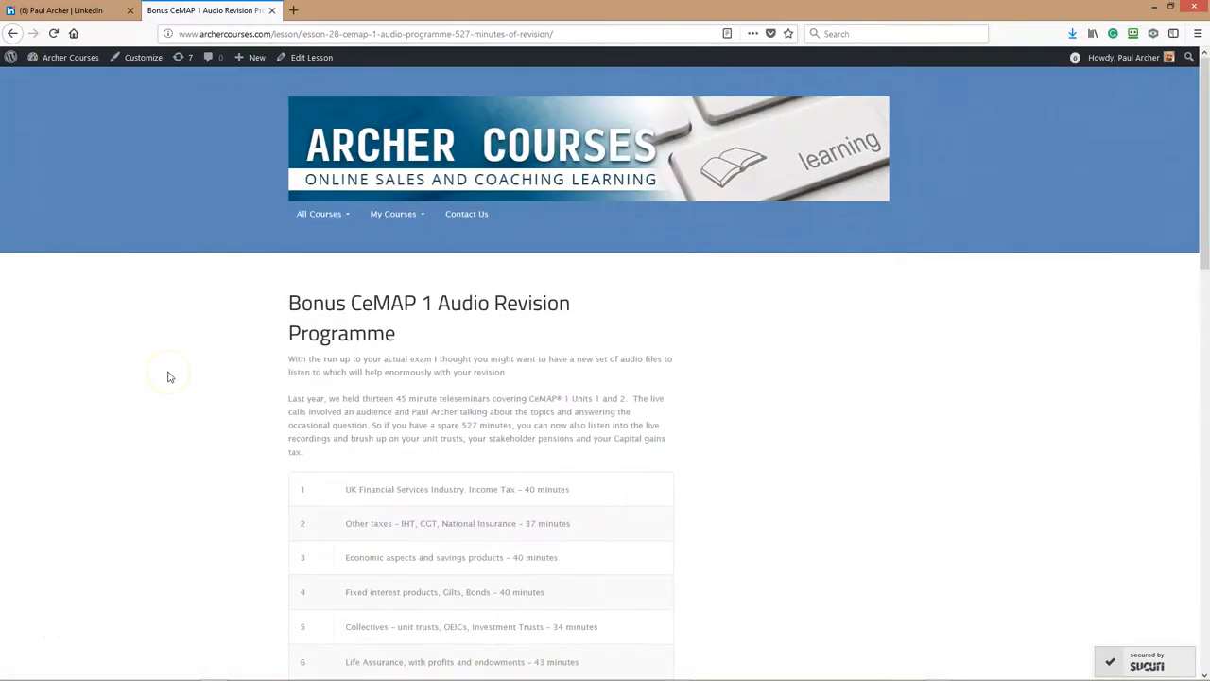
mouse_move(170, 376)
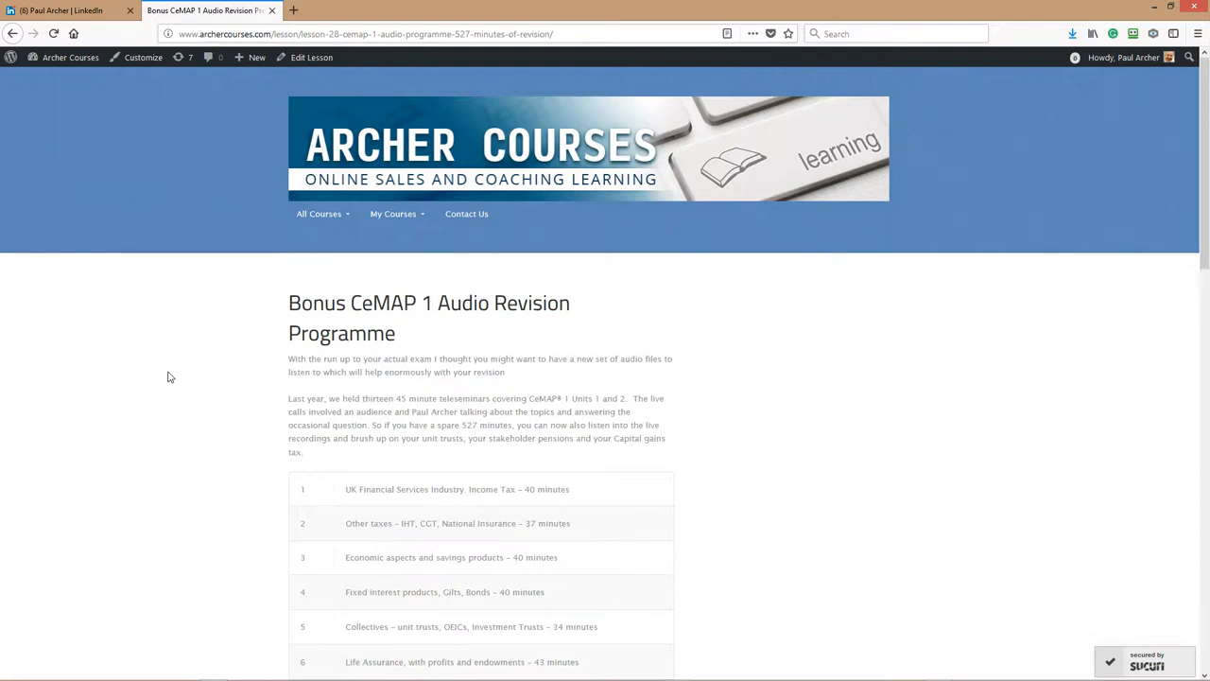
mouse_move(148, 404)
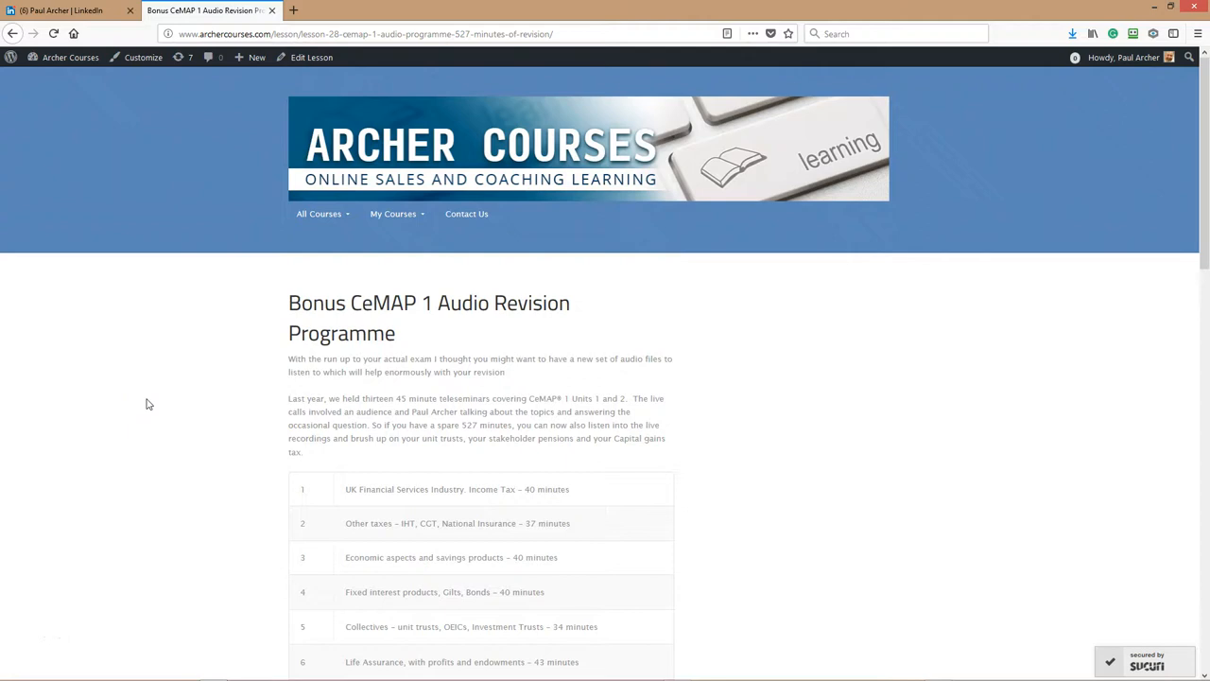